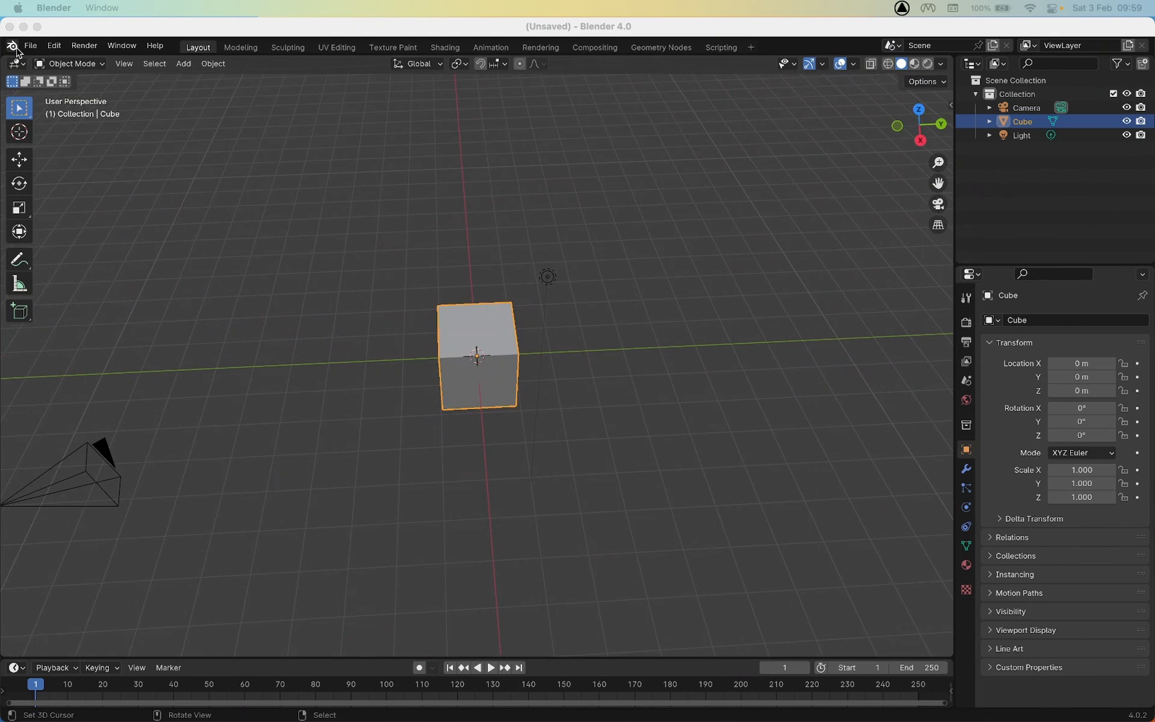
Orbit around Blender's default cube scene and open the viewport View menu.
{"action": "left_click", "coordinate": [30, 44]}
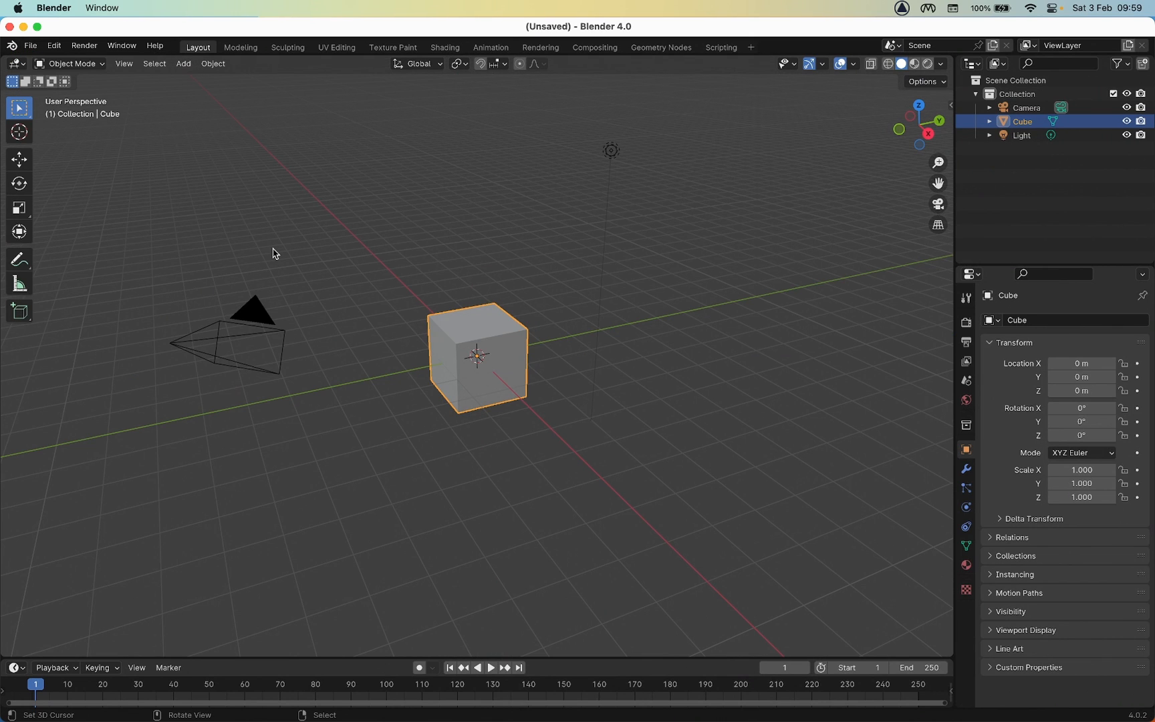
{"action": "mouse_move", "coordinate": [252, 142]}
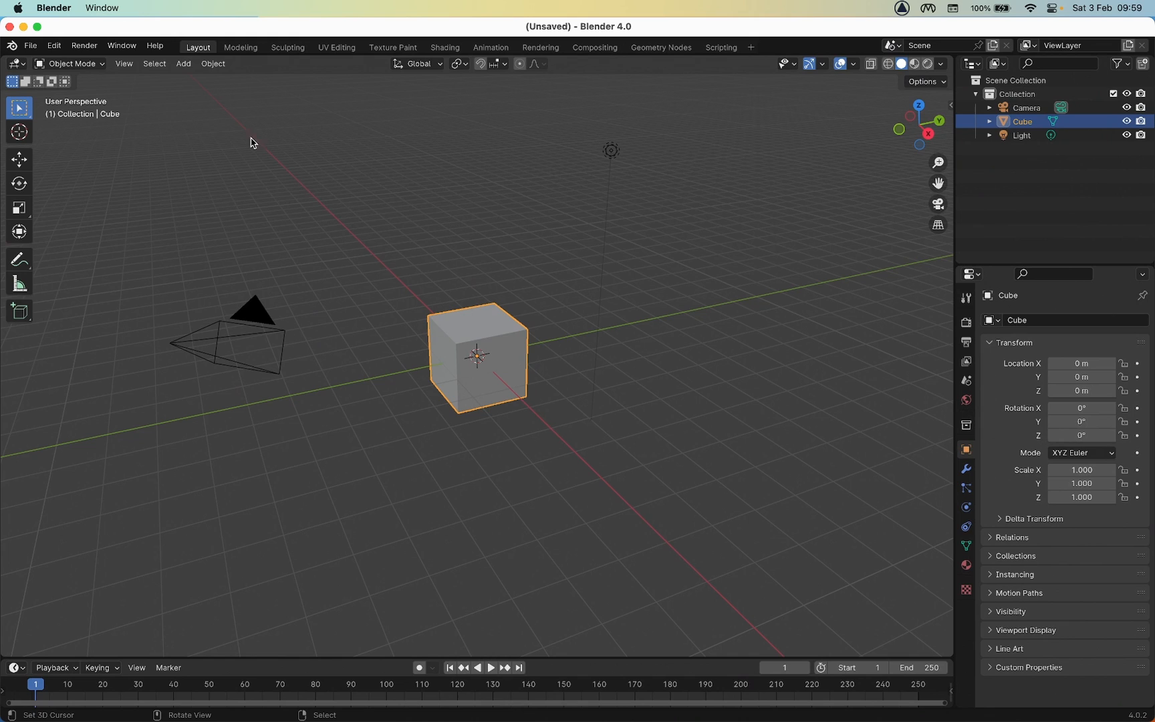
{"action": "left_click", "coordinate": [124, 63]}
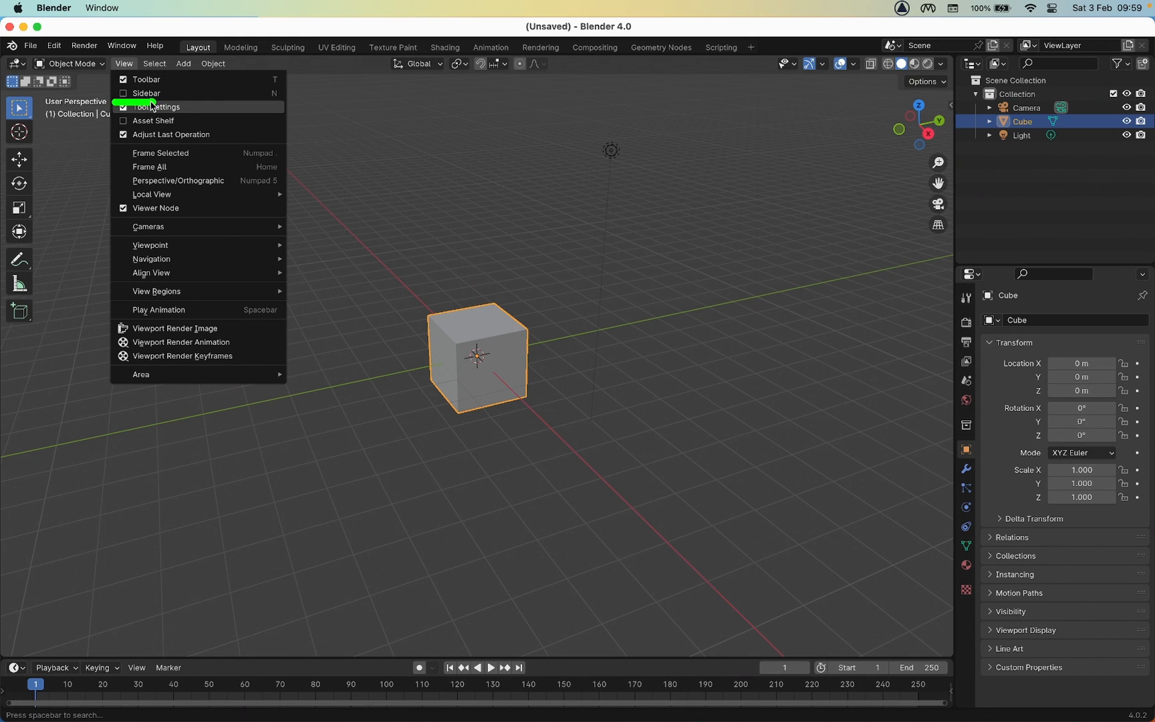
{"action": "mouse_move", "coordinate": [151, 79]}
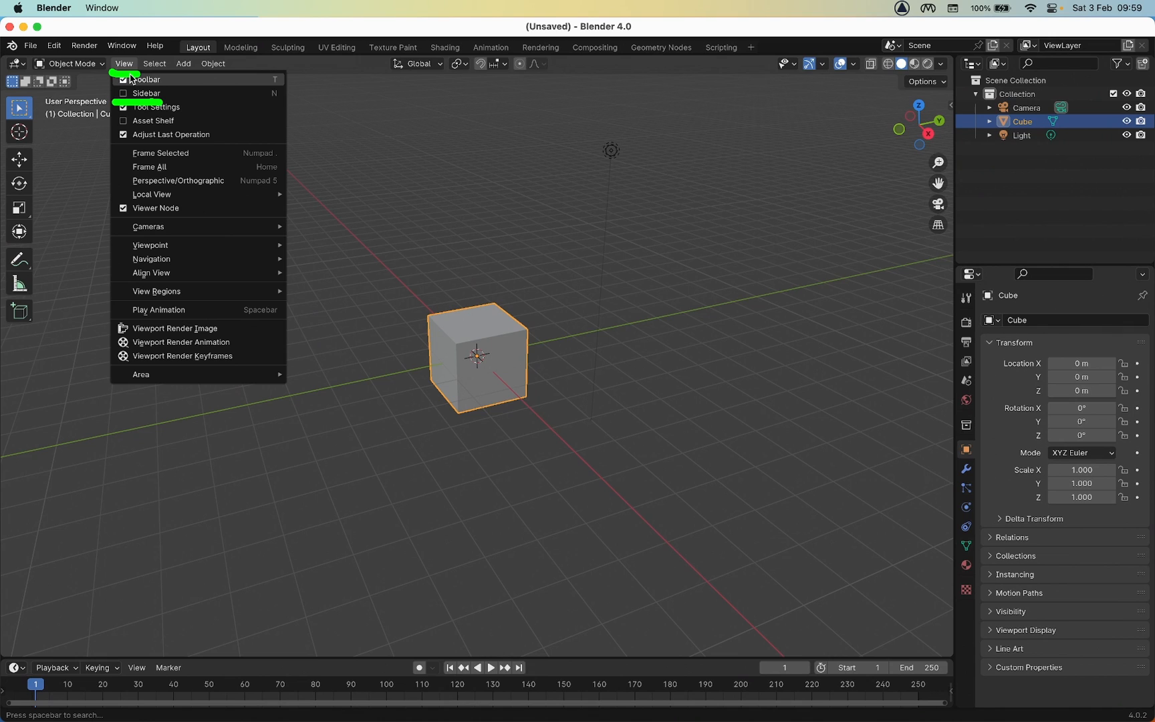
{"action": "mouse_move", "coordinate": [147, 93]}
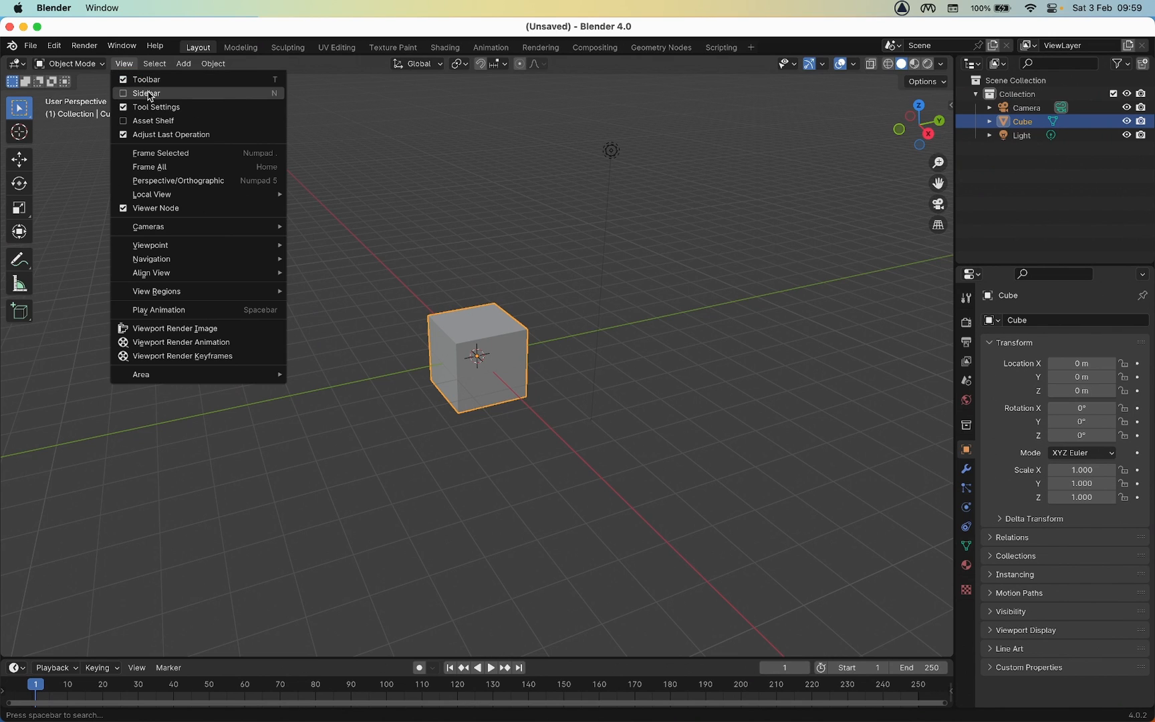
Show the Sidebar with the IMVU Studio Toolkit tab and Animation Tool section expanded.
{"action": "left_click", "coordinate": [147, 93]}
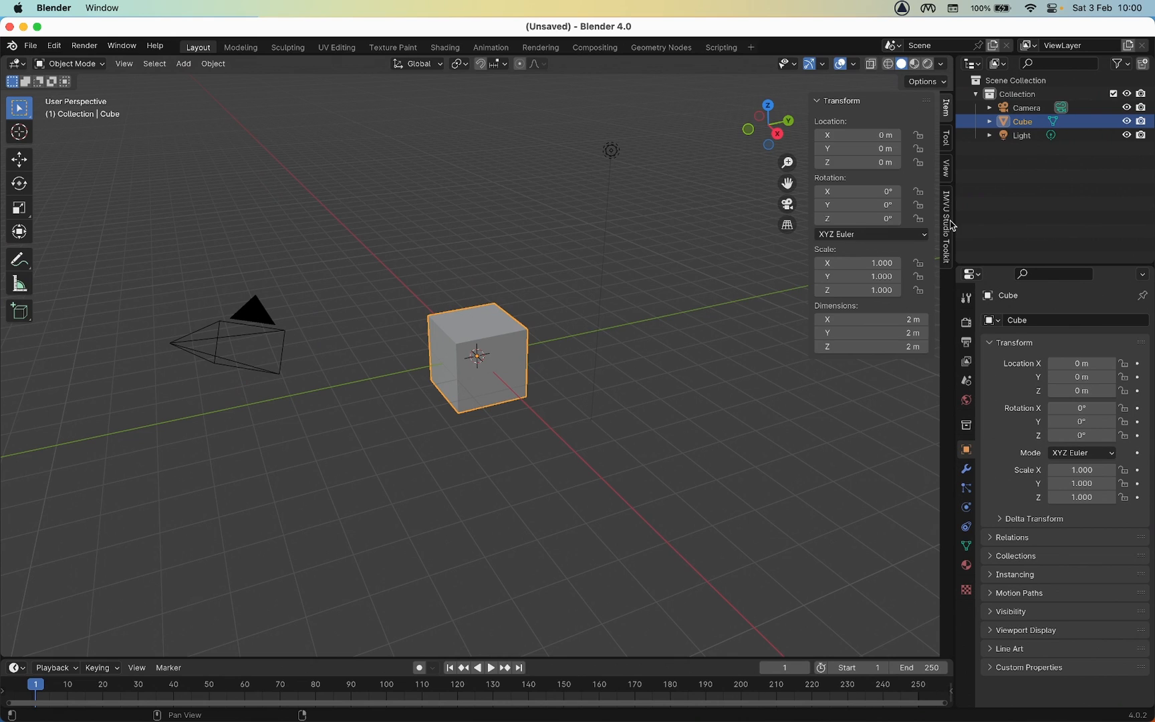
{"action": "left_click", "coordinate": [946, 229]}
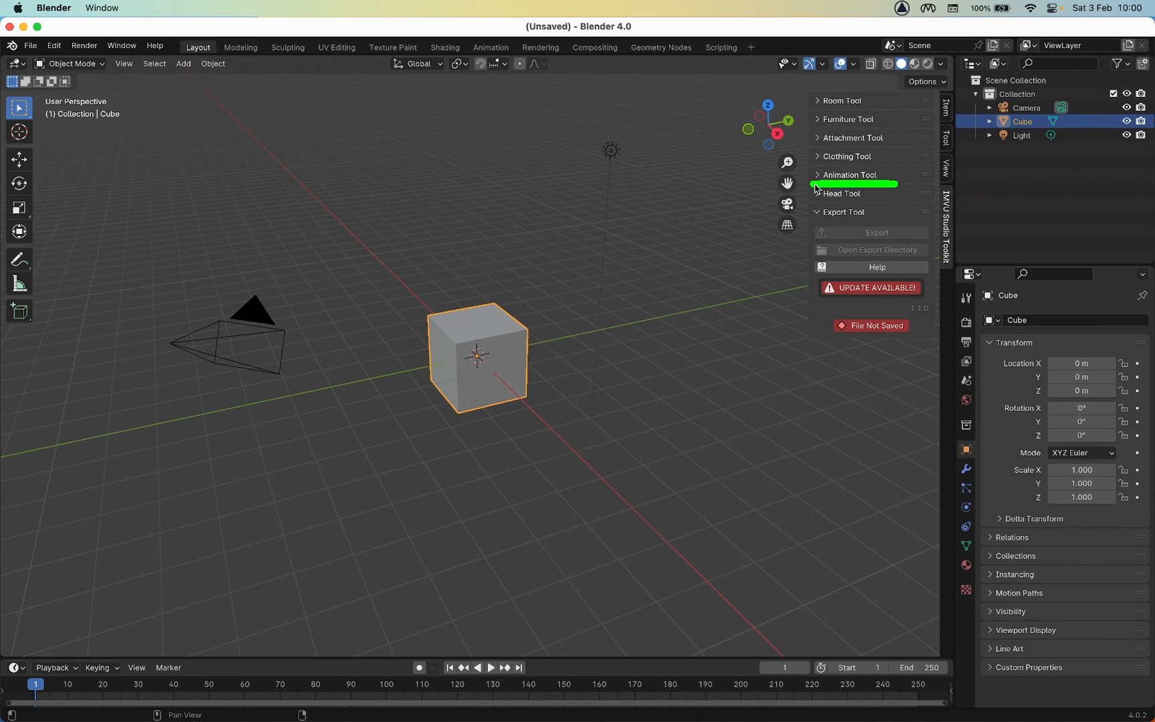
{"action": "left_click", "coordinate": [850, 174]}
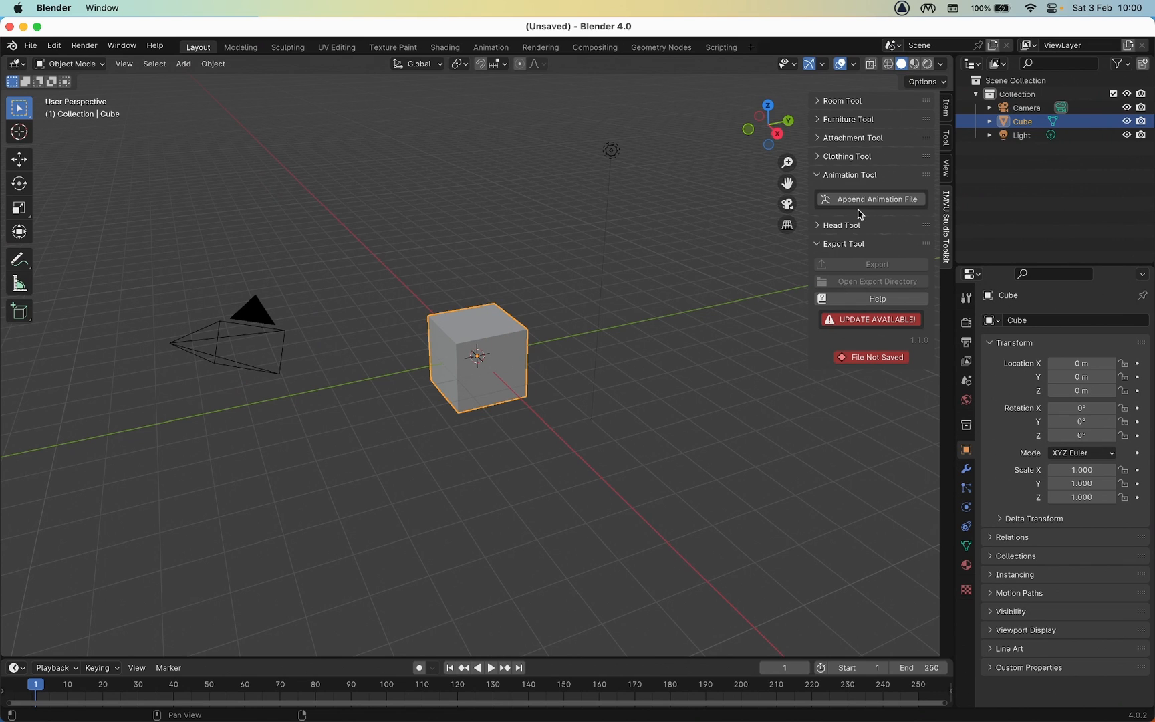
{"action": "mouse_move", "coordinate": [869, 199]}
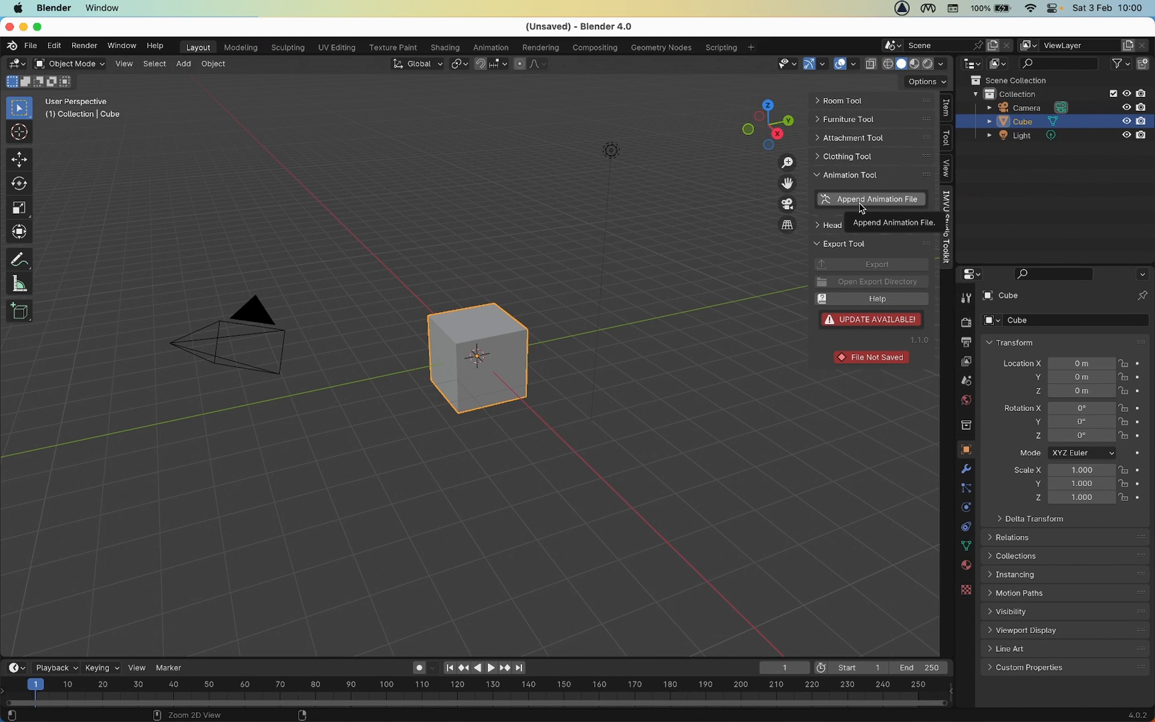
{"action": "left_click", "coordinate": [875, 200]}
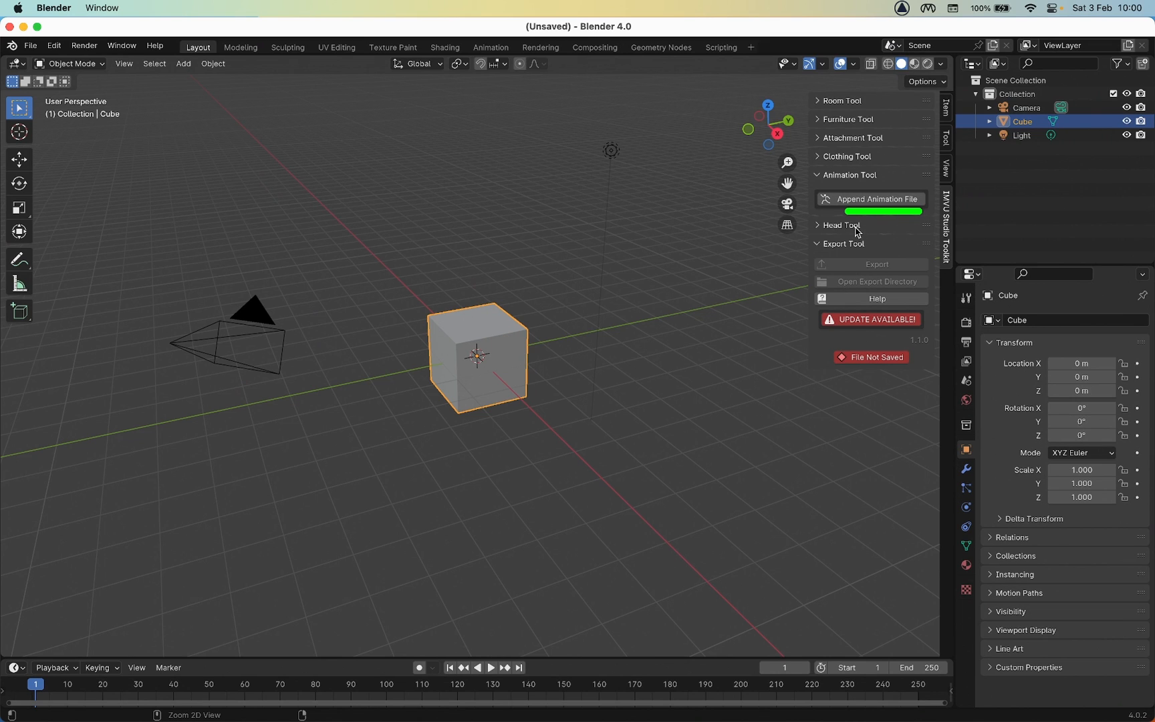
Append the IMVU female avatar animation file, then orbit and zoom toward her face.
{"action": "left_click", "coordinate": [876, 200]}
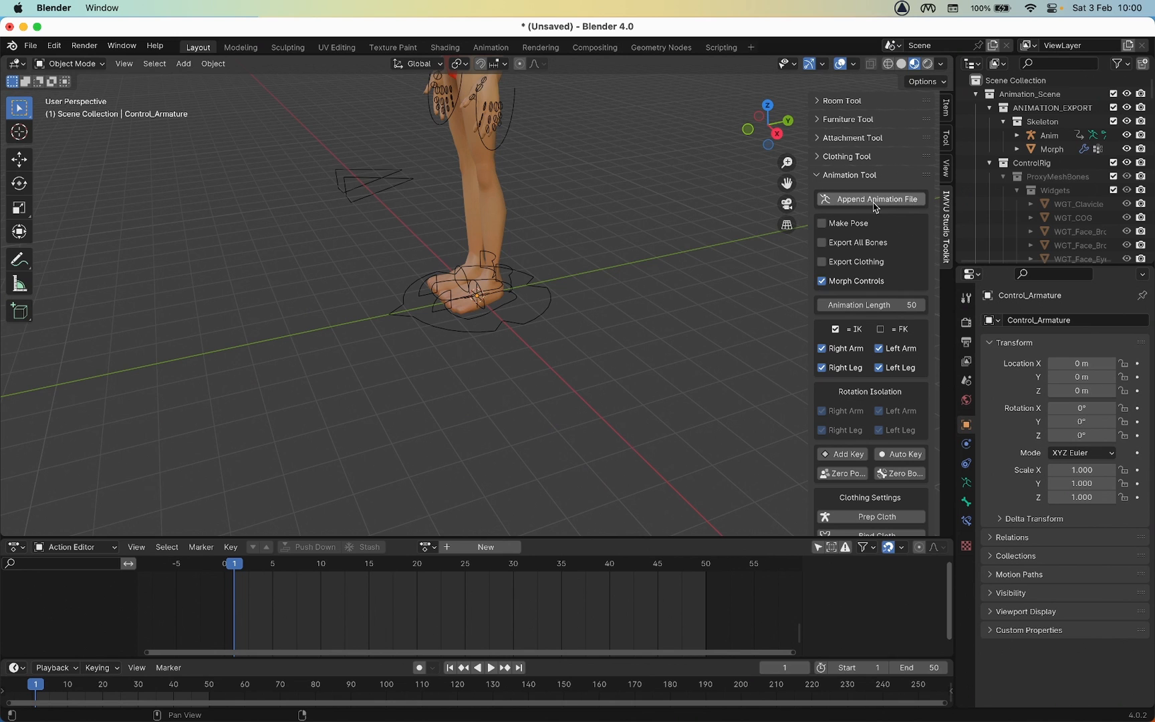
{"action": "mouse_move", "coordinate": [520, 274]}
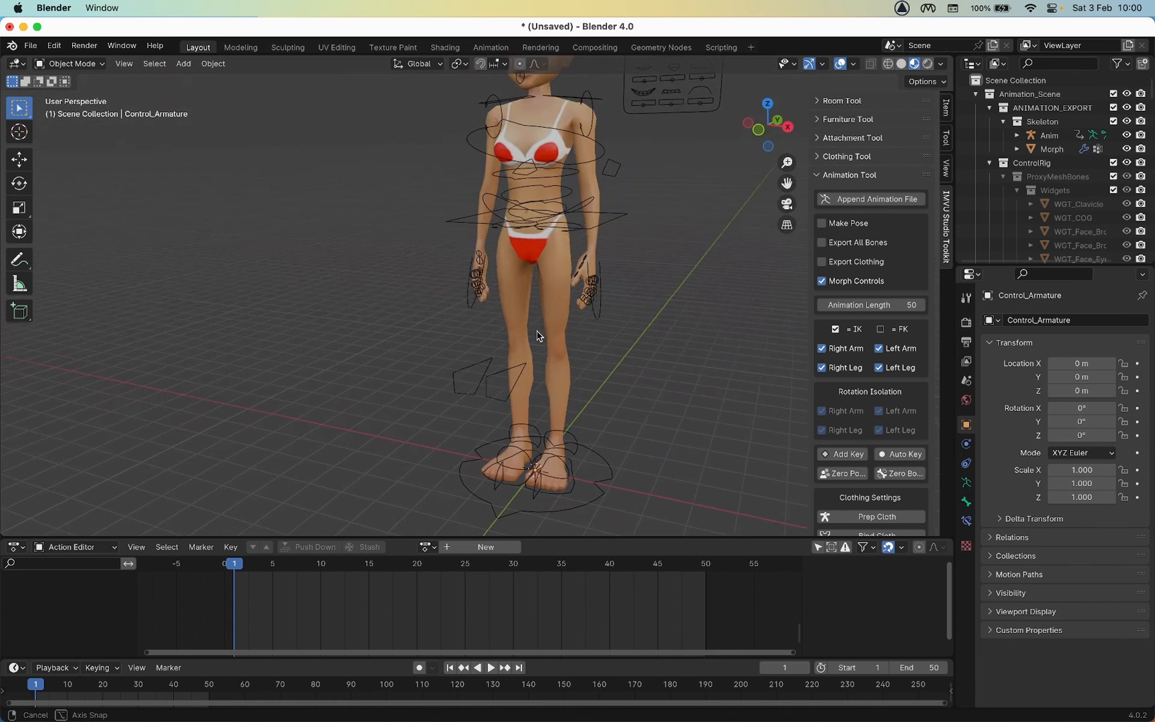
{"action": "left_click_drag", "start_coordinate": [537, 331], "coordinate": [515, 236]}
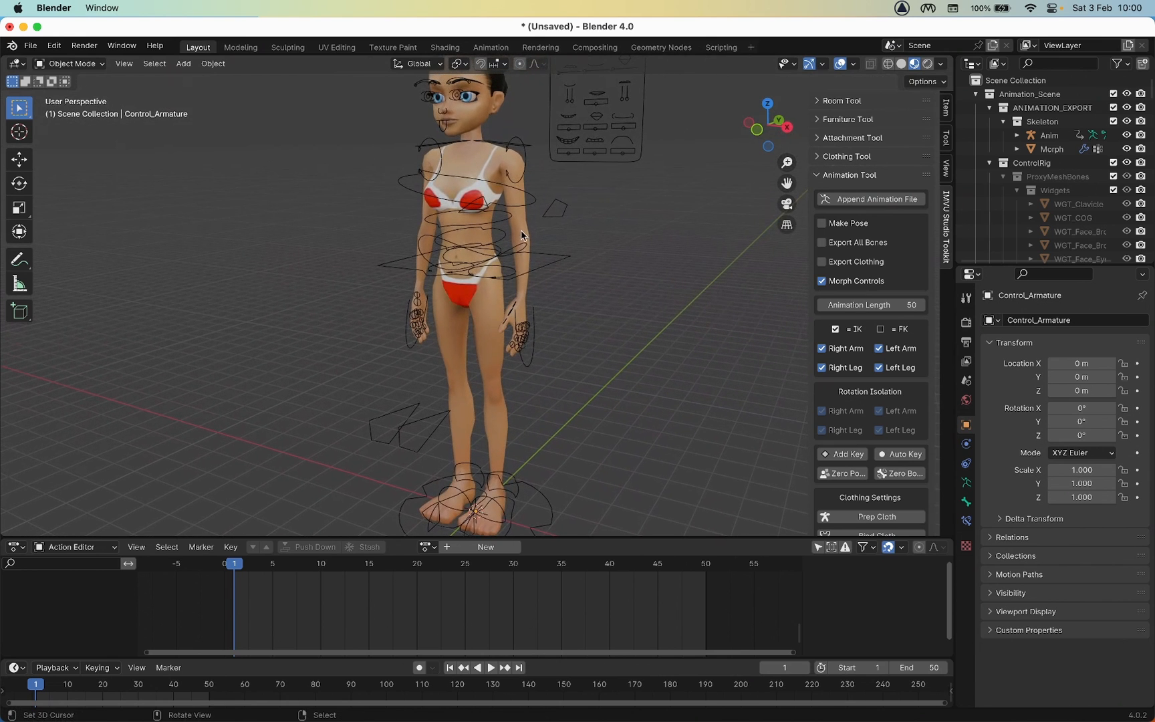
{"action": "mouse_move", "coordinate": [540, 258]}
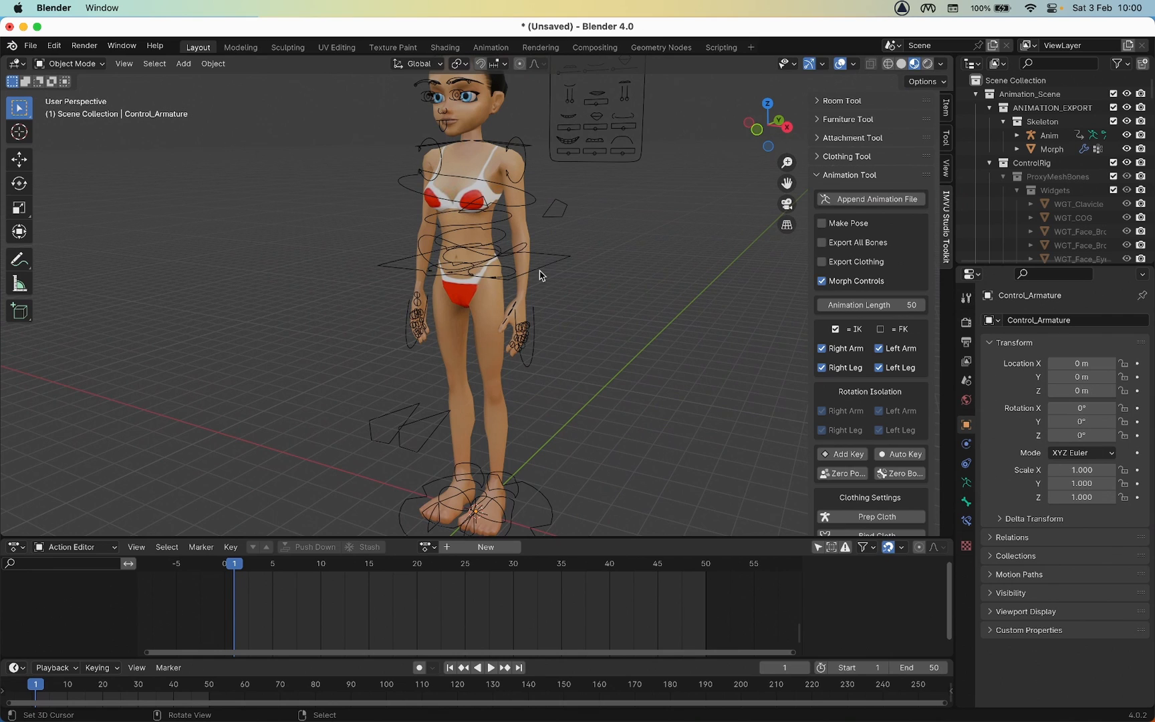
{"action": "mouse_move", "coordinate": [534, 262]}
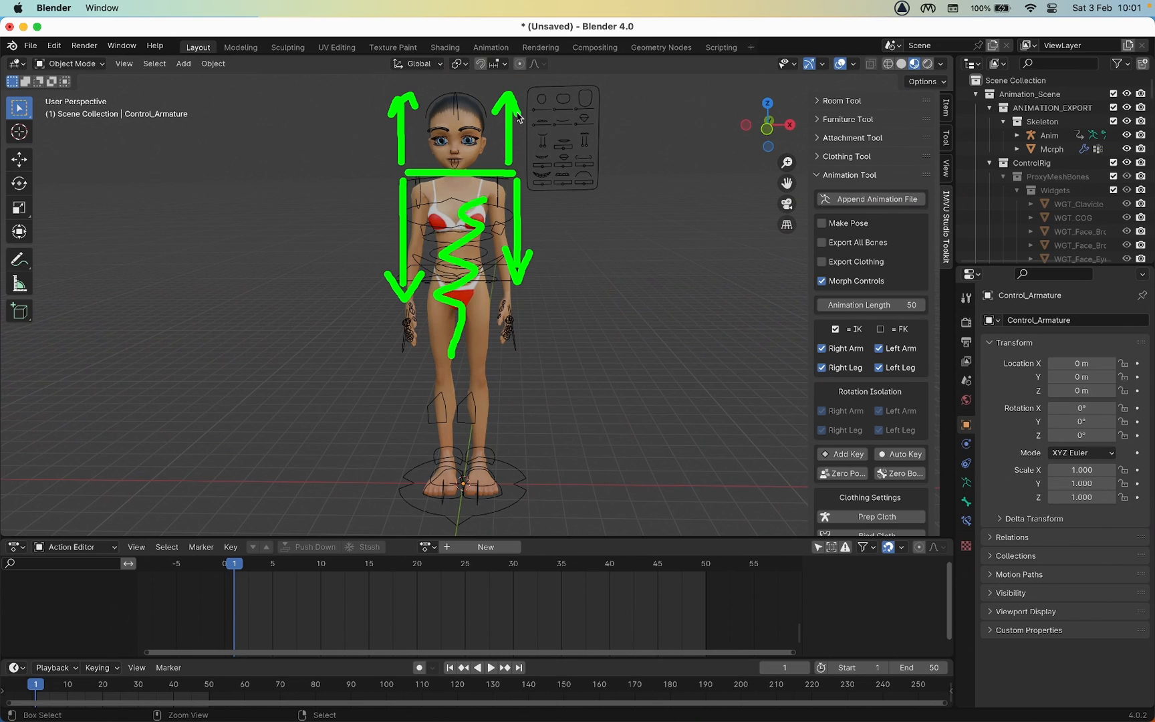
{"action": "mouse_move", "coordinate": [525, 123]}
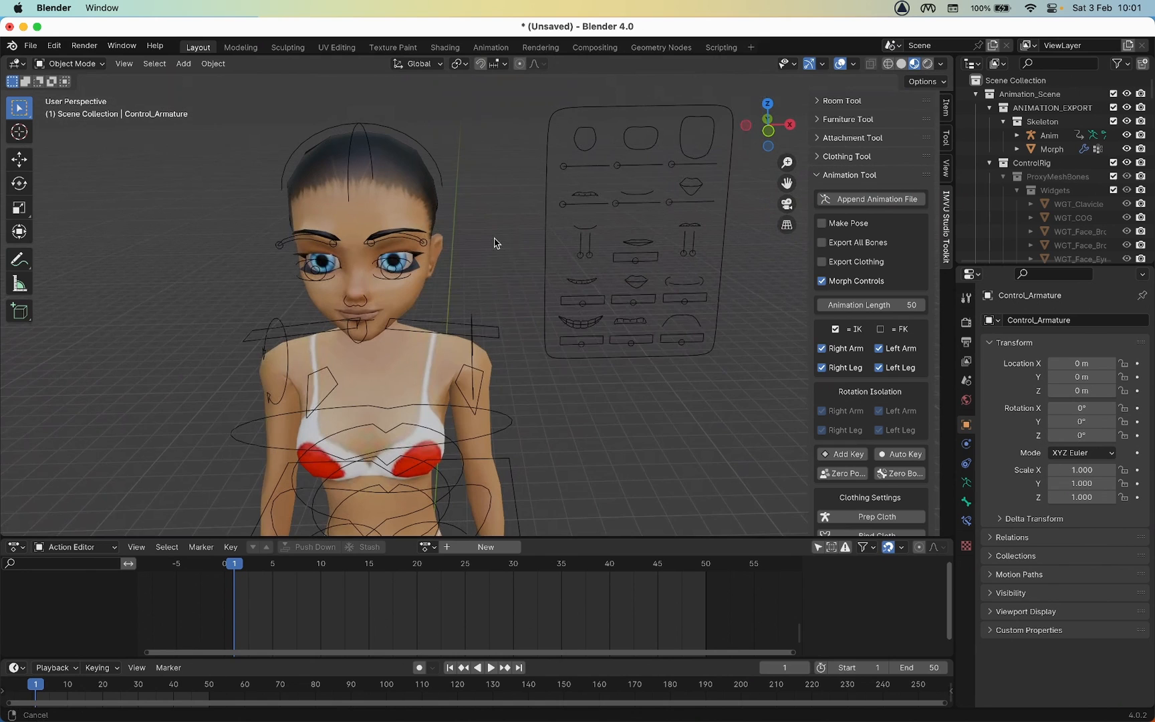
{"action": "left_click_drag", "start_coordinate": [494, 243], "coordinate": [482, 250]}
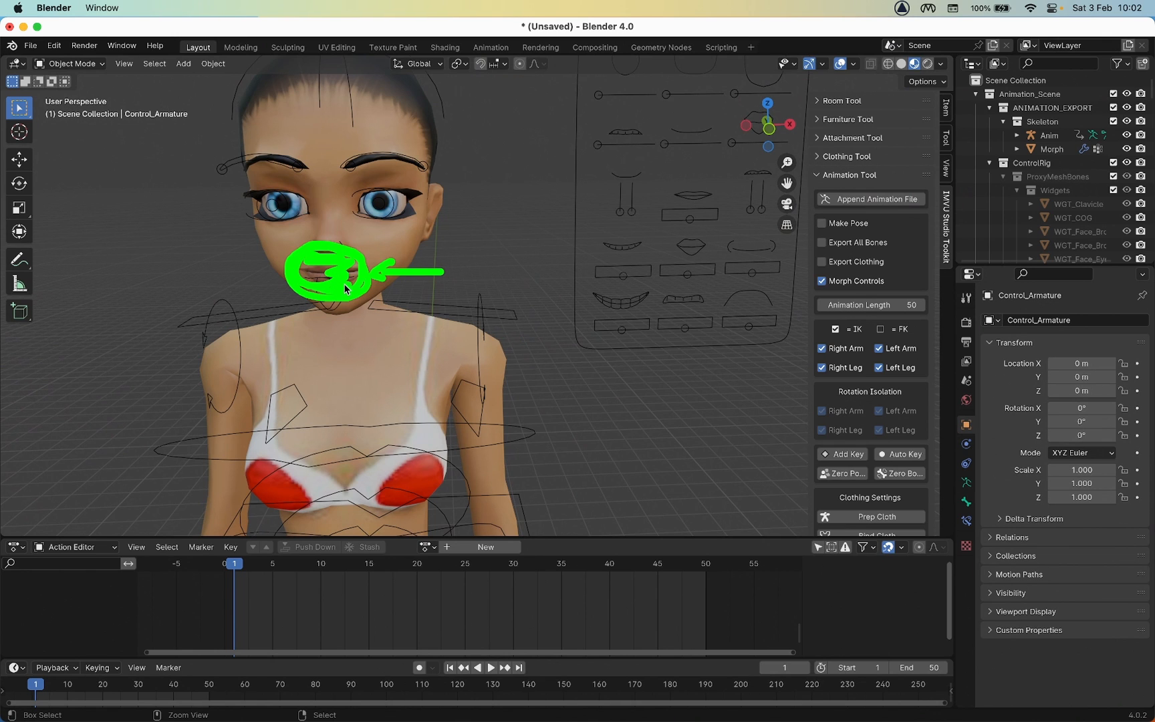
{"action": "mouse_move", "coordinate": [425, 273]}
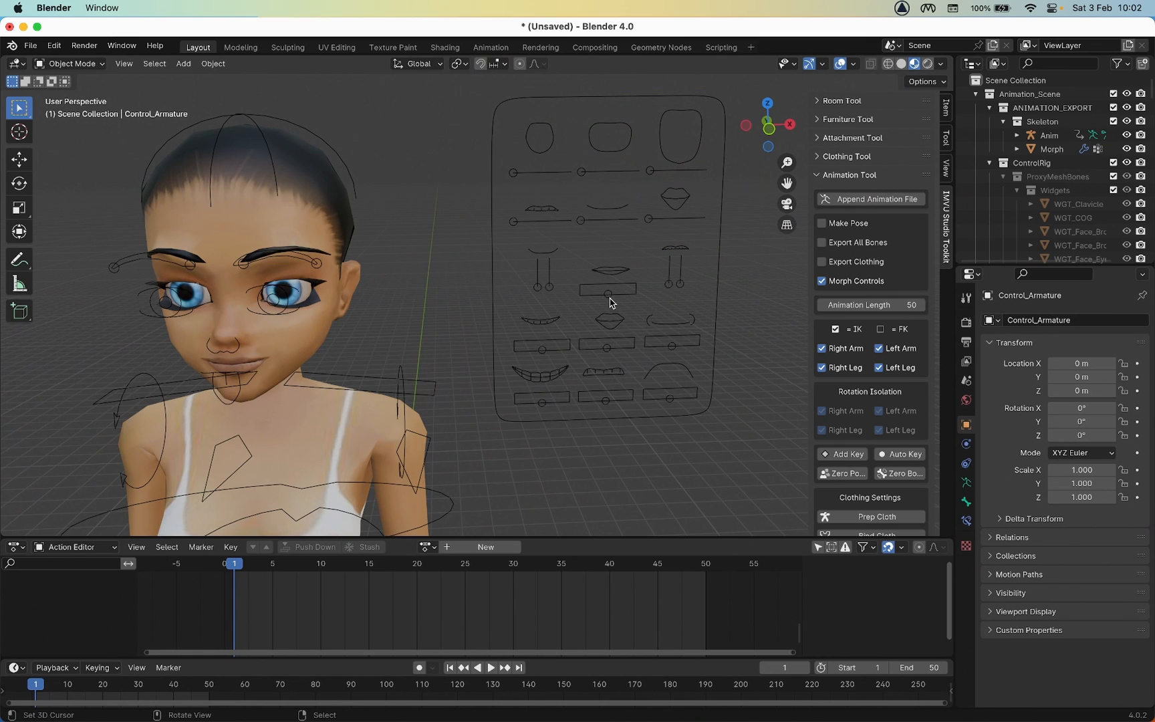
{"action": "mouse_move", "coordinate": [444, 412]}
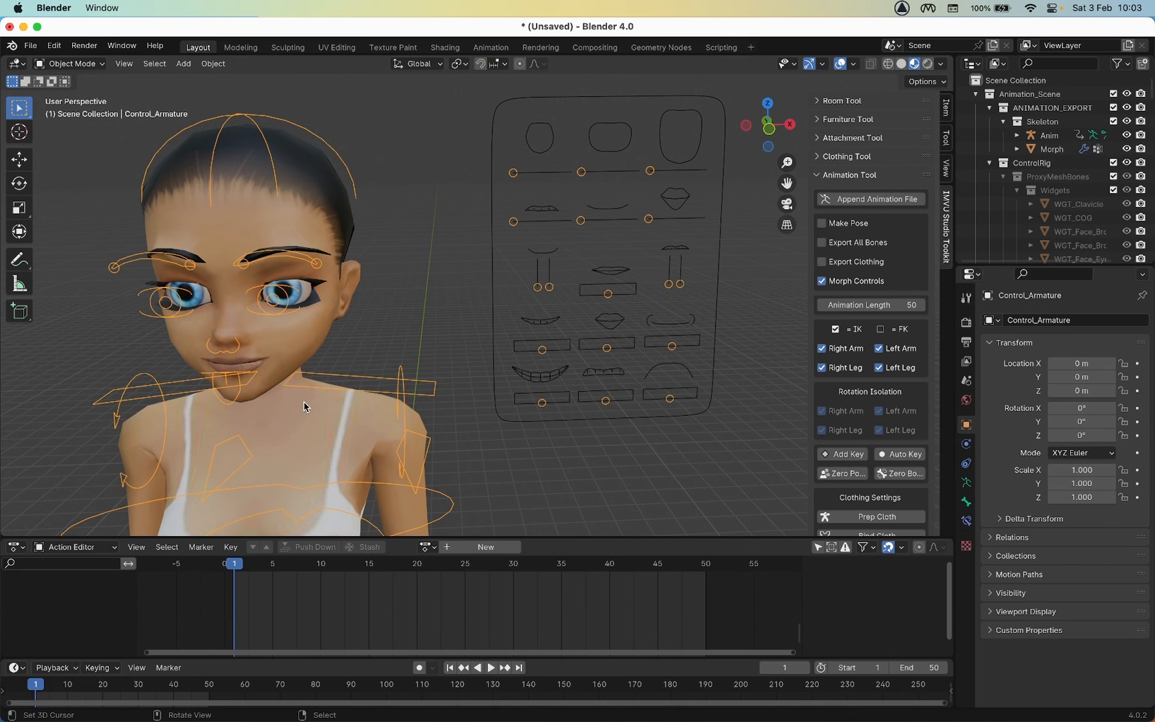
{"action": "mouse_move", "coordinate": [347, 218]}
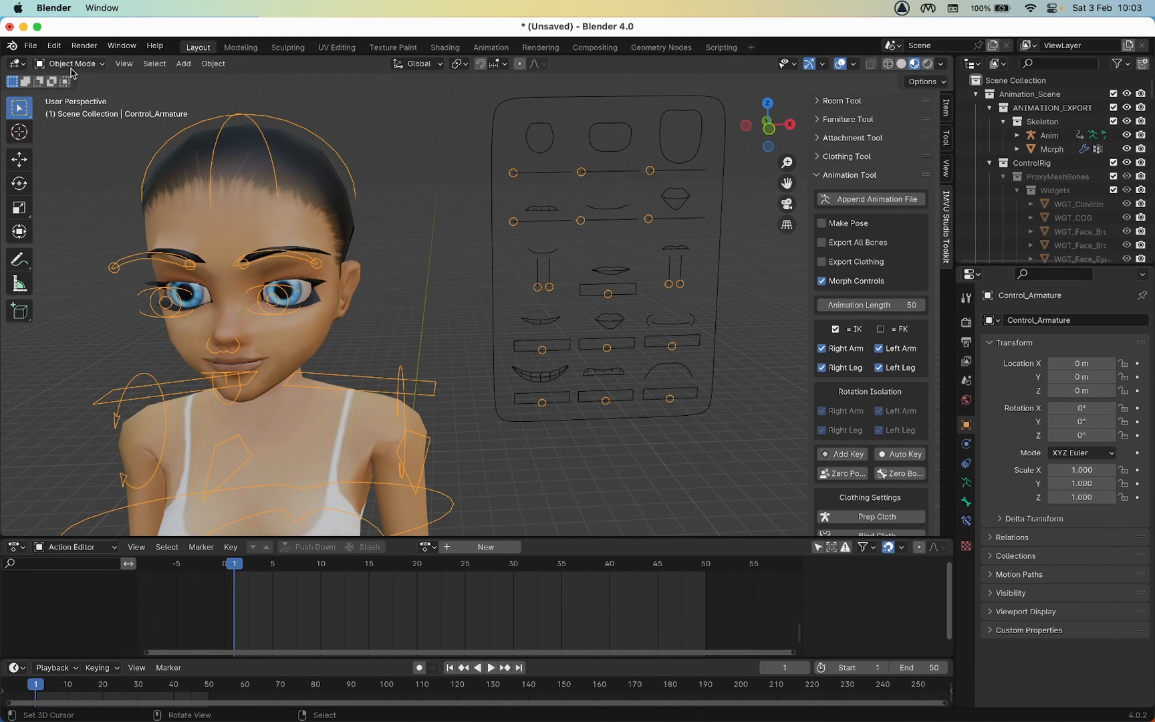
Switch the control armature into Pose Mode and zoom the view out.
{"action": "left_click", "coordinate": [69, 64]}
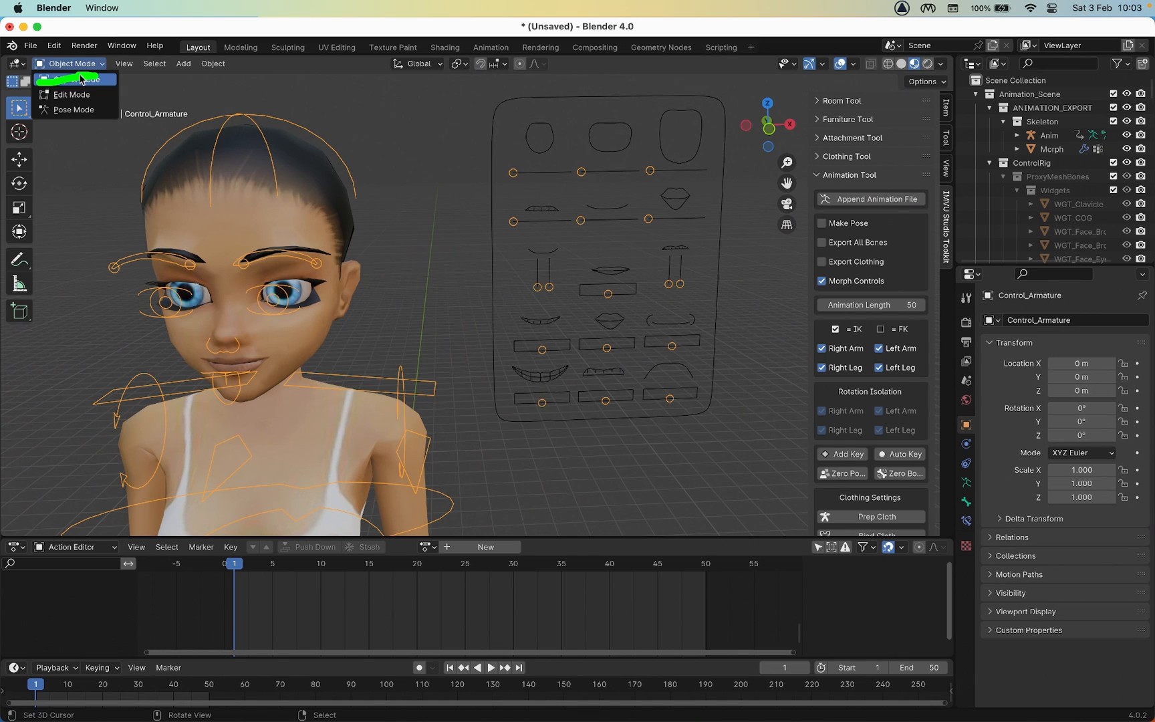
{"action": "mouse_move", "coordinate": [74, 109]}
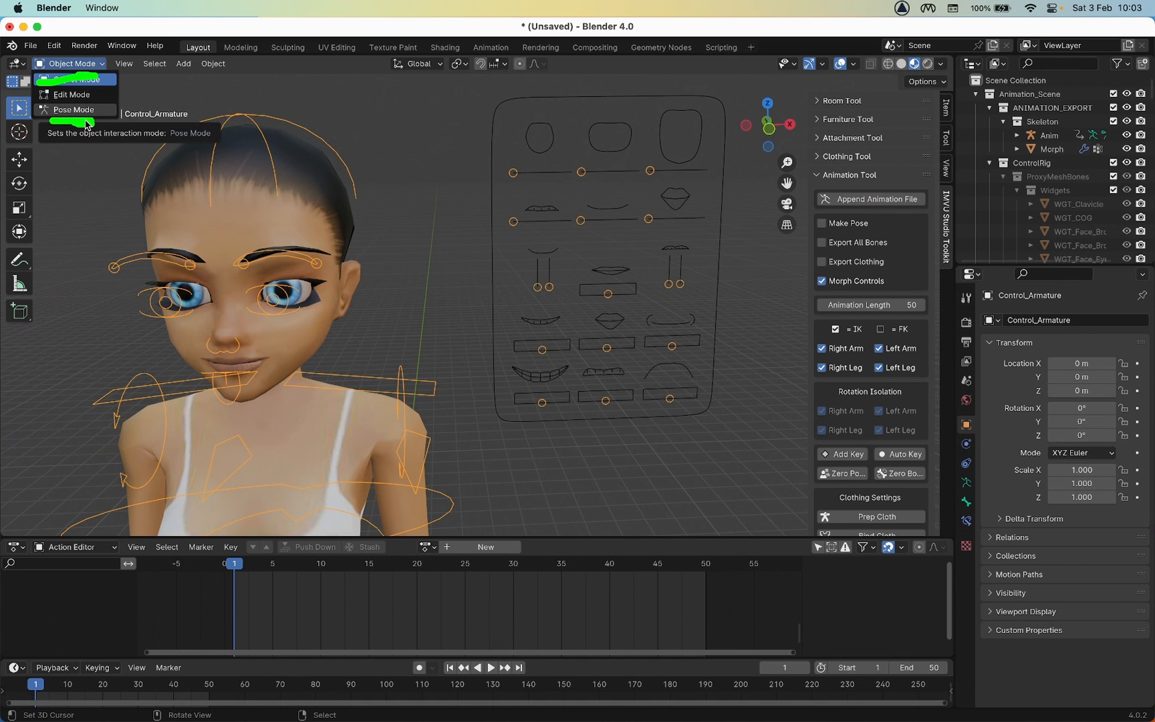
{"action": "left_click", "coordinate": [75, 109]}
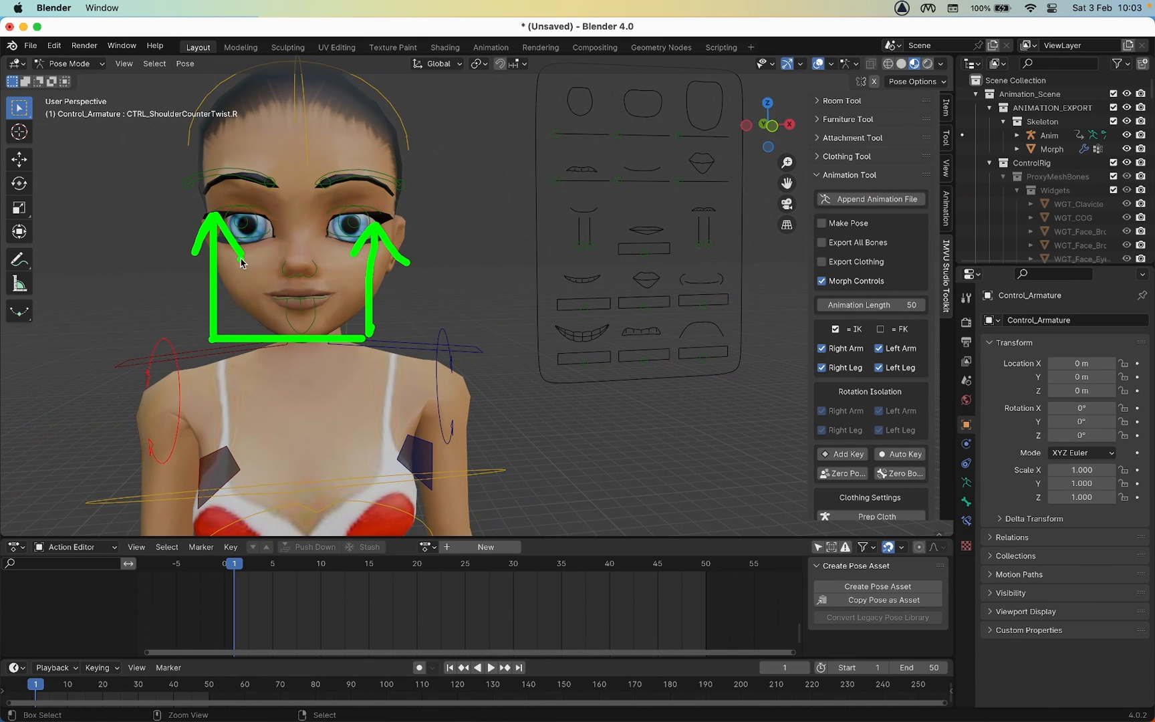
{"action": "mouse_move", "coordinate": [267, 302]}
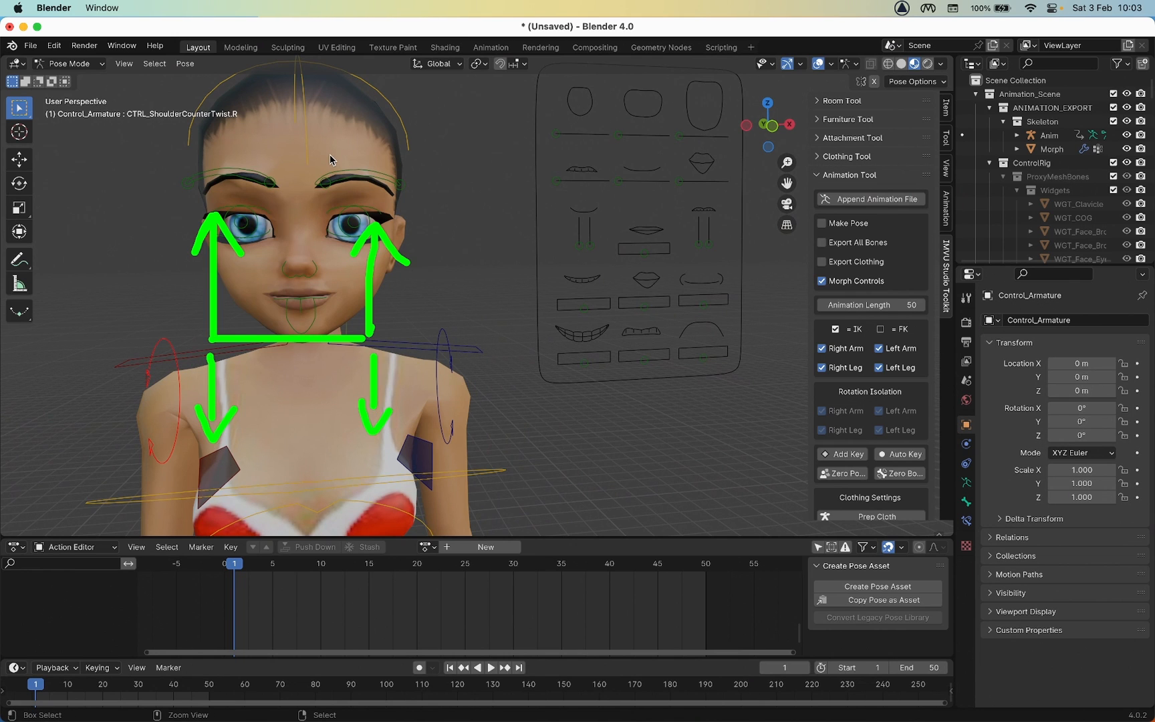
{"action": "scroll", "scroll_direction": "down", "scroll_amount": 3}
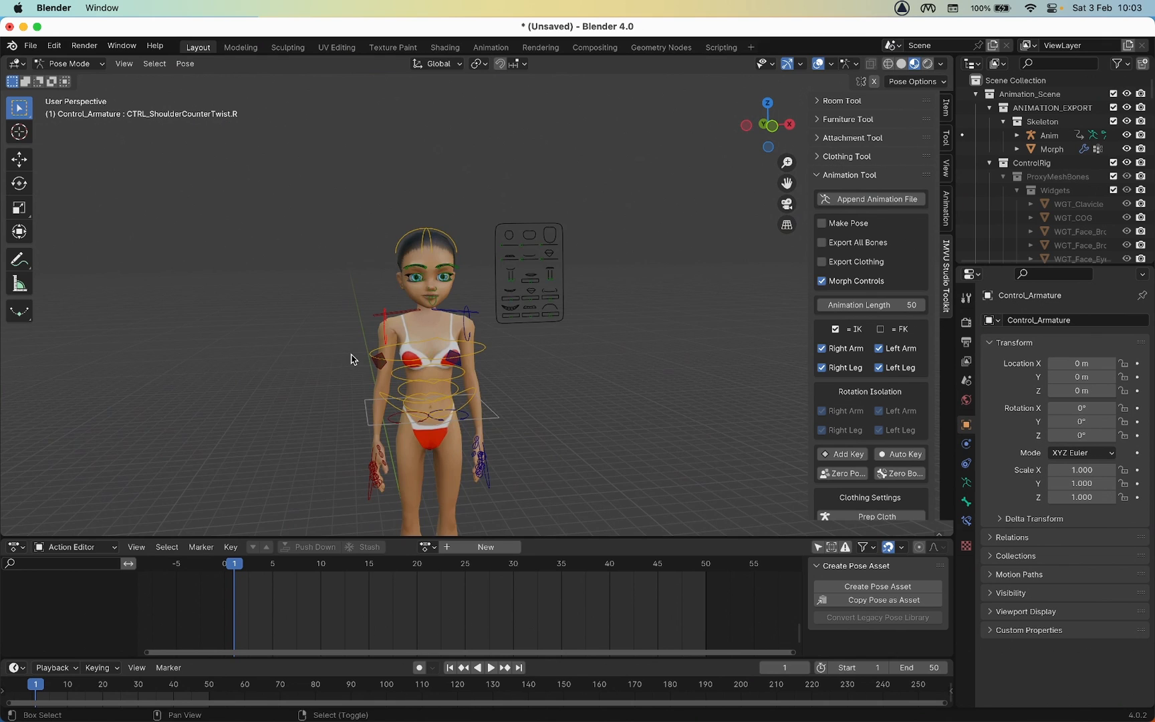
{"action": "scroll", "scroll_direction": "down", "scroll_amount": 3}
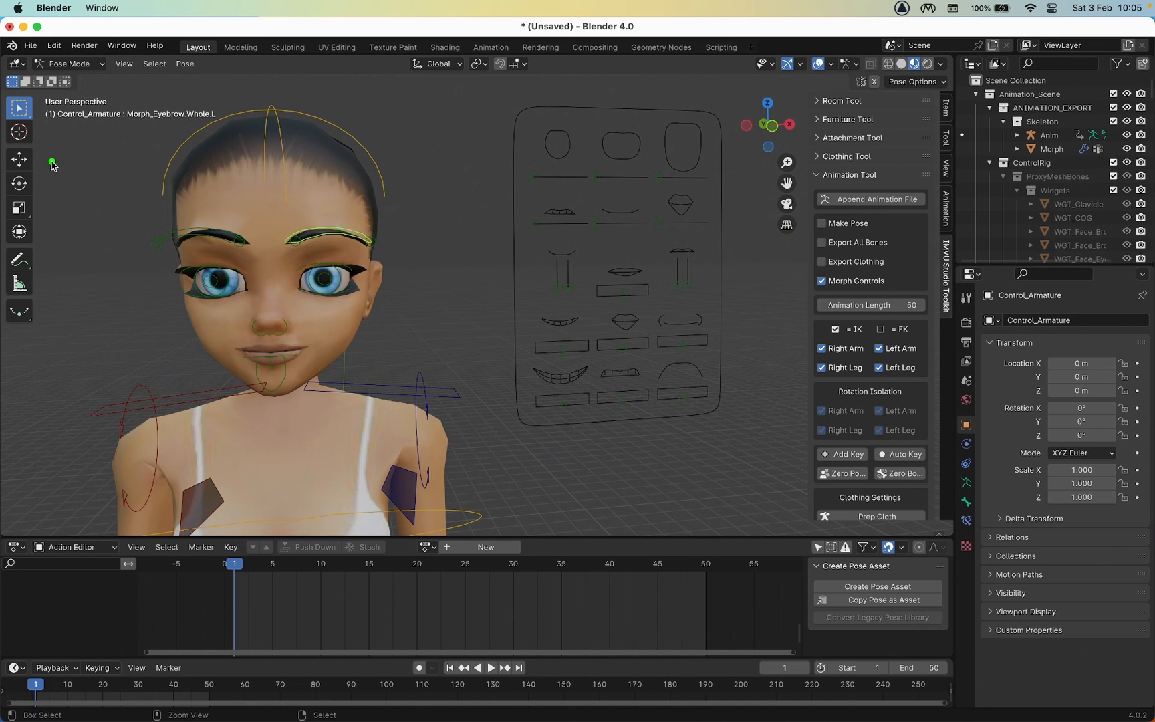
{"action": "mouse_move", "coordinate": [20, 160]}
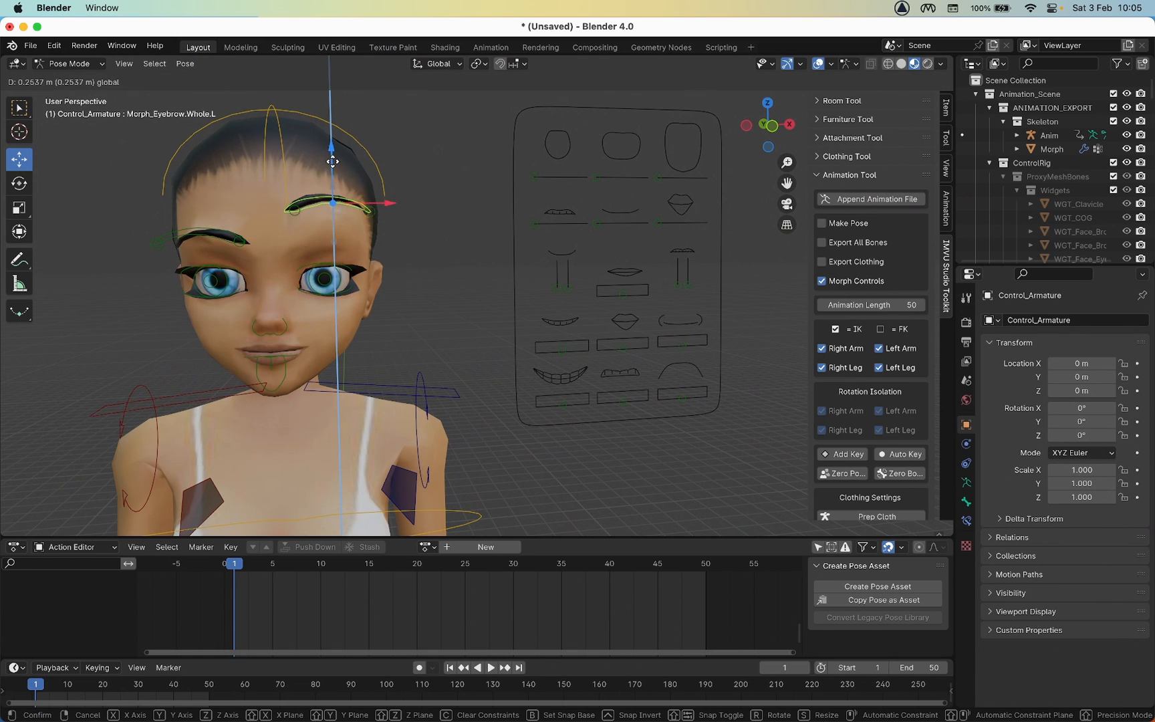
Raise the left eyebrow control and slide the mouth control to open the mouth.
{"action": "left_click_drag", "start_coordinate": [332, 161], "coordinate": [337, 231]}
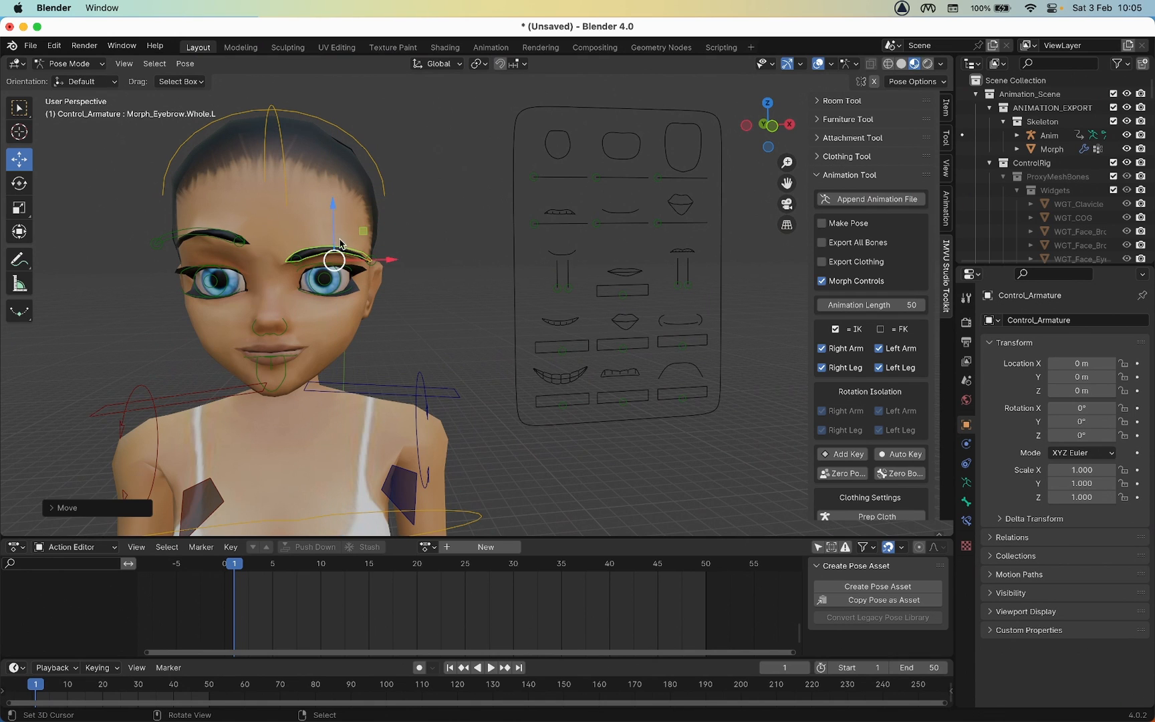
{"action": "mouse_move", "coordinate": [525, 197]}
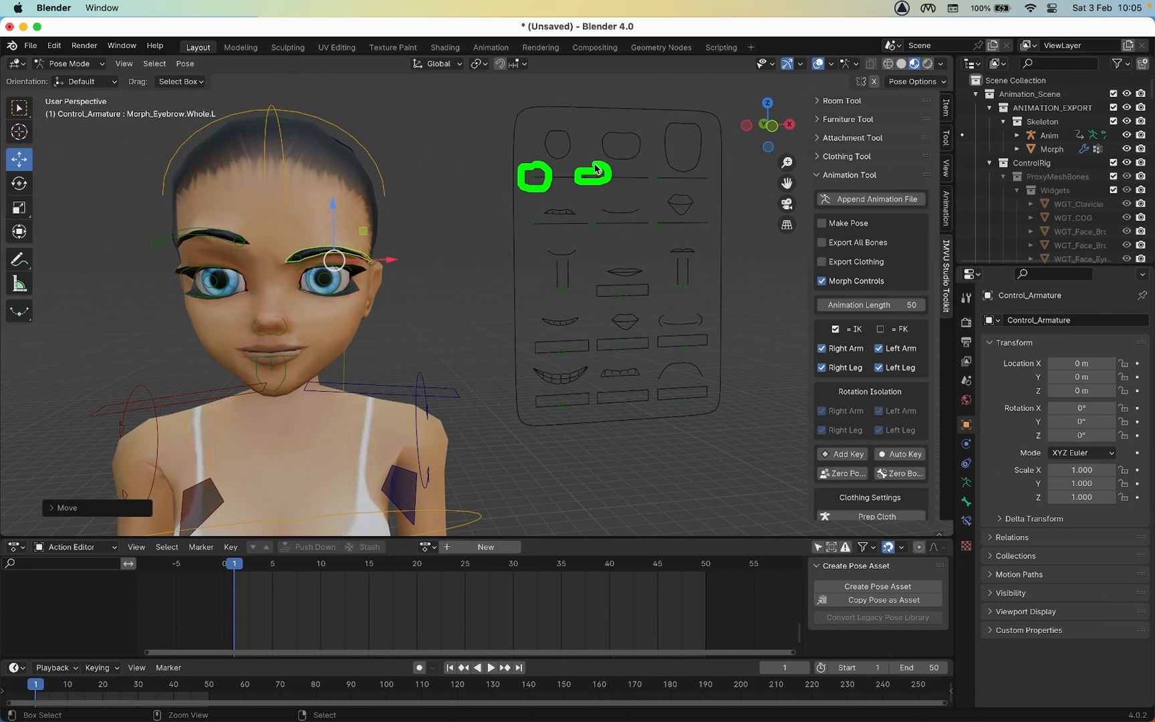
{"action": "left_click", "coordinate": [536, 183]}
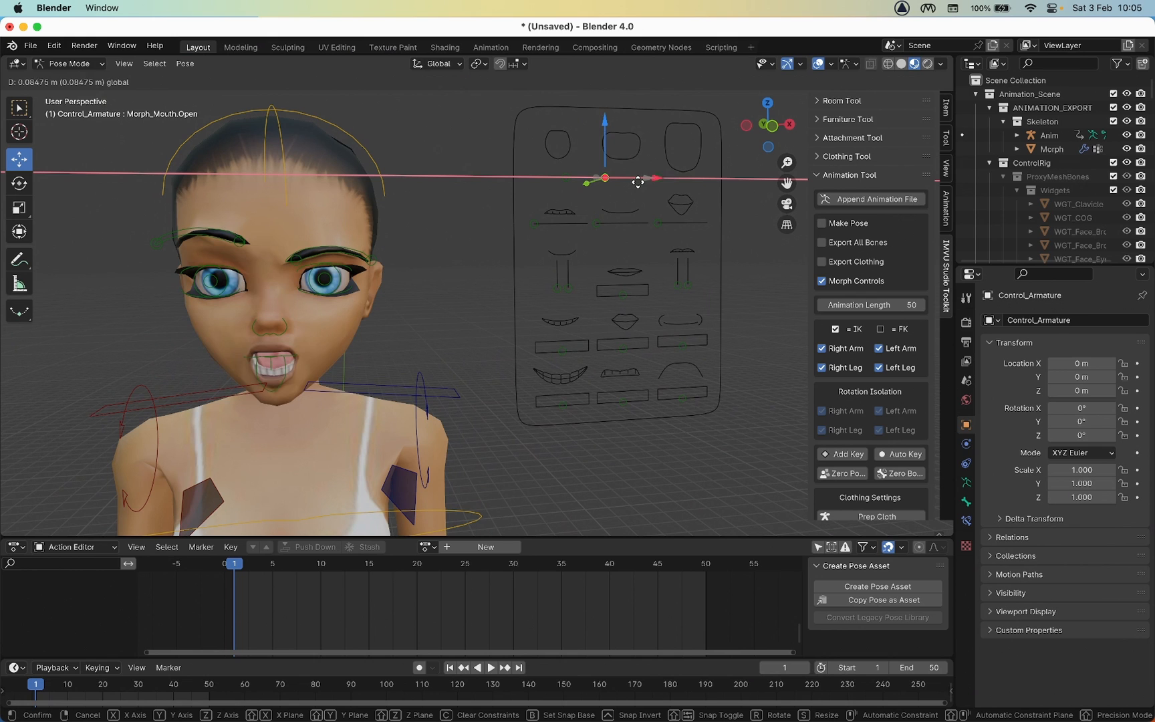
{"action": "left_click_drag", "start_coordinate": [605, 177], "coordinate": [600, 178]}
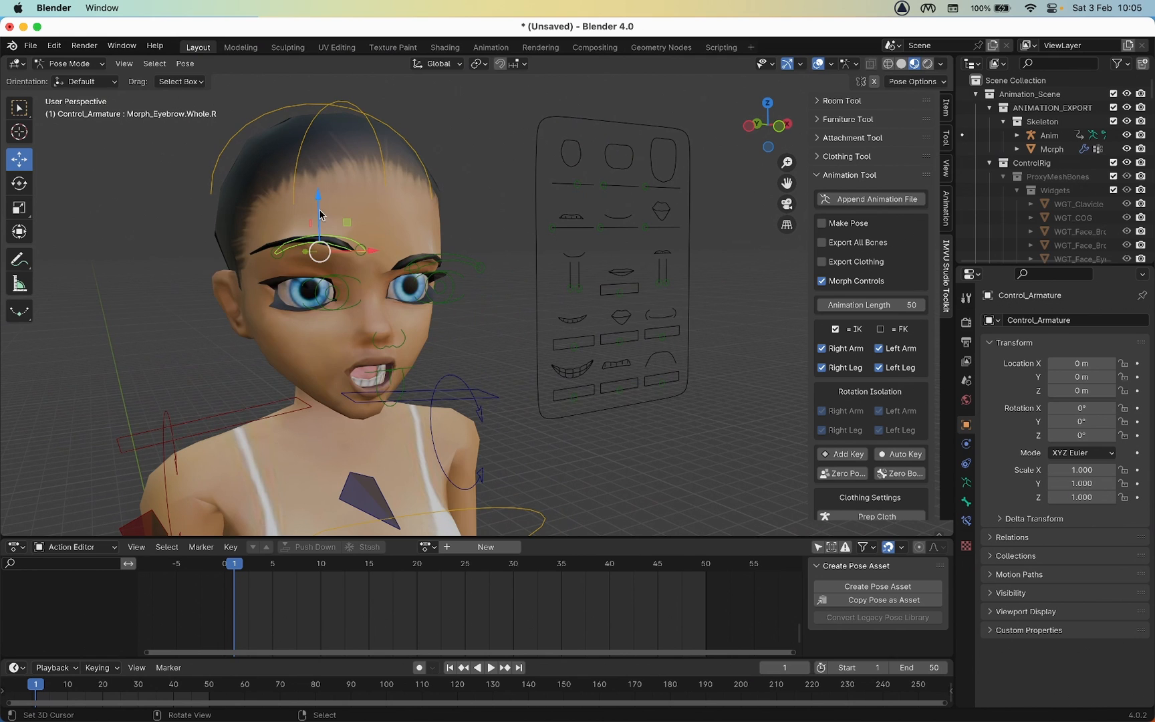
Select Morph_Tongue and rotate it so the tongue sticks out of the mouth.
{"action": "left_click_drag", "start_coordinate": [319, 213], "coordinate": [319, 254]}
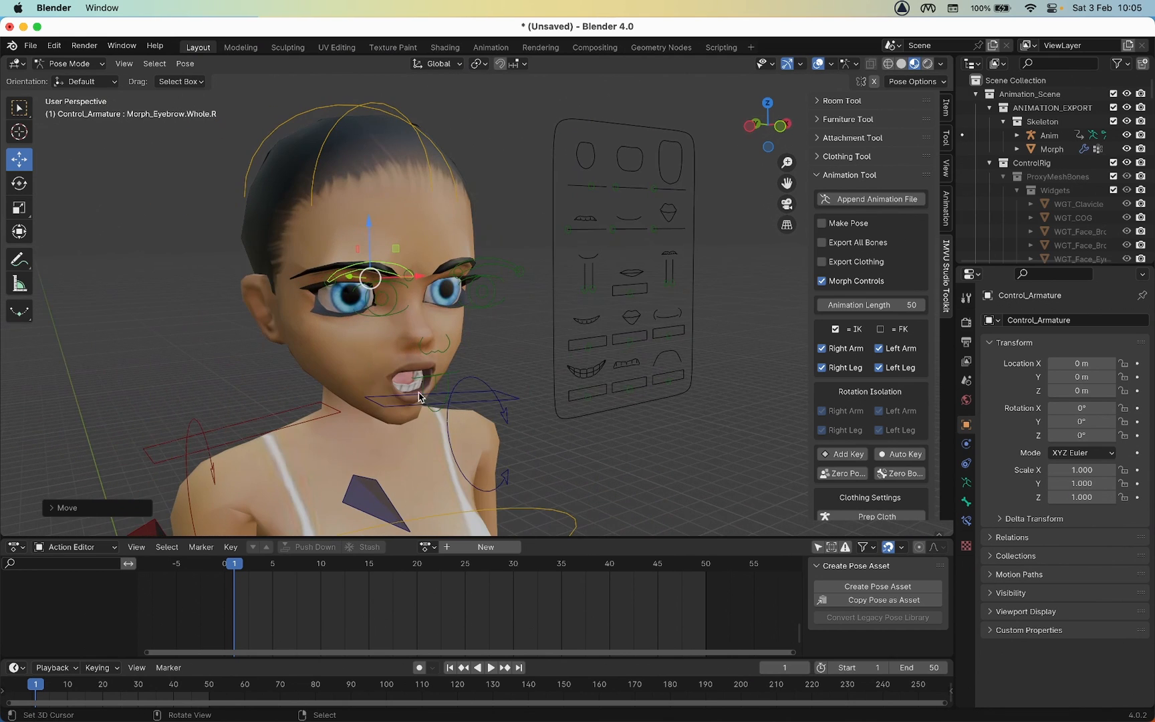
{"action": "left_click", "coordinate": [433, 389]}
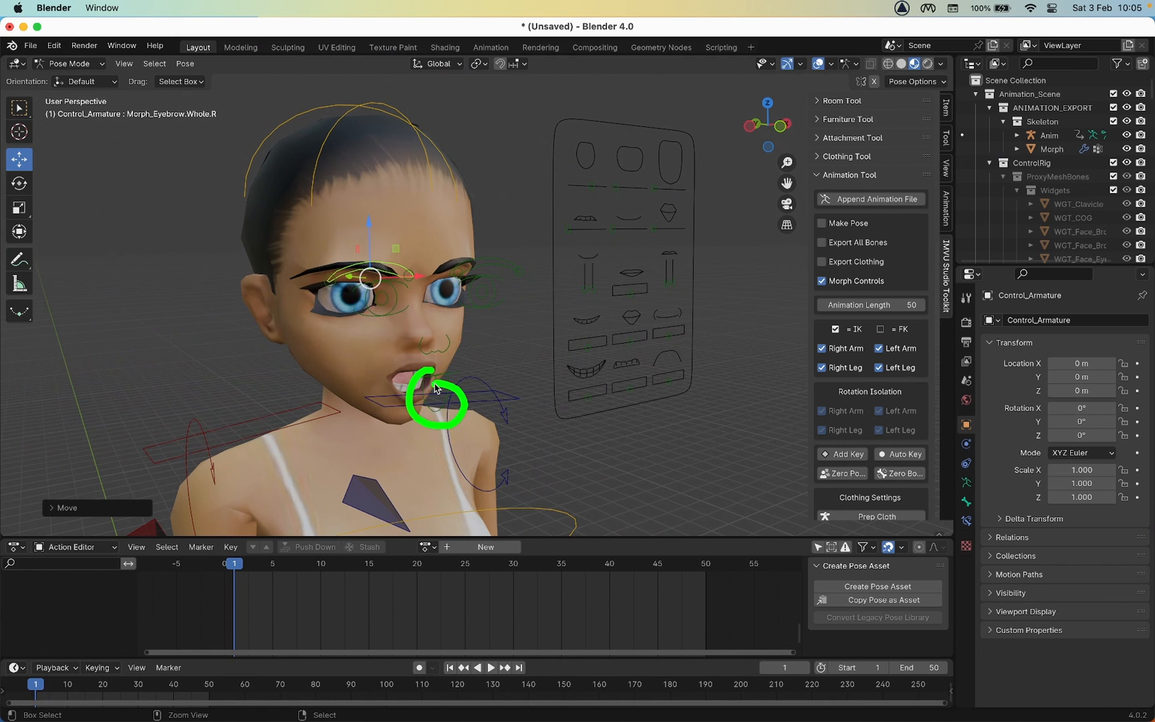
{"action": "left_click", "coordinate": [434, 390]}
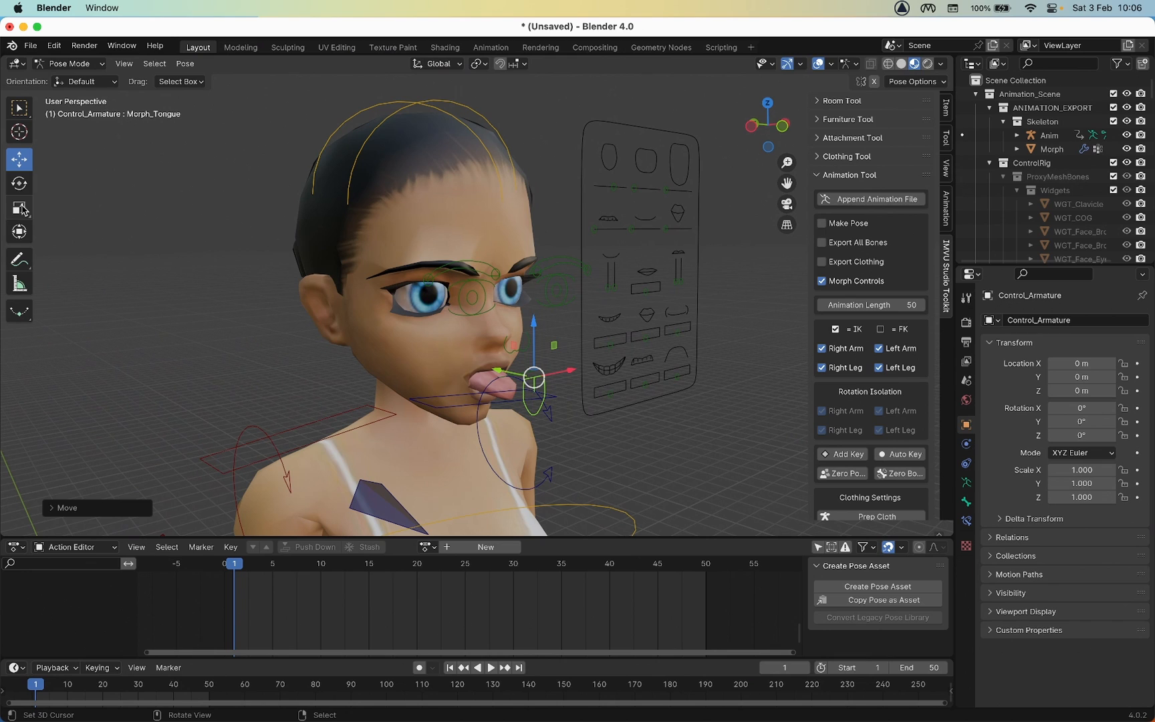
{"action": "left_click", "coordinate": [19, 182]}
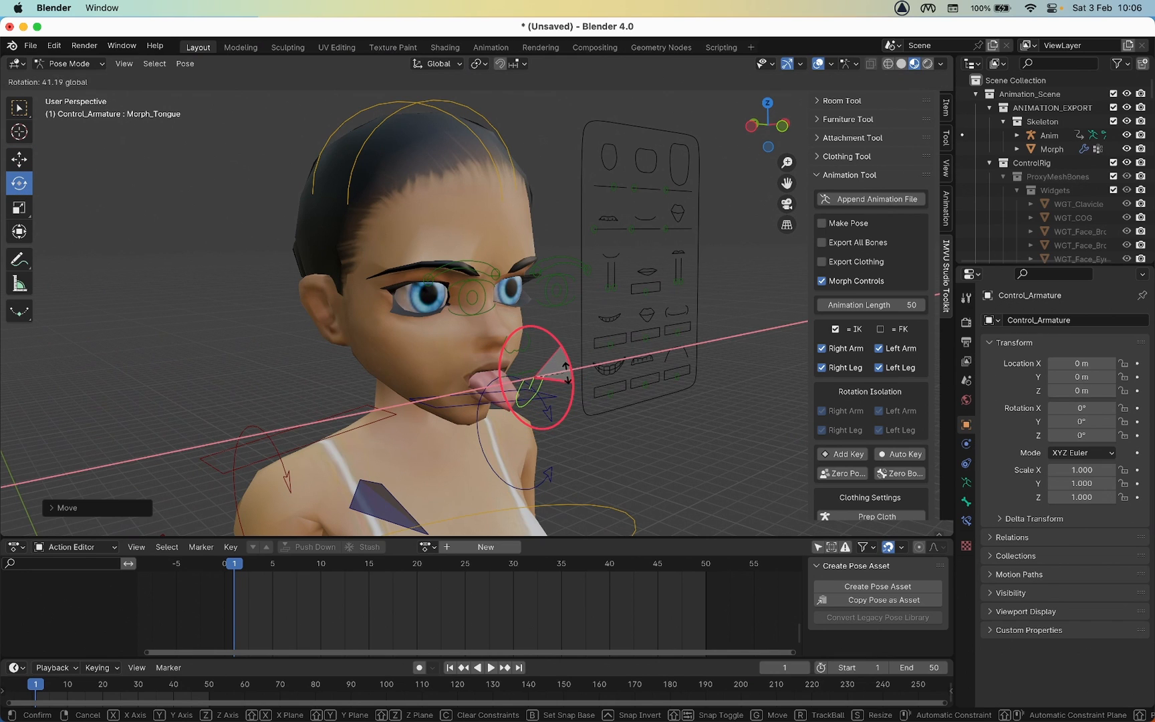
{"action": "left_click_drag", "start_coordinate": [530, 361], "coordinate": [597, 442]}
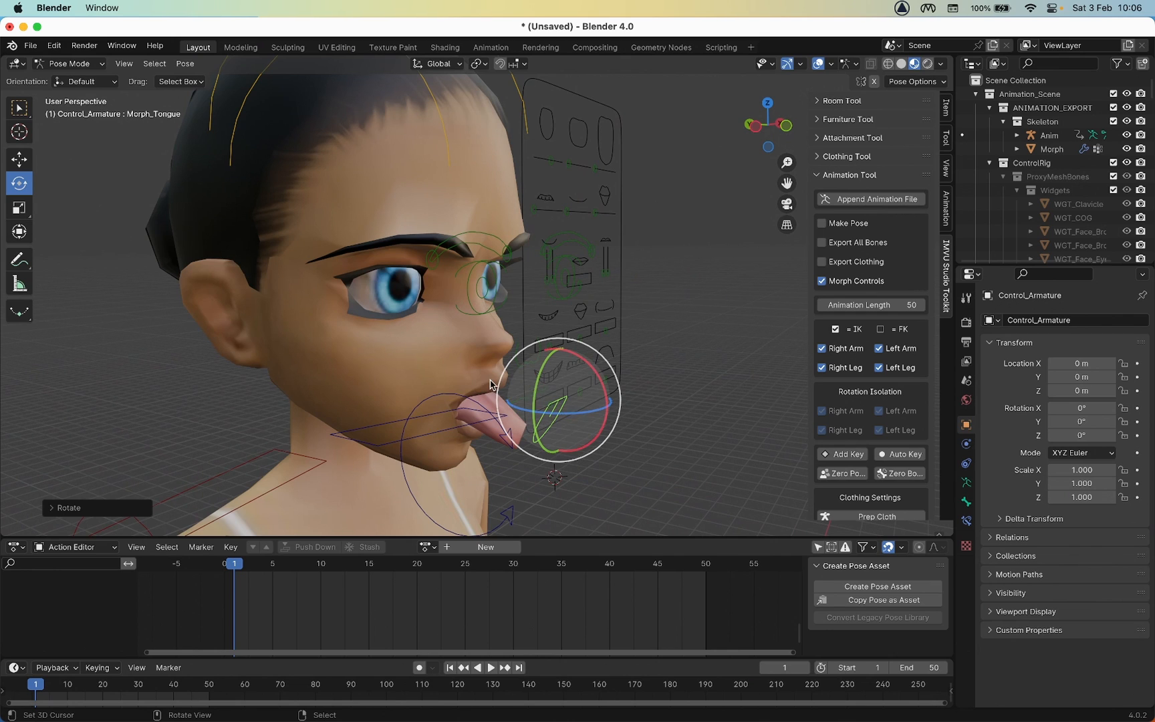
{"action": "left_click", "coordinate": [19, 159]}
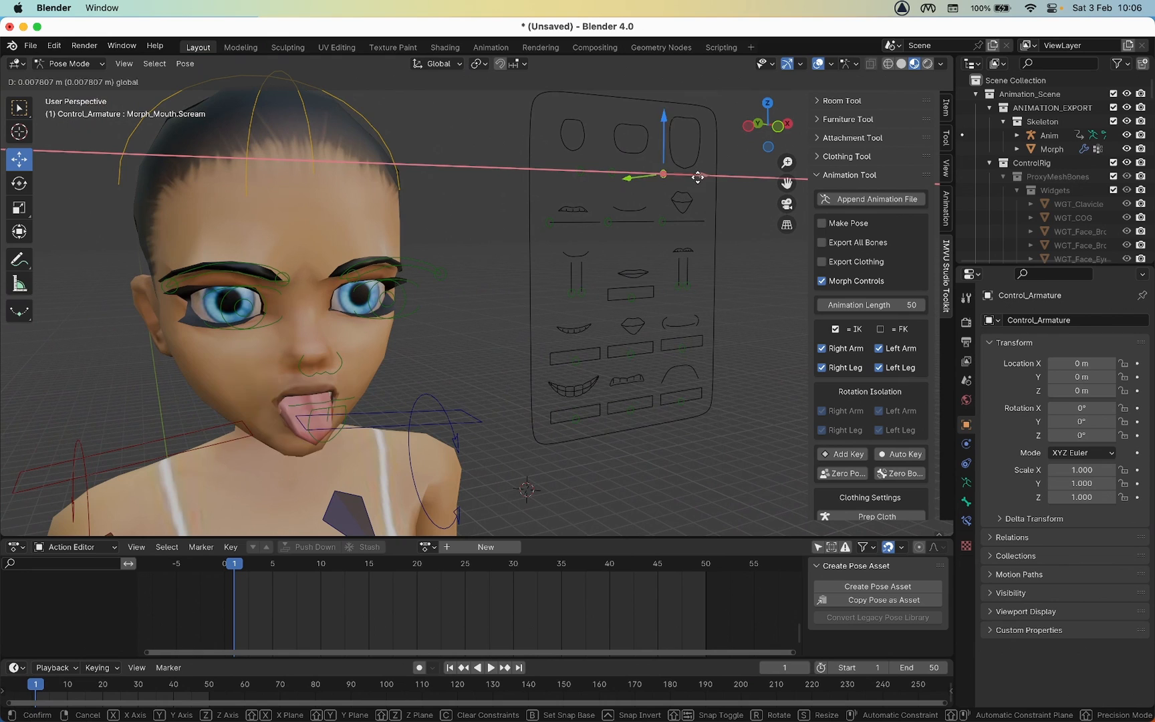
Widen the mouth with Morph_Mouth.Scream and reposition the Morph_Mouth.Cheek control.
{"action": "left_click_drag", "start_coordinate": [698, 176], "coordinate": [683, 182]}
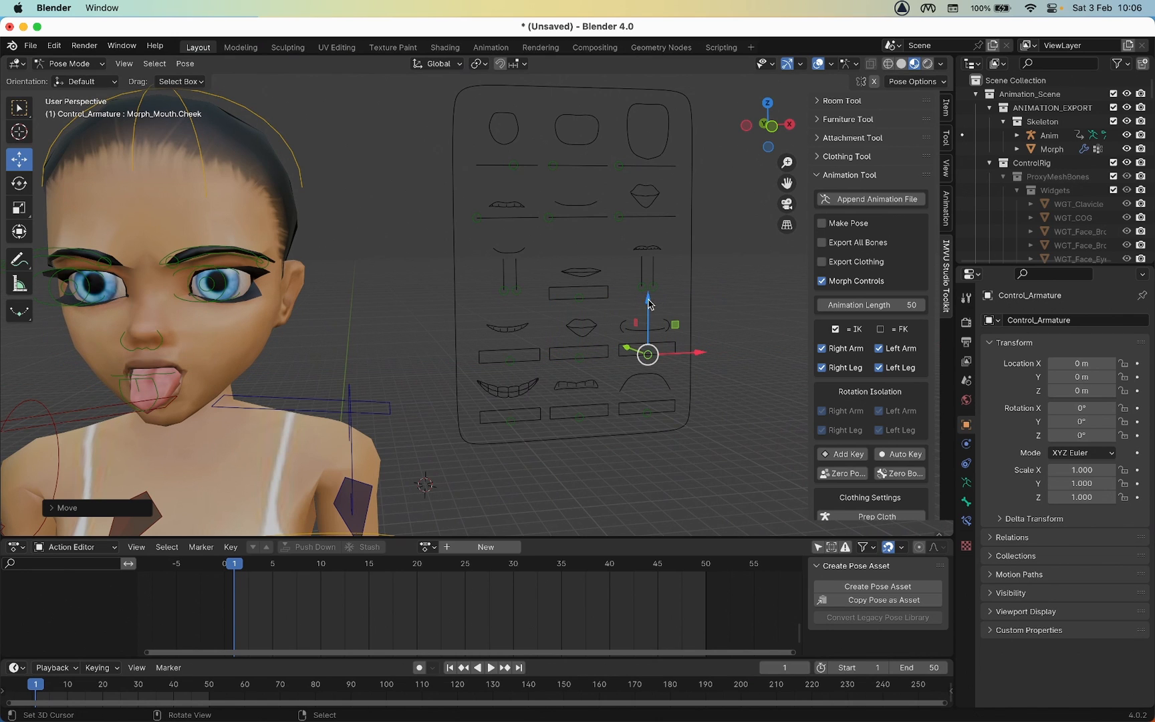
{"action": "left_click_drag", "start_coordinate": [647, 354], "coordinate": [647, 346]}
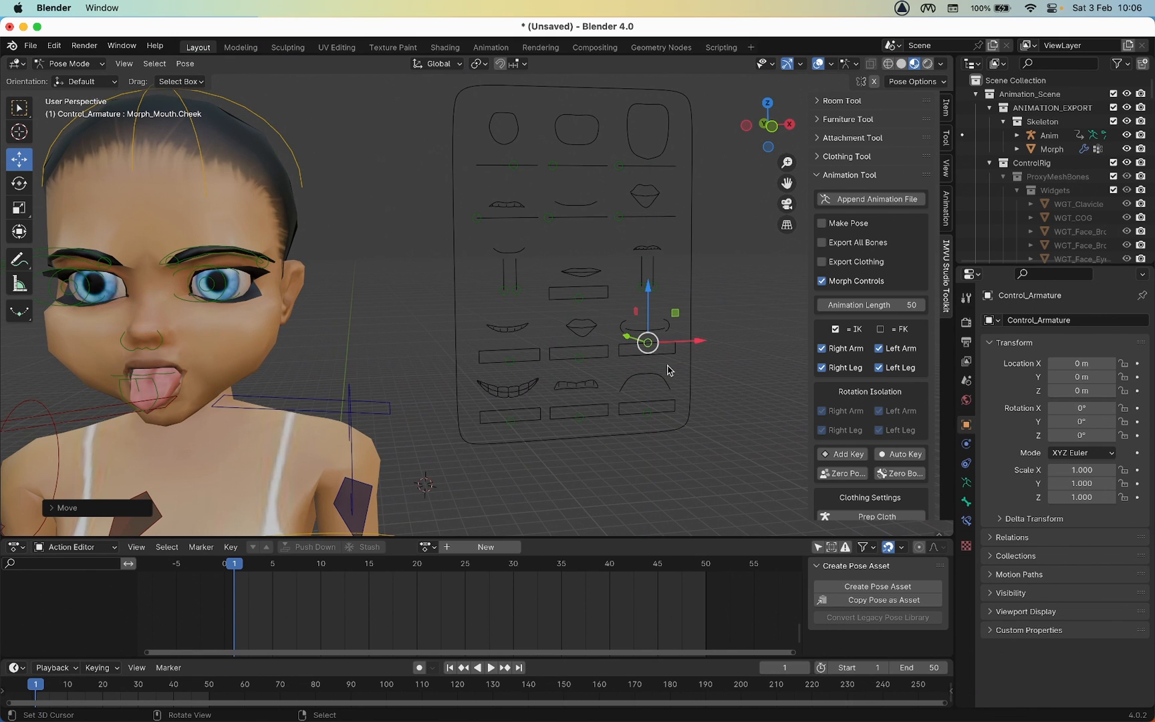
{"action": "left_click_drag", "start_coordinate": [647, 341], "coordinate": [647, 389]}
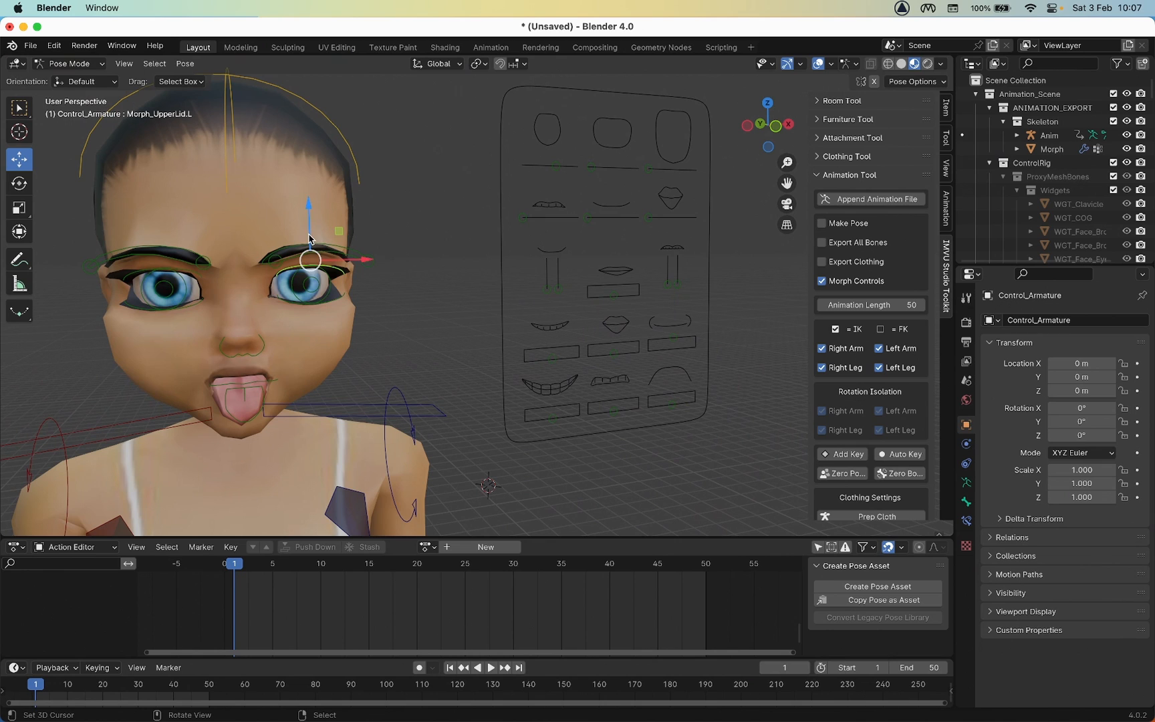
Lower the left upper eyelid, furrow the inner right eyebrow, and squint the right eye.
{"action": "left_click_drag", "start_coordinate": [309, 236], "coordinate": [309, 210]}
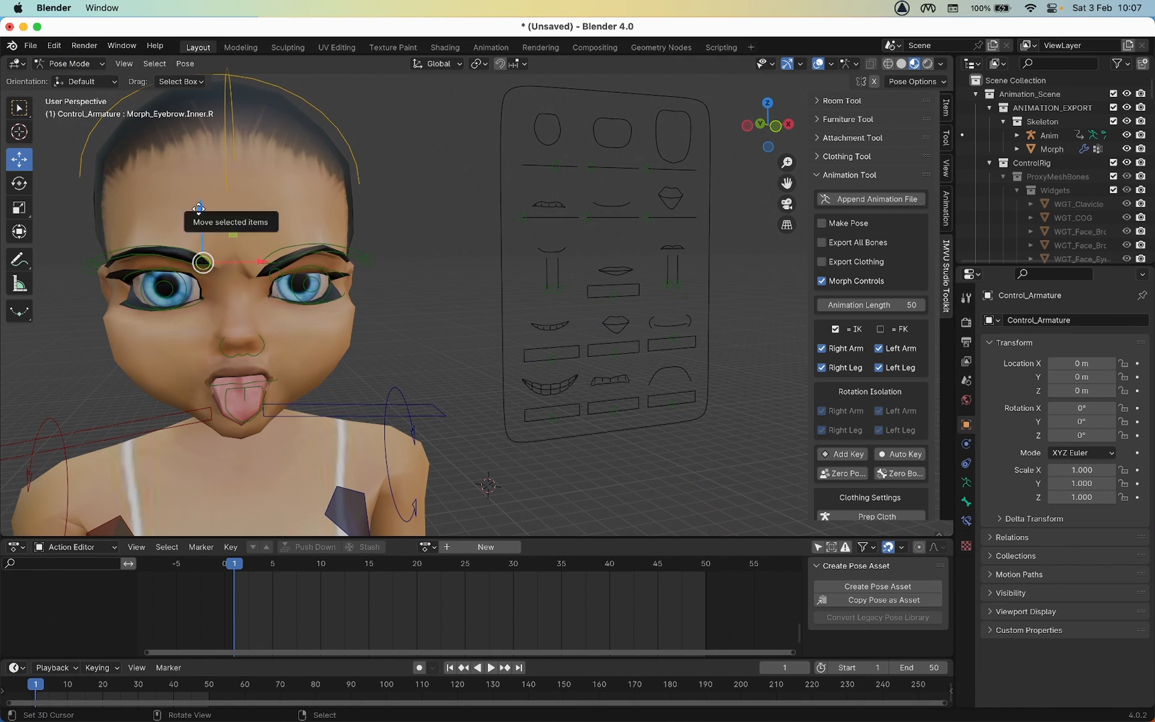
{"action": "left_click", "coordinate": [162, 273]}
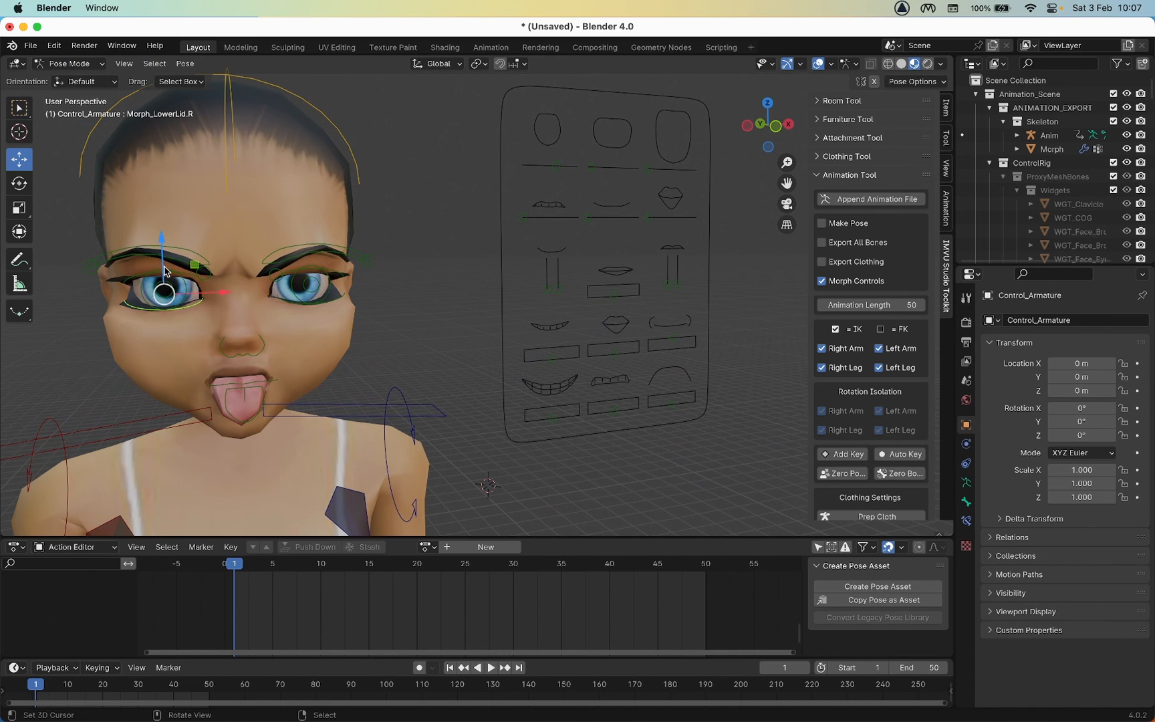
{"action": "left_click_drag", "start_coordinate": [169, 291], "coordinate": [161, 283]}
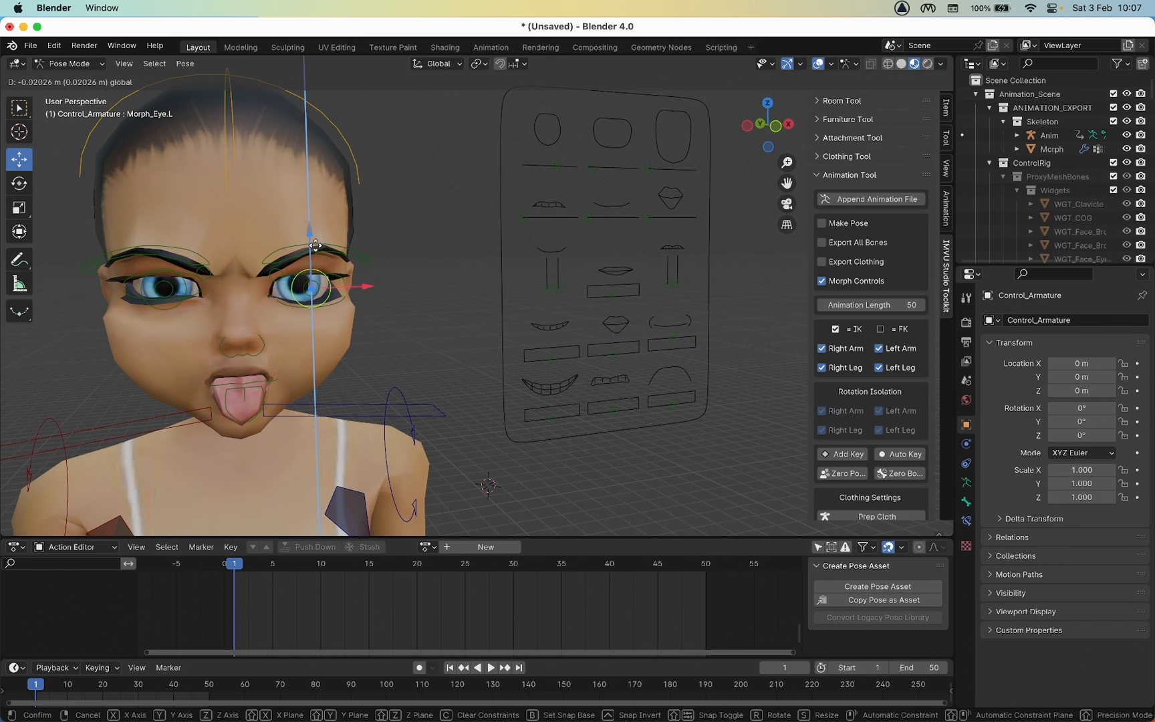
{"action": "left_click_drag", "start_coordinate": [315, 246], "coordinate": [312, 240]}
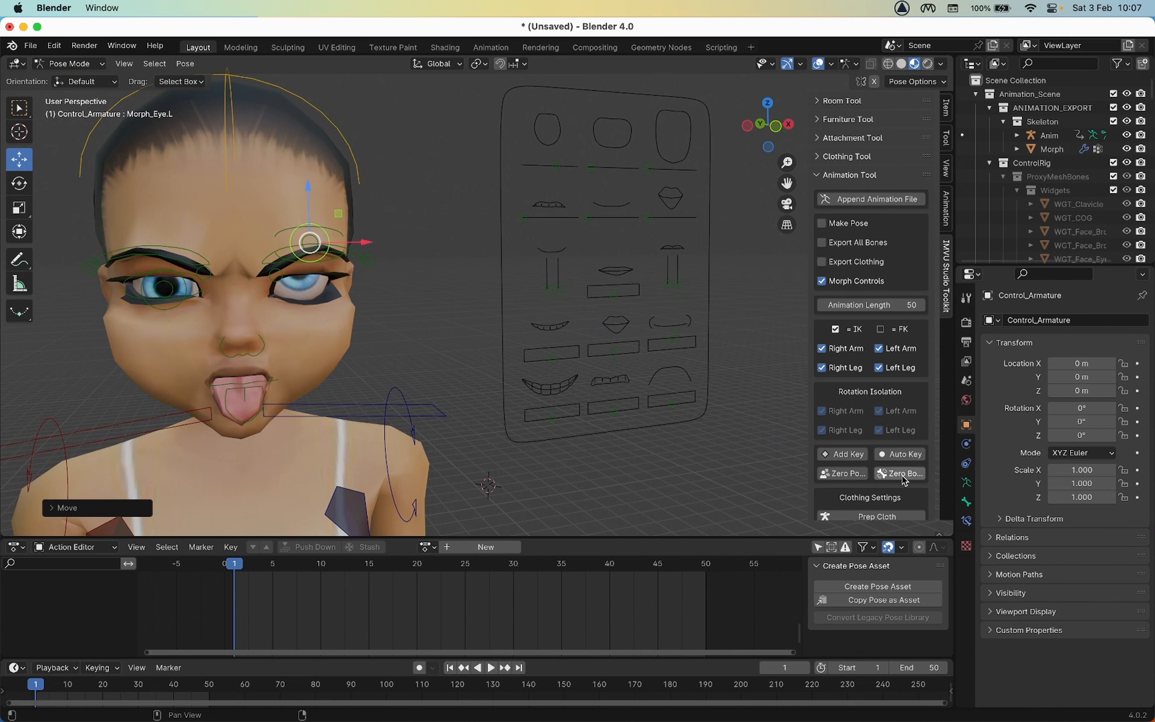
Move Morph_UpperLid.L and Morph_LowerLid.L to reopen and narrow the left eye.
{"action": "left_click_drag", "start_coordinate": [309, 236], "coordinate": [310, 280]}
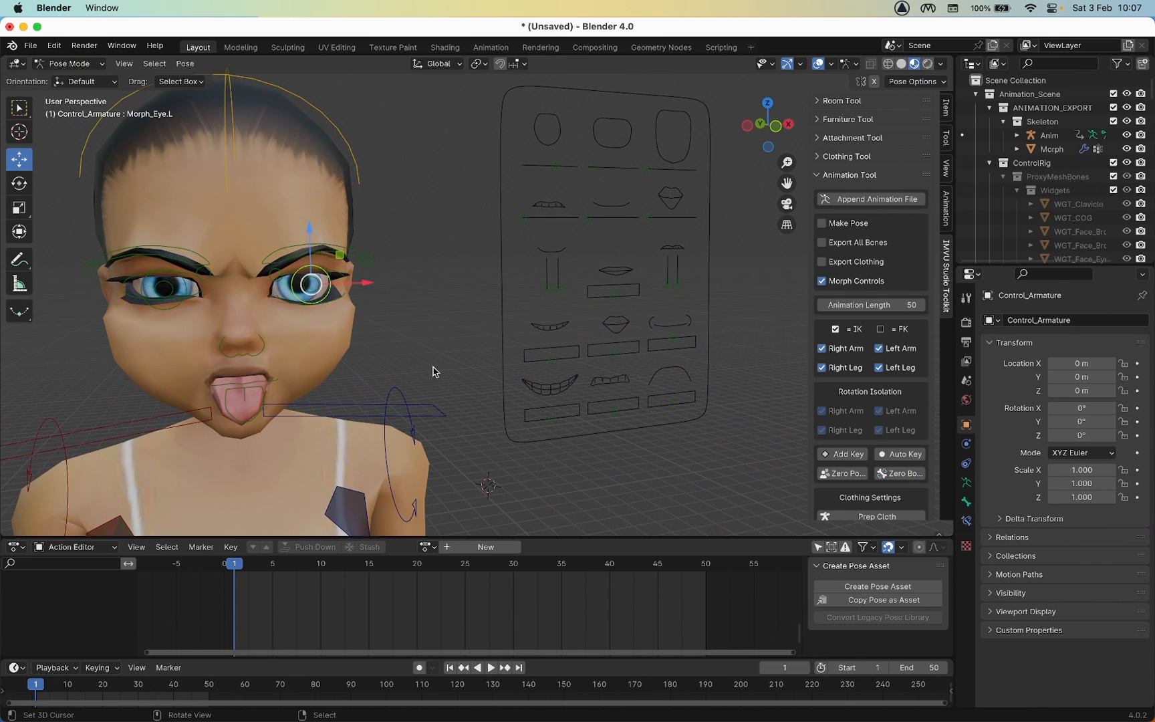
{"action": "left_click", "coordinate": [309, 264]}
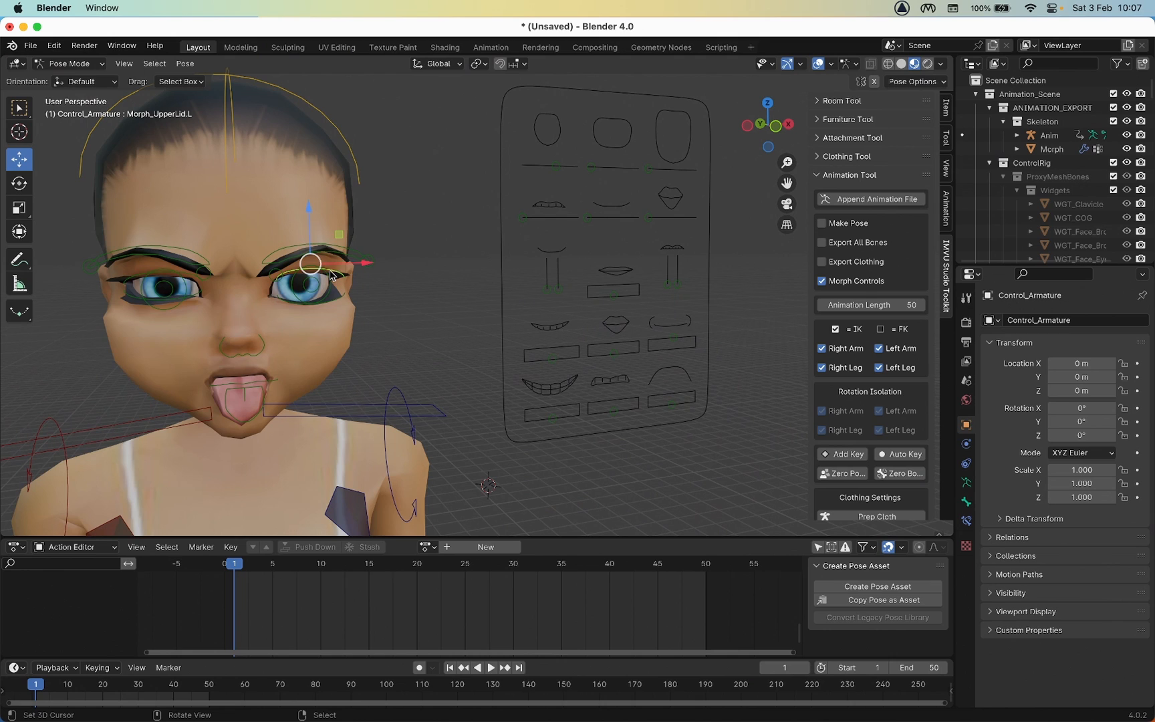
{"action": "left_click_drag", "start_coordinate": [310, 265], "coordinate": [334, 286]}
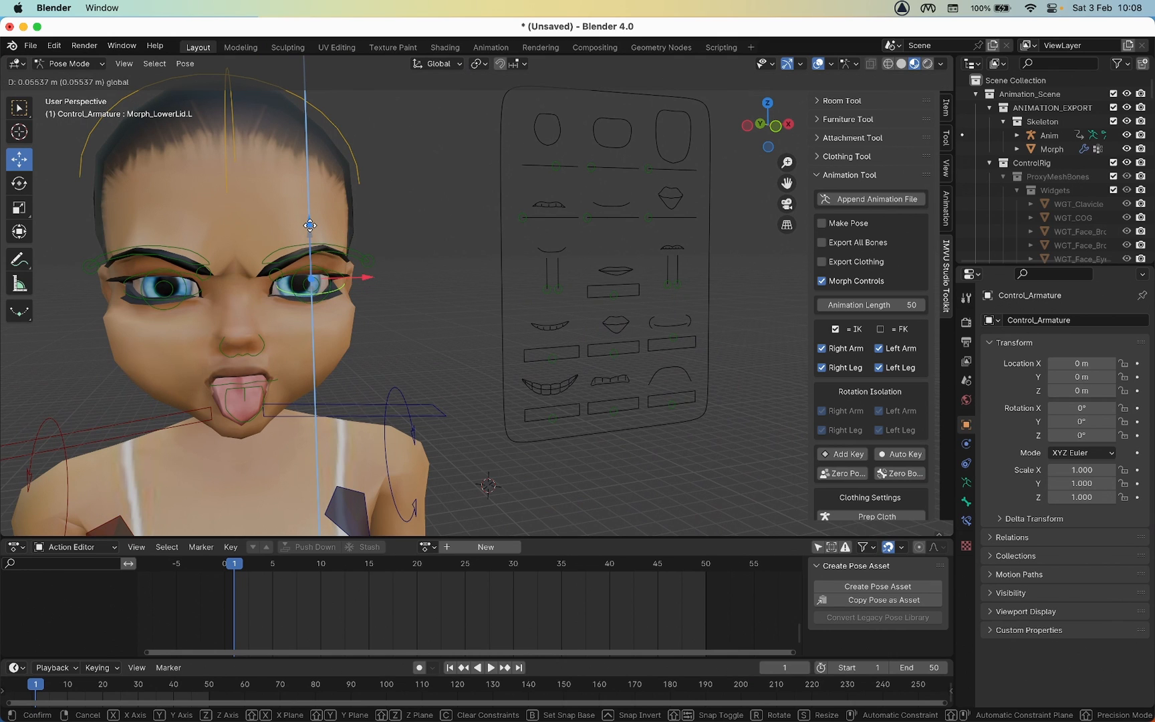
{"action": "left_click_drag", "start_coordinate": [309, 224], "coordinate": [309, 276]}
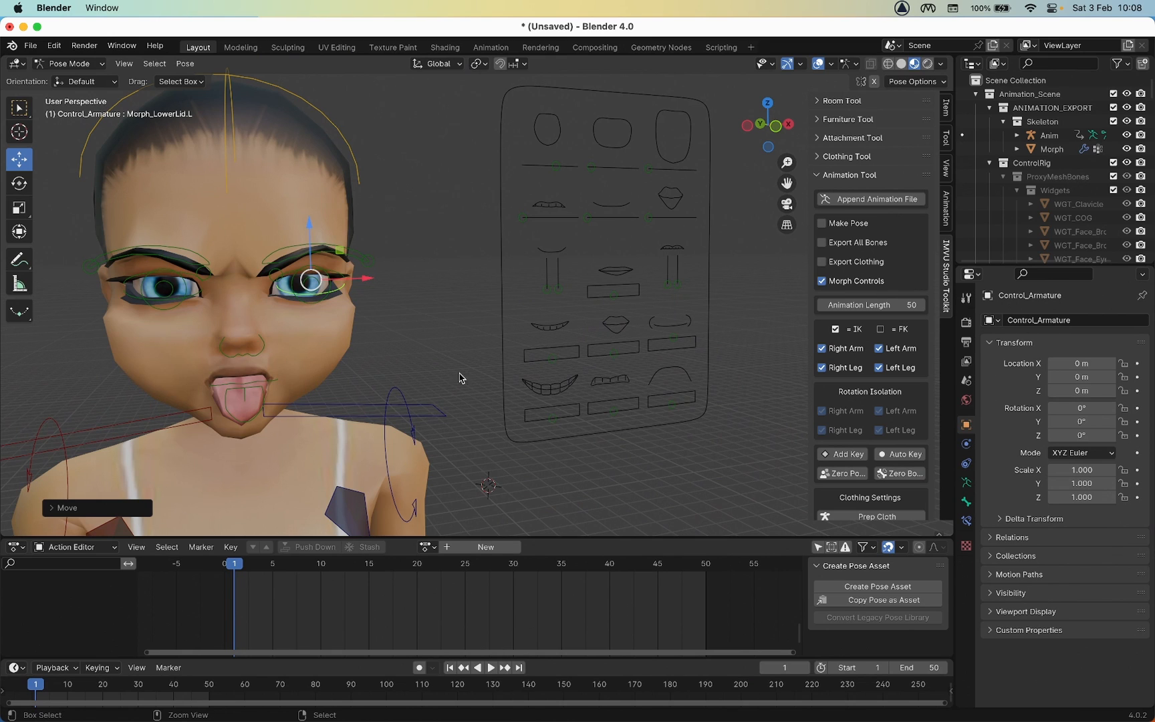
Switch on Auto Key in the Animation Tool section and box-select all face controls.
{"action": "left_click", "coordinate": [903, 454]}
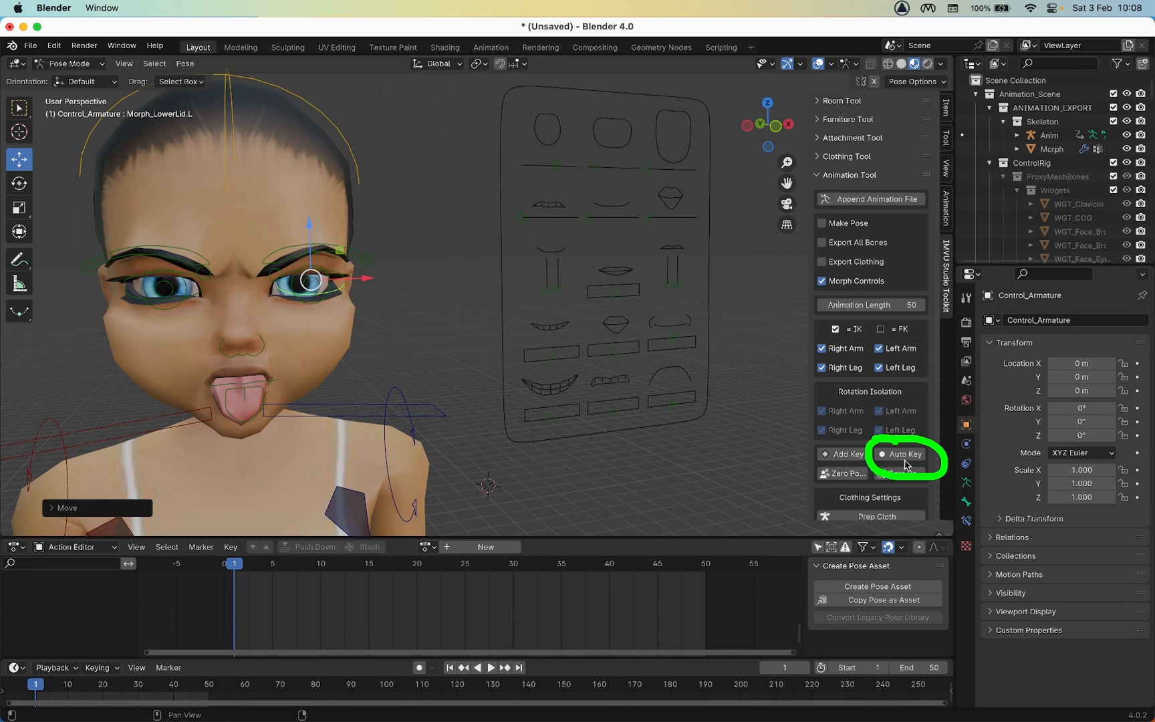
{"action": "left_click", "coordinate": [903, 454]}
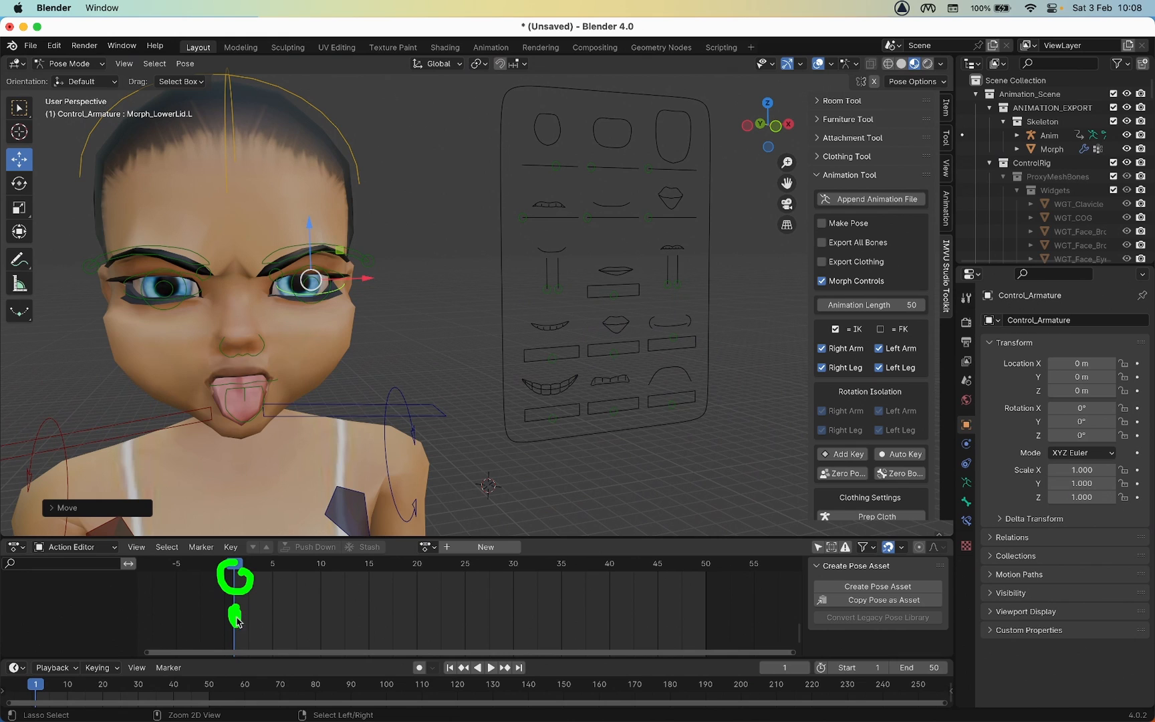
{"action": "mouse_move", "coordinate": [222, 626]}
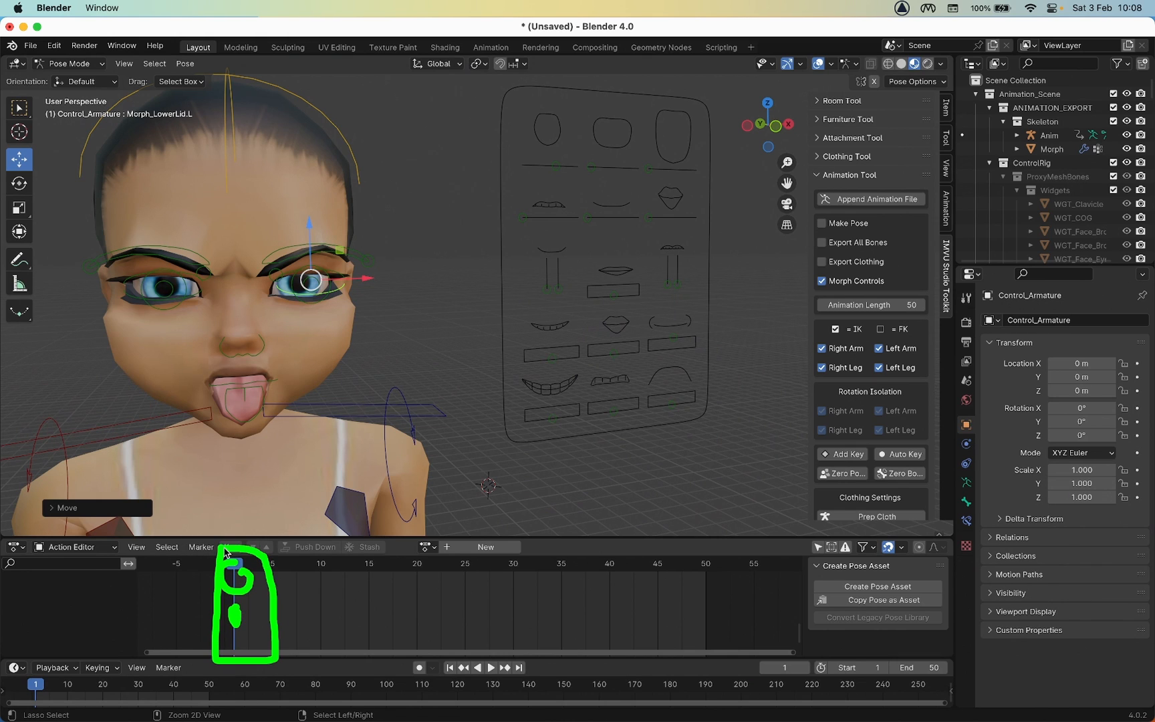
{"action": "left_click", "coordinate": [900, 454]}
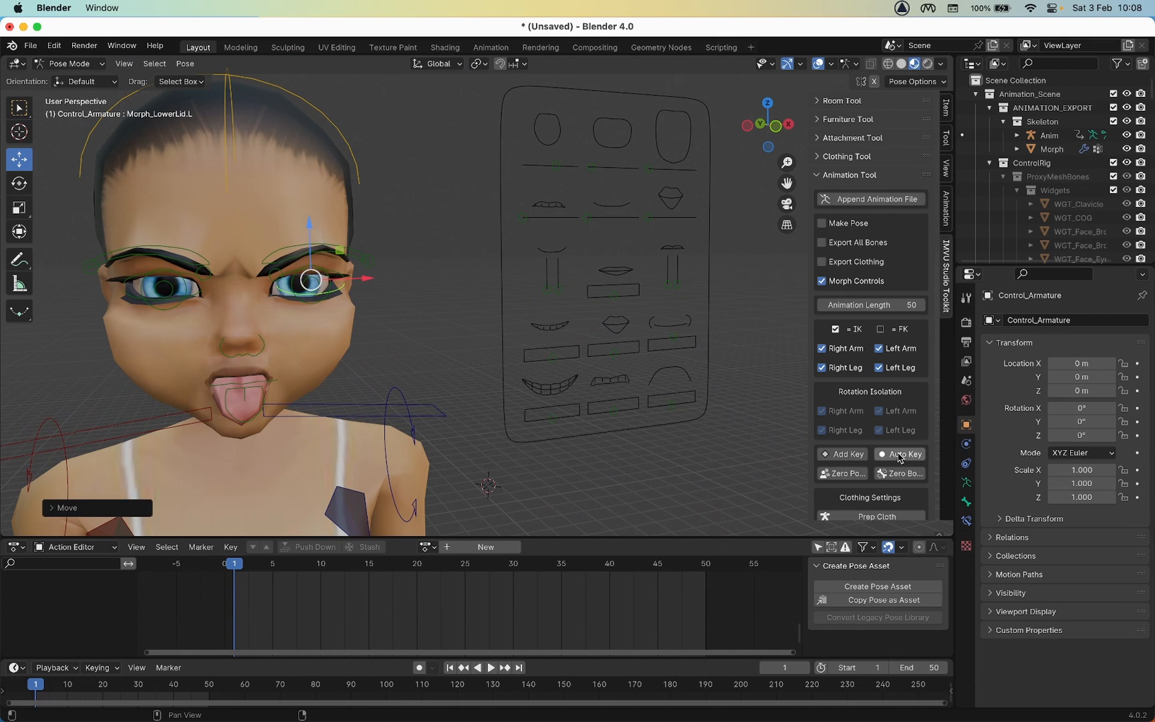
{"action": "left_click", "coordinate": [904, 454]}
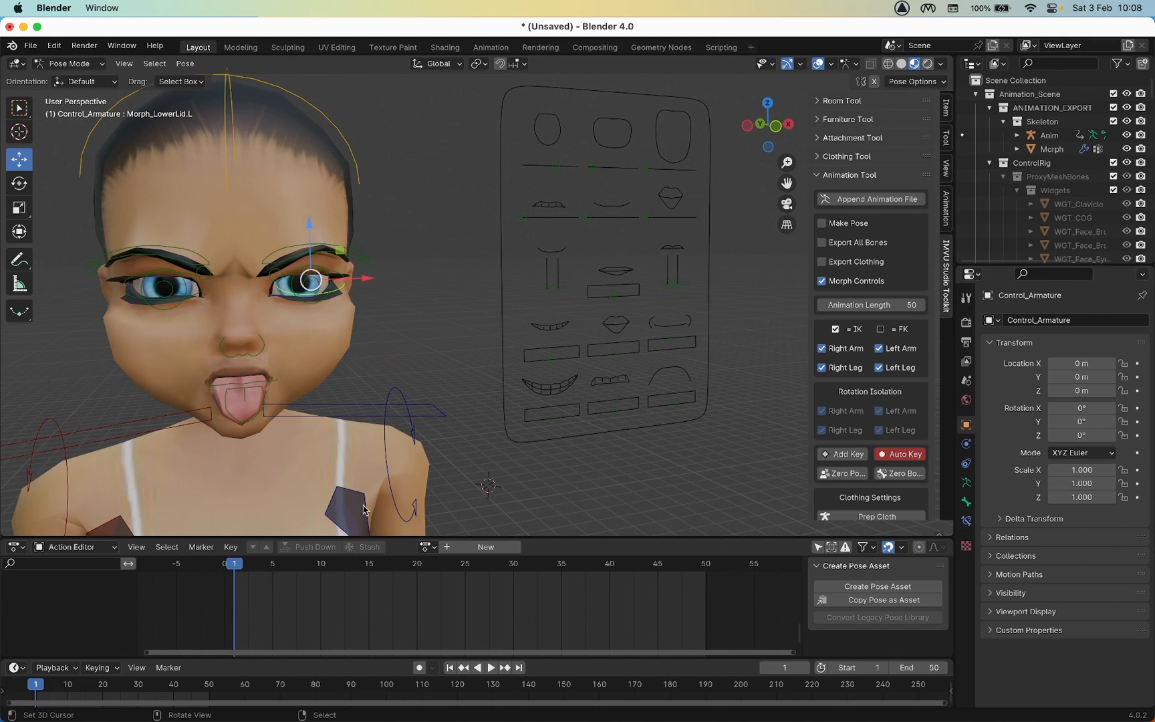
{"action": "mouse_move", "coordinate": [308, 331]}
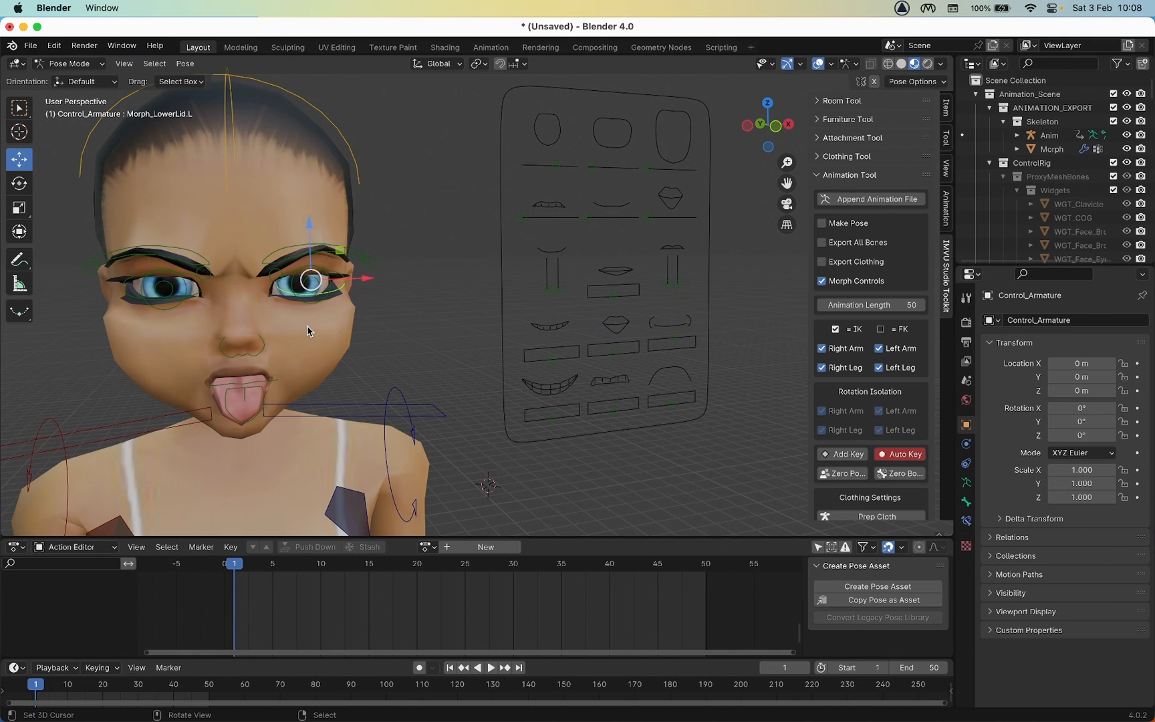
{"action": "mouse_move", "coordinate": [41, 246]}
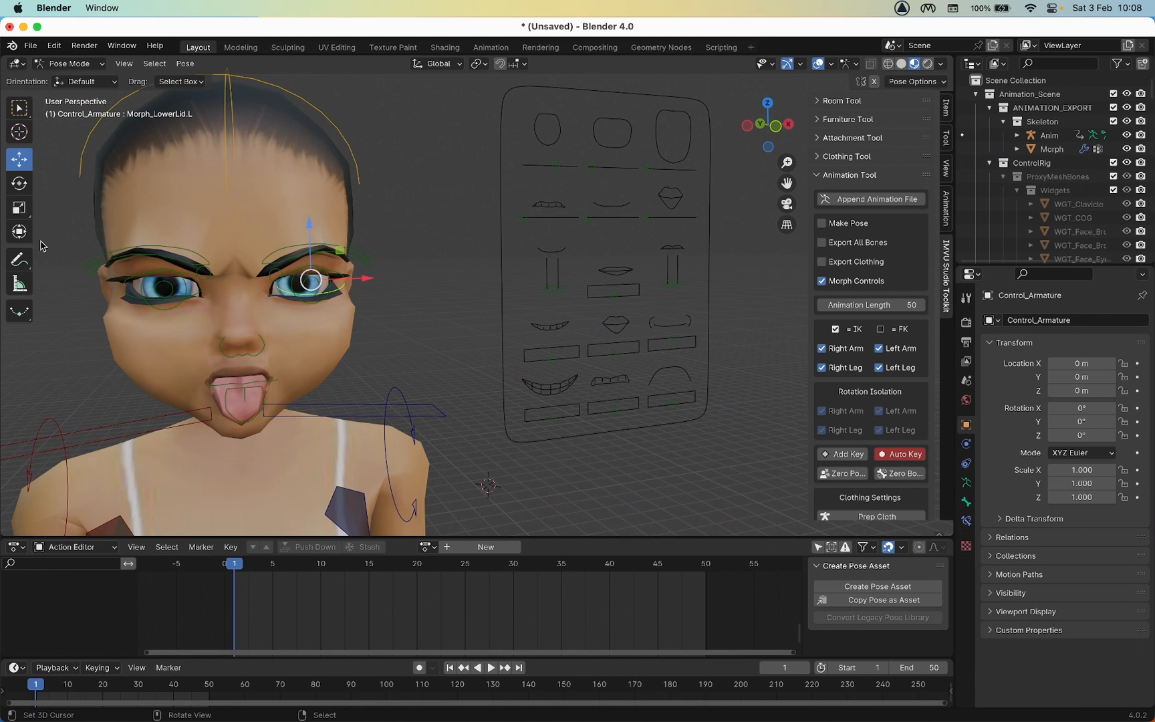
{"action": "left_click_drag", "start_coordinate": [55, 201], "coordinate": [428, 356]}
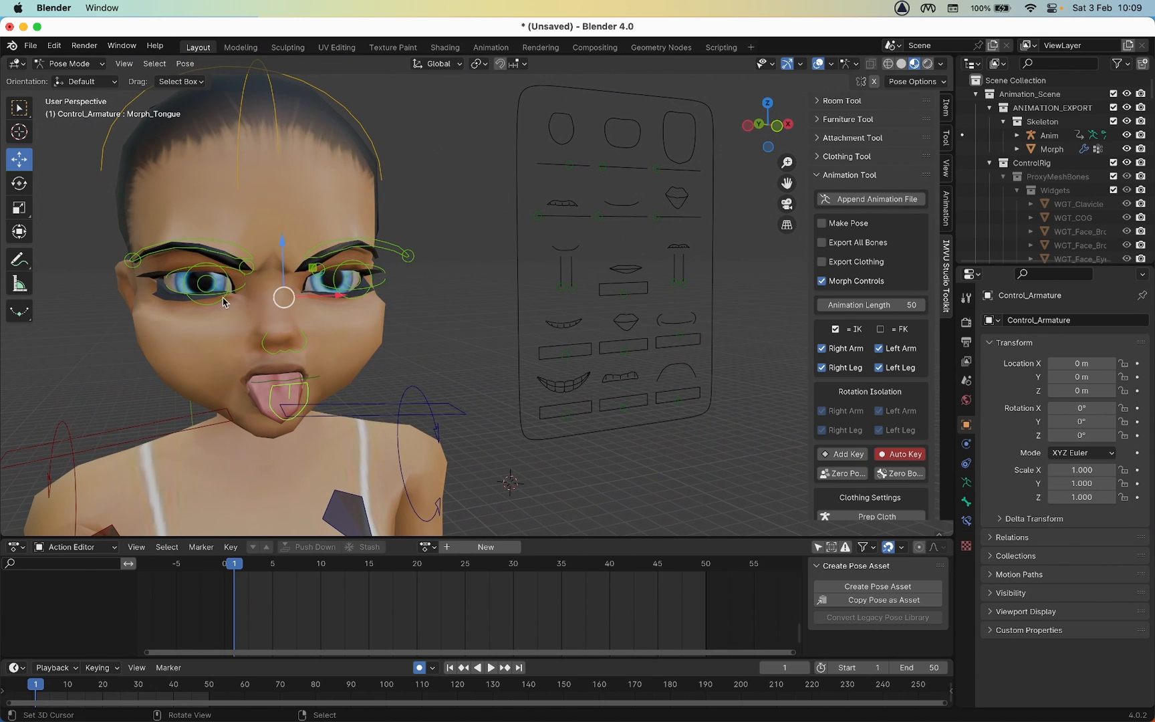
Insert Location & Rotation keyframes for the selected face controls at frame 1.
{"action": "left_click", "coordinate": [185, 64]}
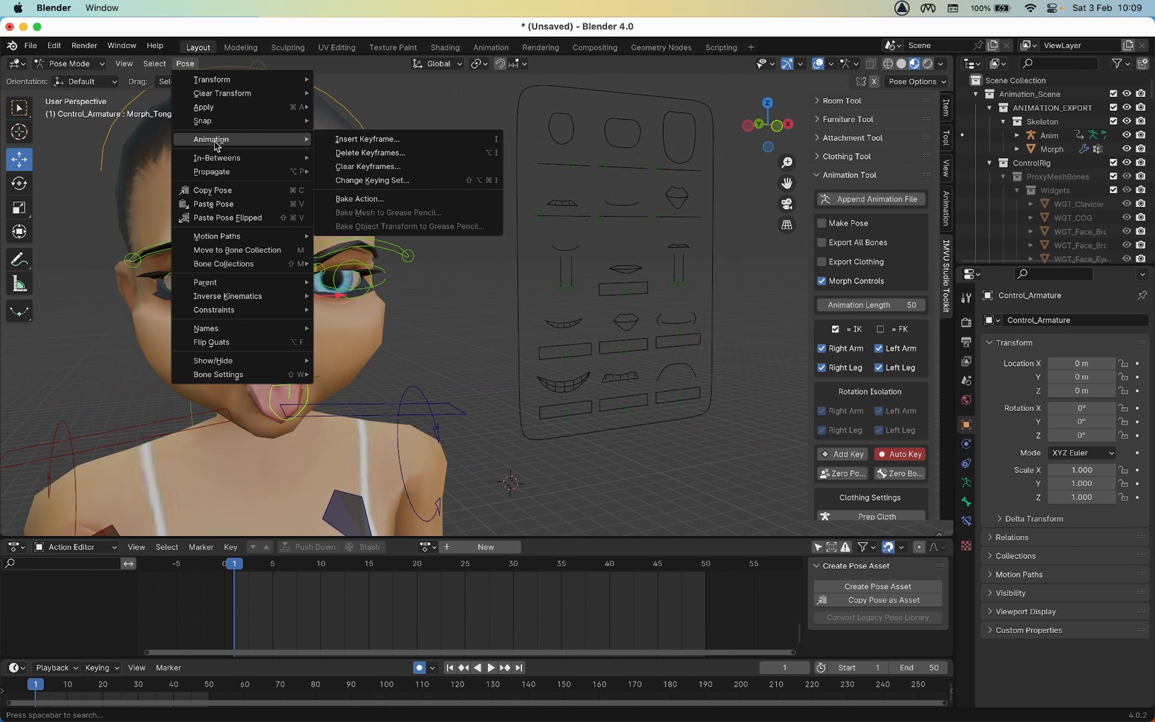
{"action": "mouse_move", "coordinate": [367, 139]}
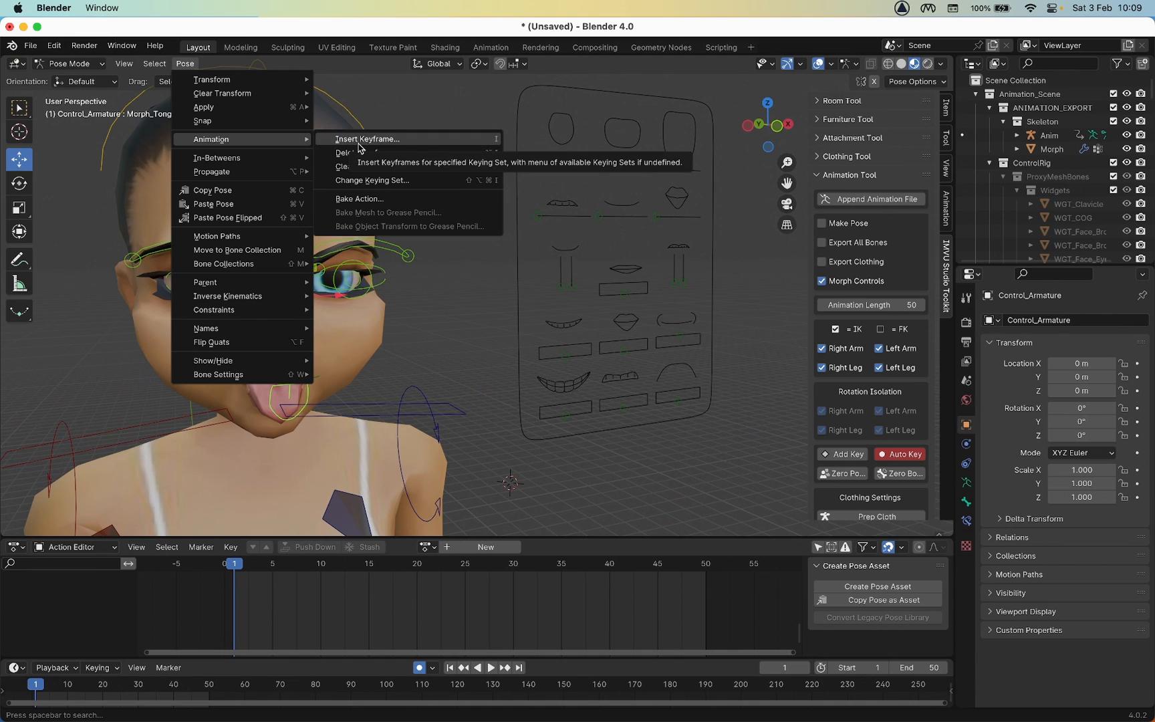
{"action": "mouse_move", "coordinate": [203, 107]}
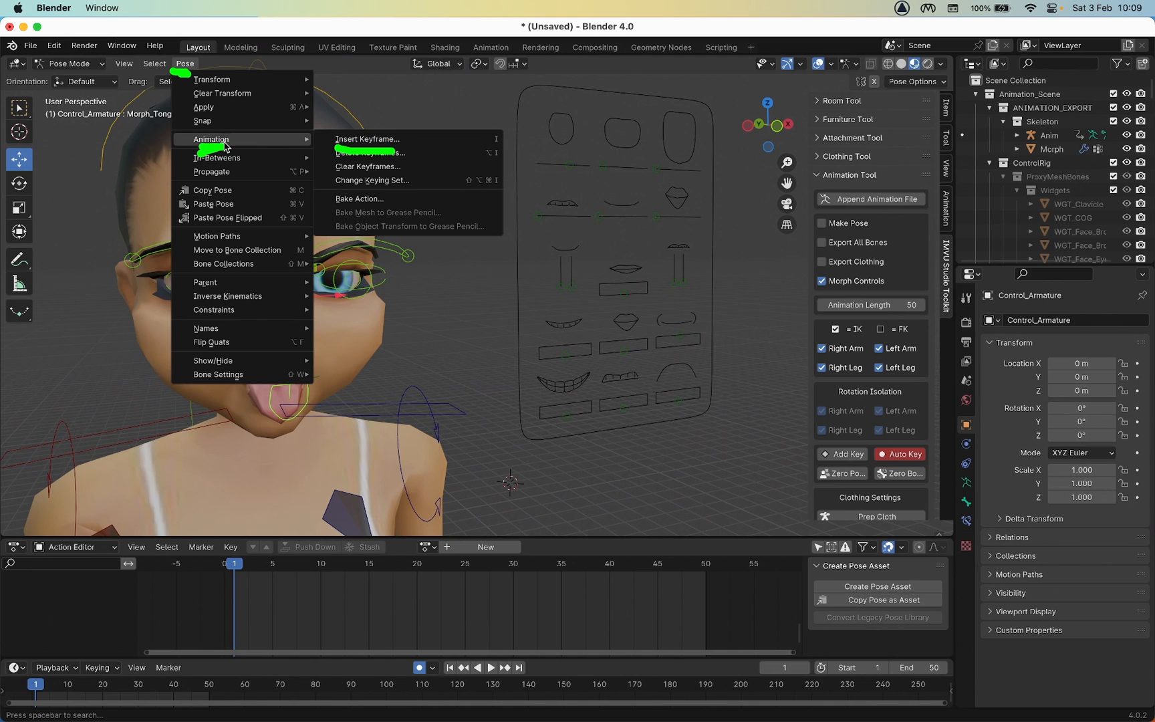
{"action": "left_click", "coordinate": [367, 139]}
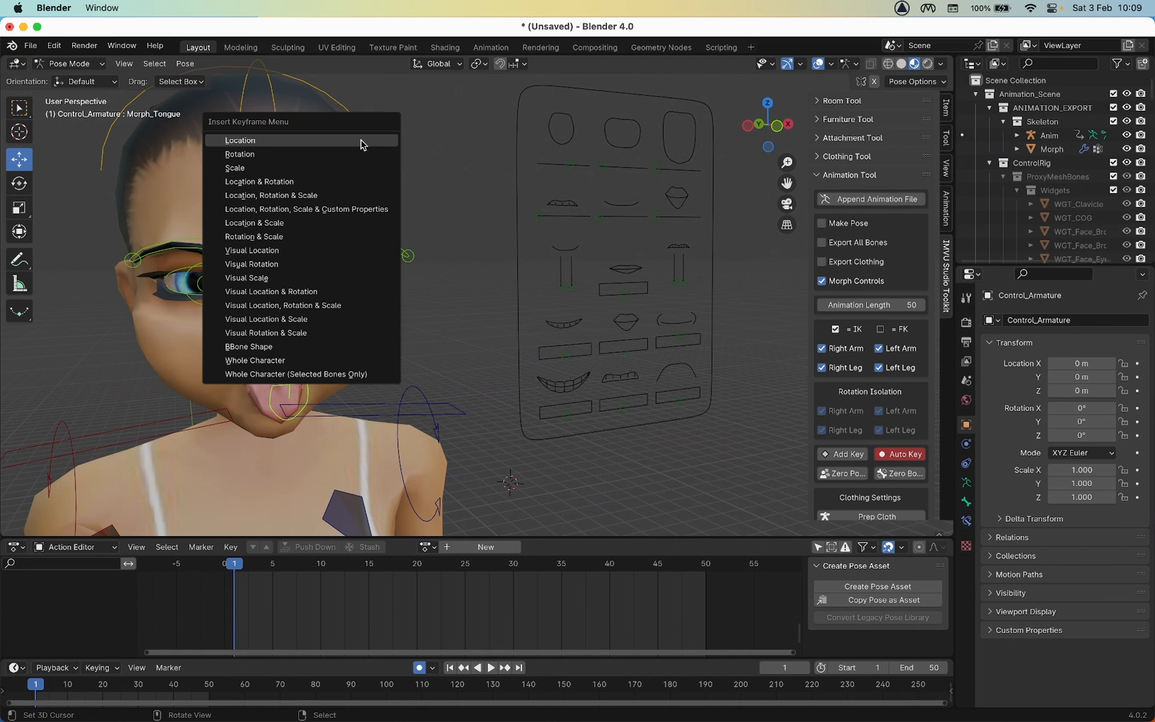
{"action": "mouse_move", "coordinate": [243, 195]}
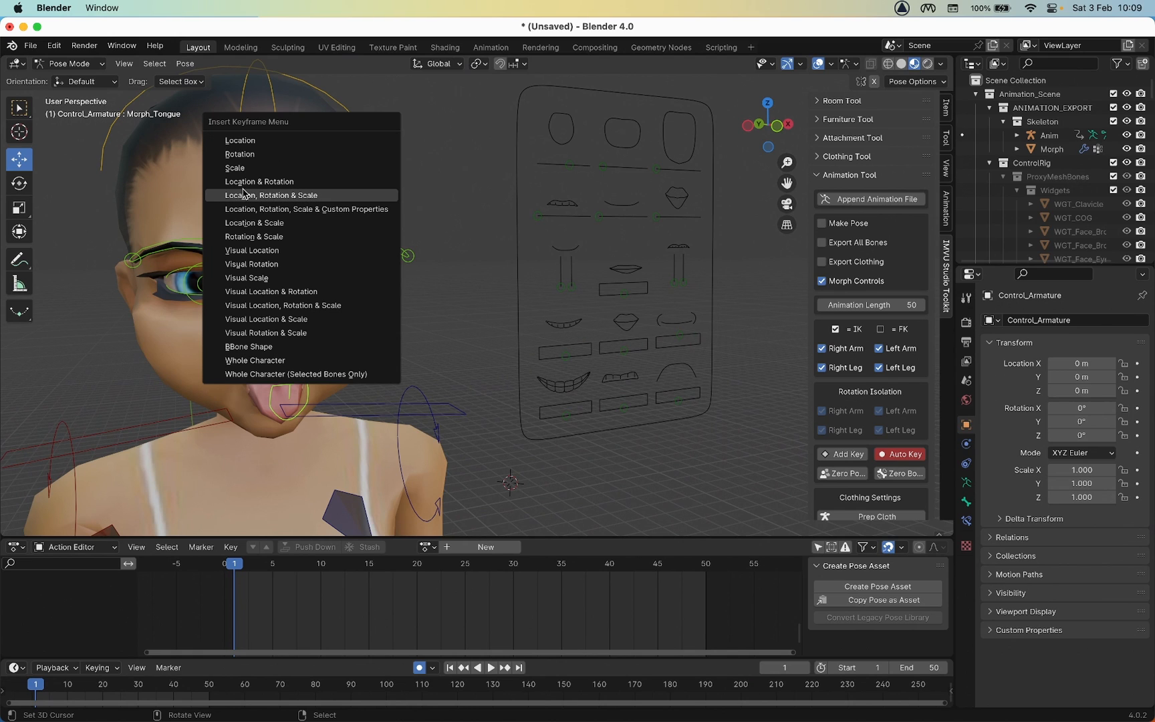
{"action": "mouse_move", "coordinate": [270, 194]}
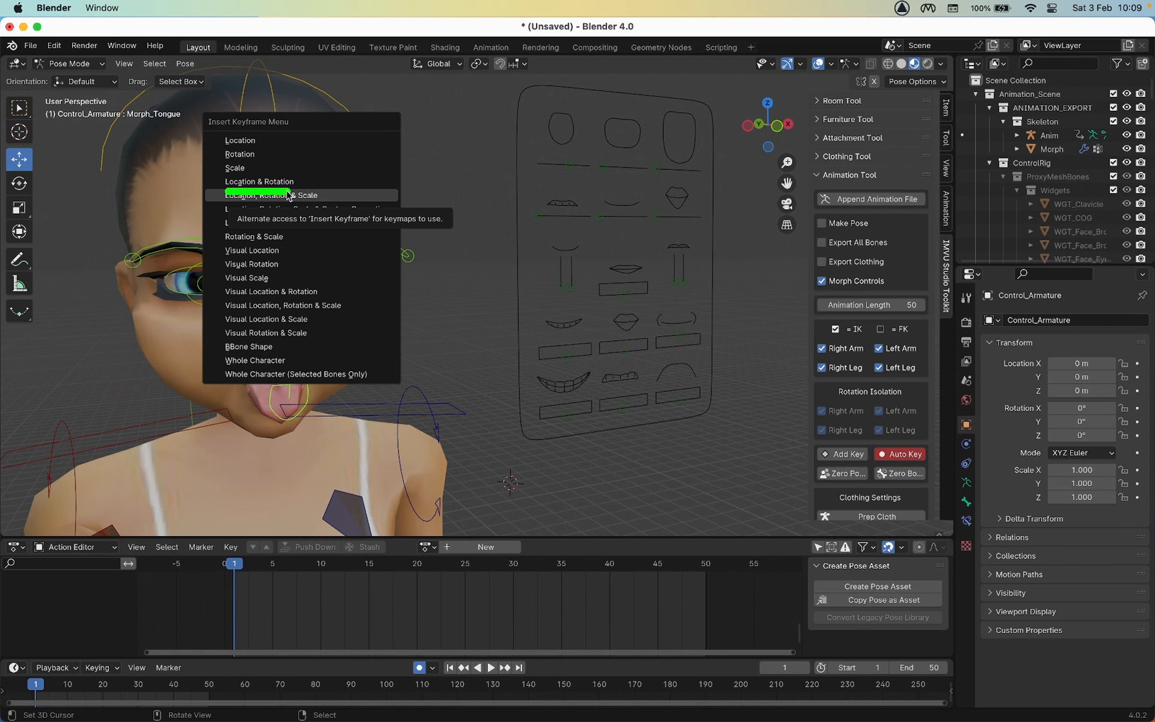
{"action": "mouse_move", "coordinate": [257, 181]}
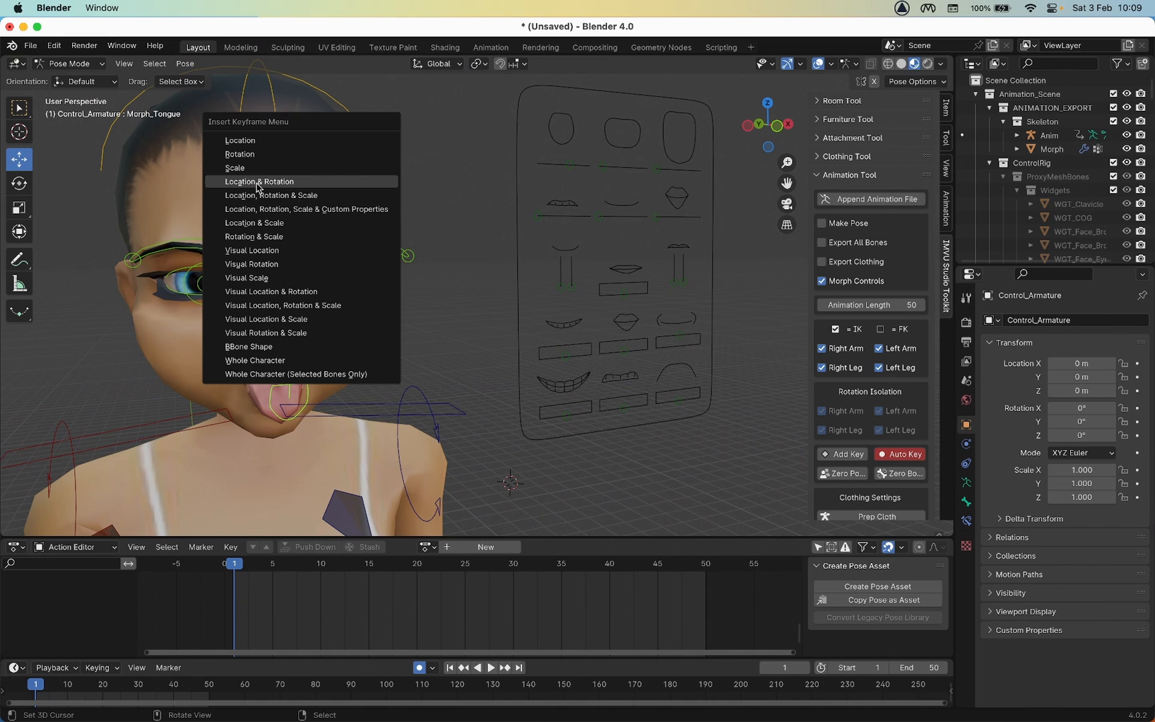
{"action": "left_click", "coordinate": [259, 181]}
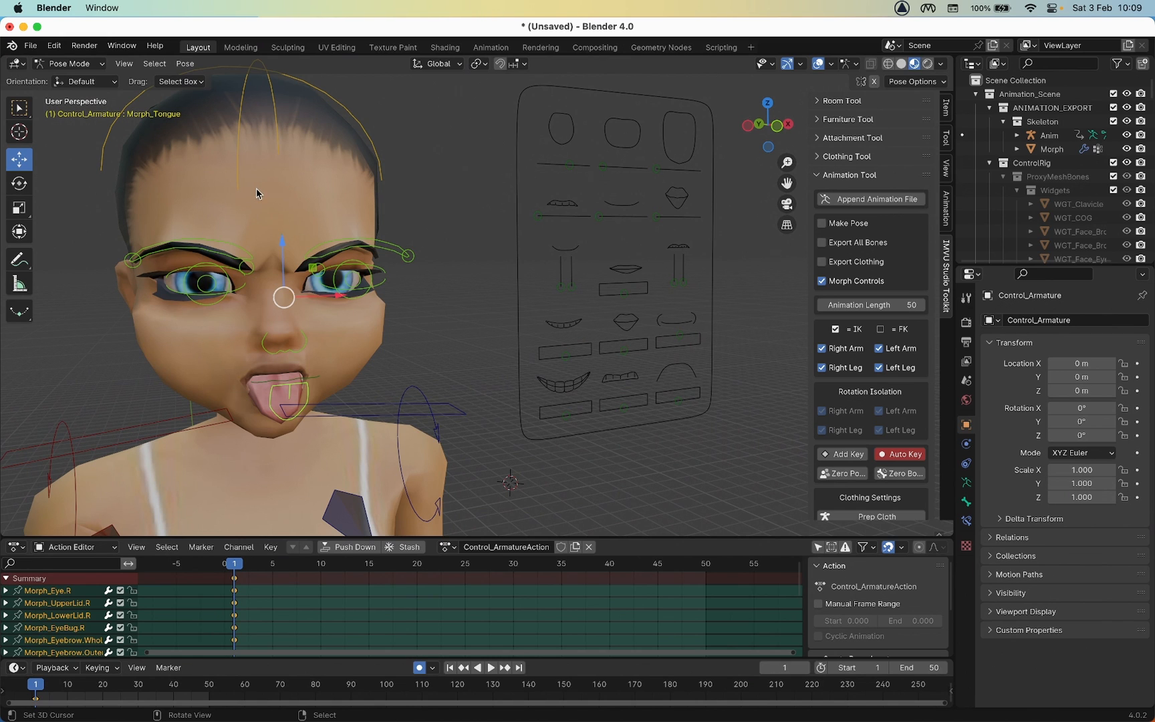
{"action": "mouse_move", "coordinate": [234, 587]}
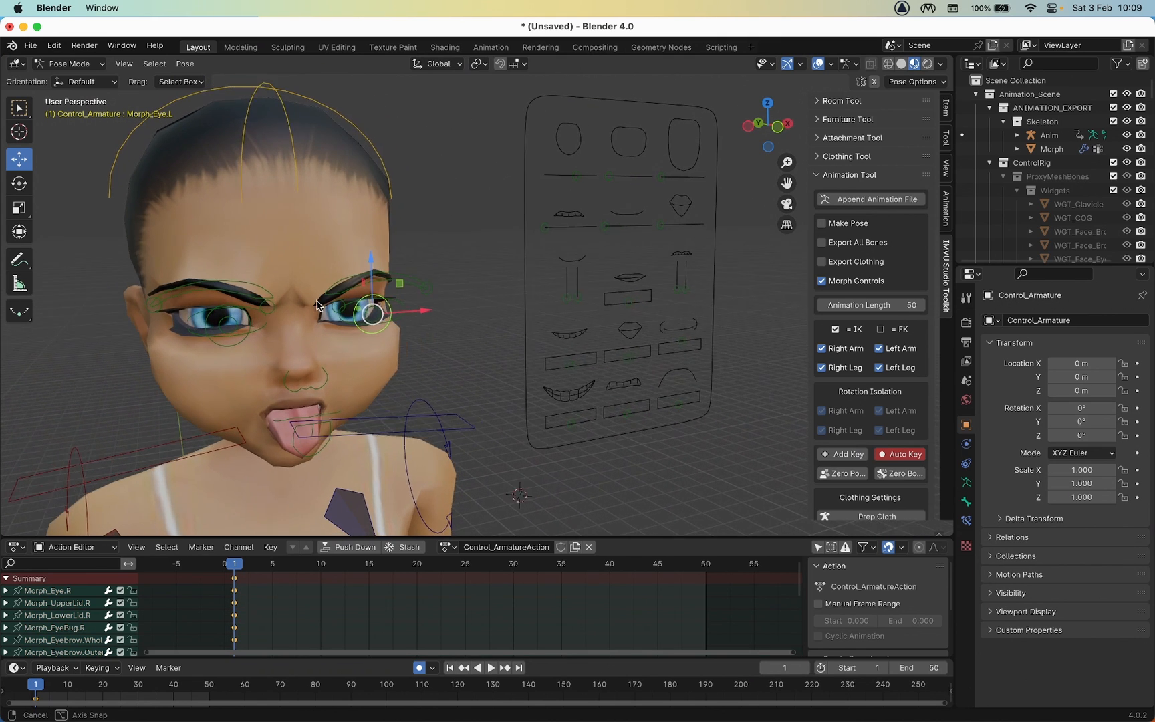
Squint both eye controls and move the Mouth.Pucker and Mouth.Wide controls to reshape the lips.
{"action": "left_click_drag", "start_coordinate": [375, 309], "coordinate": [338, 324]}
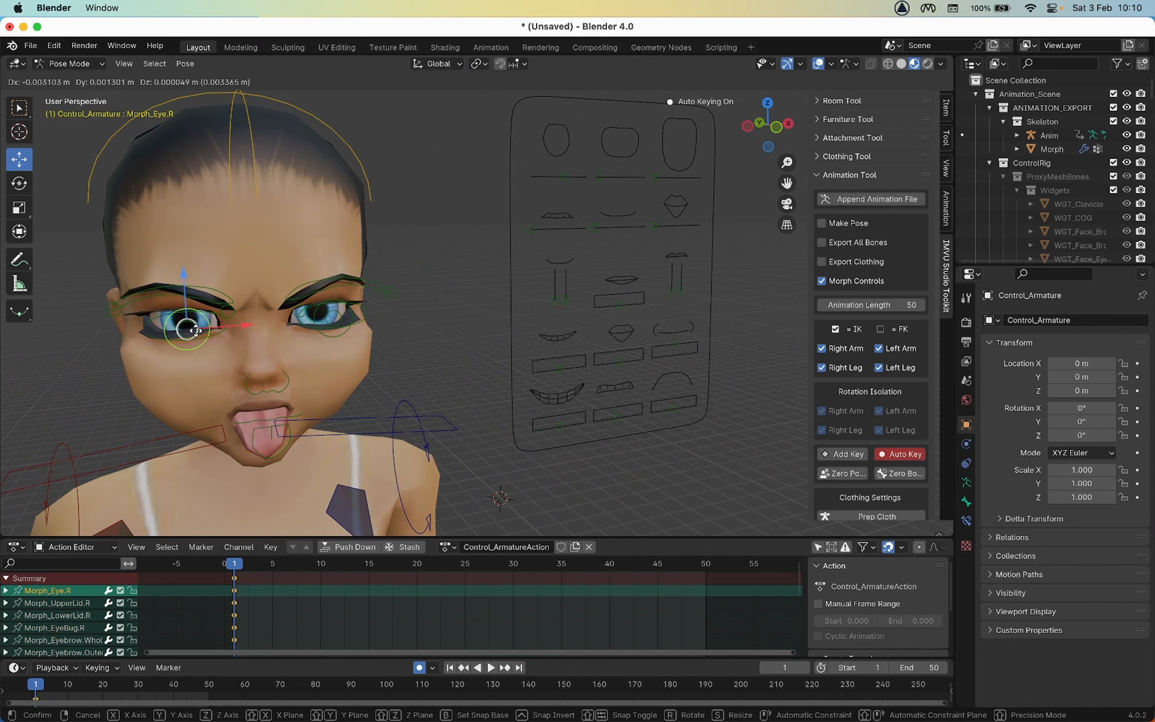
{"action": "left_click_drag", "start_coordinate": [195, 330], "coordinate": [194, 321]}
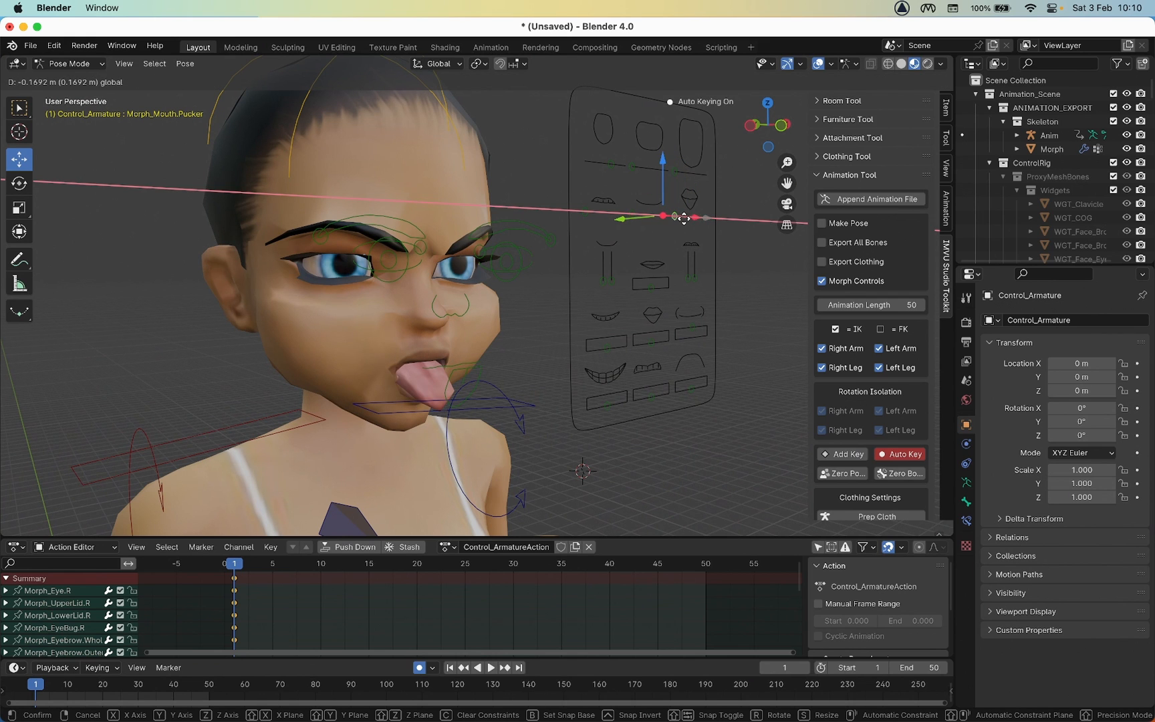
{"action": "left_click_drag", "start_coordinate": [664, 217], "coordinate": [697, 217]}
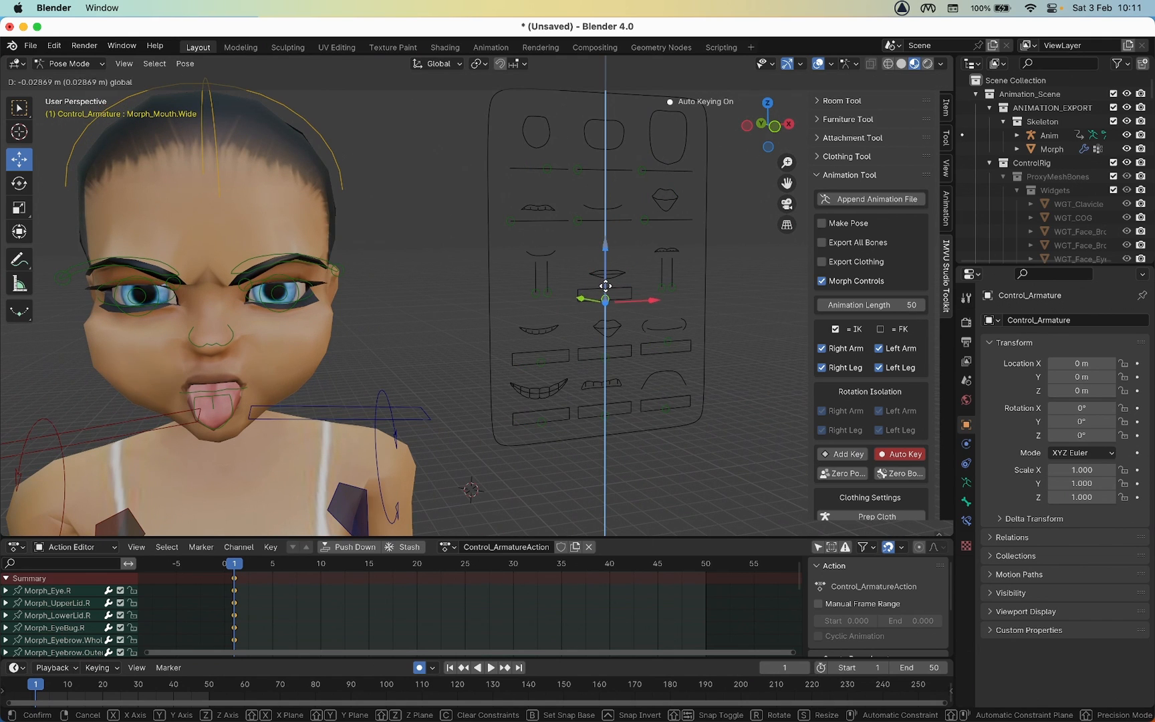
{"action": "left_click_drag", "start_coordinate": [604, 298], "coordinate": [615, 298]}
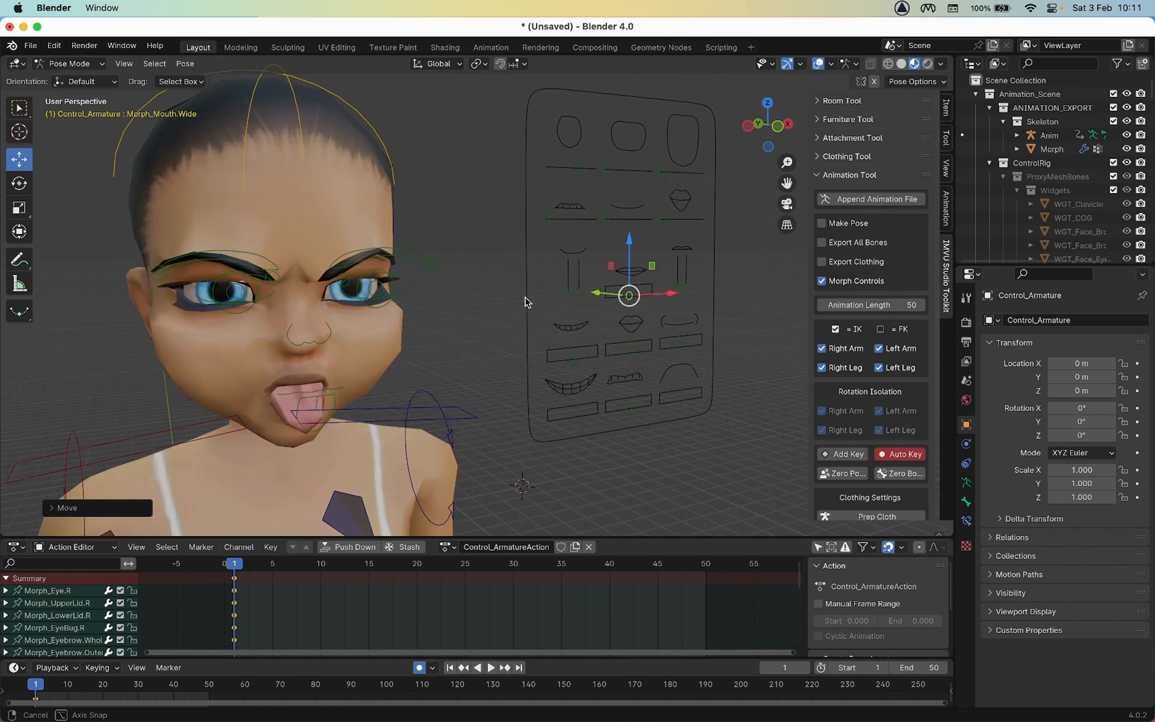
{"action": "left_click_drag", "start_coordinate": [526, 302], "coordinate": [500, 341]}
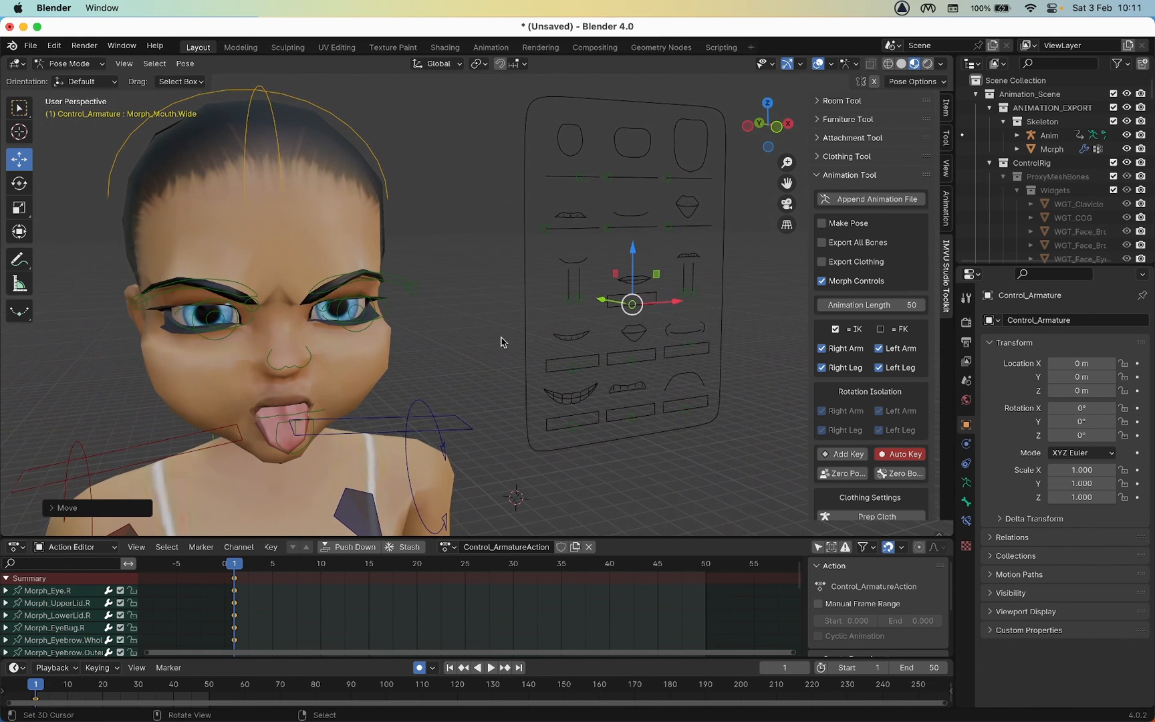
Save the posed scene as 'raspy pose.blend' through Save As.
{"action": "left_click", "coordinate": [30, 44]}
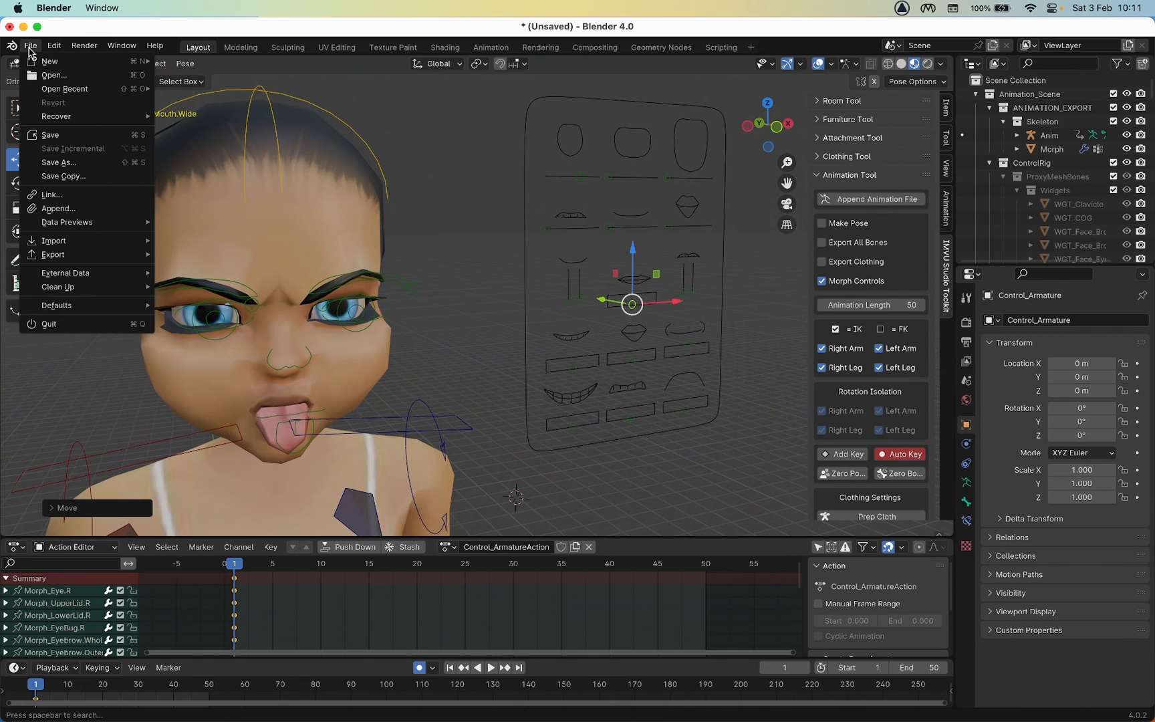
{"action": "mouse_move", "coordinate": [59, 162]}
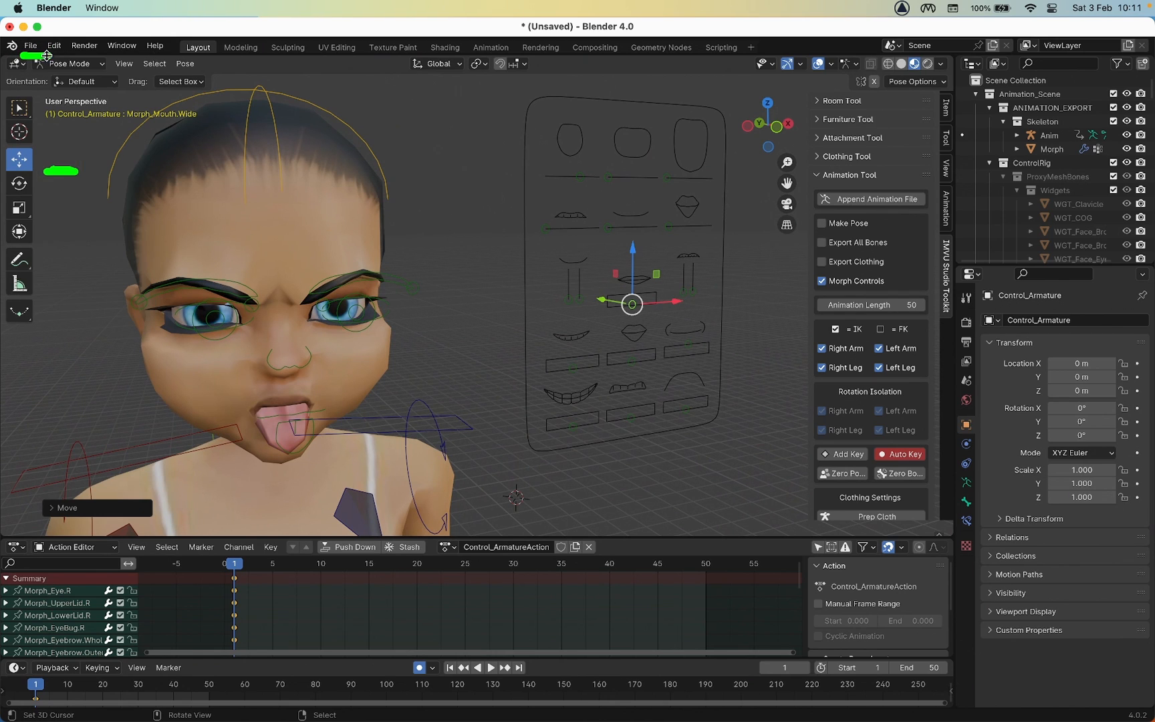
{"action": "left_click", "coordinate": [30, 46]}
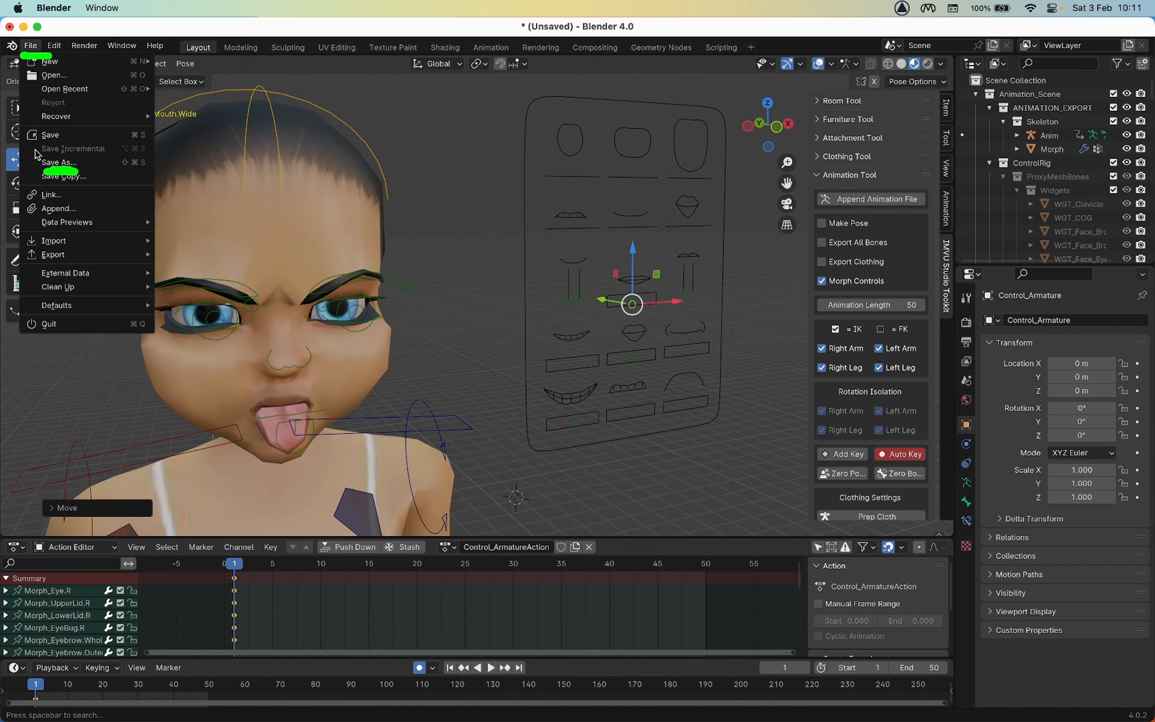
{"action": "left_click", "coordinate": [59, 161]}
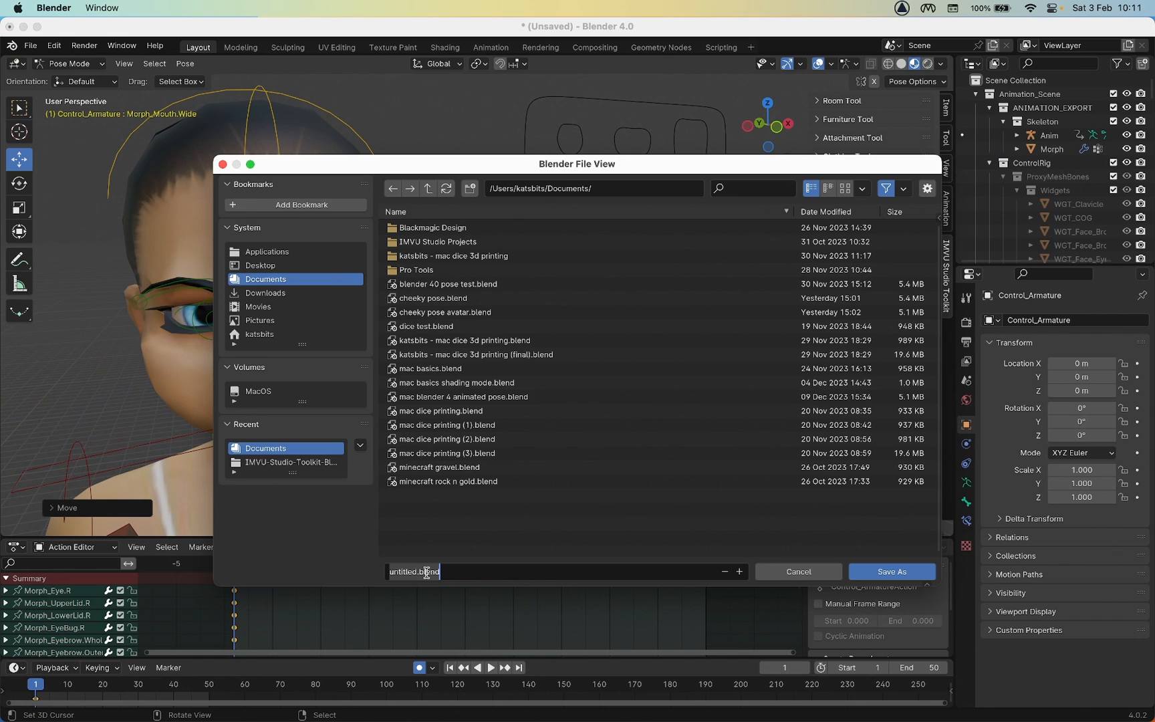
{"action": "type", "text": "raspy pos"}
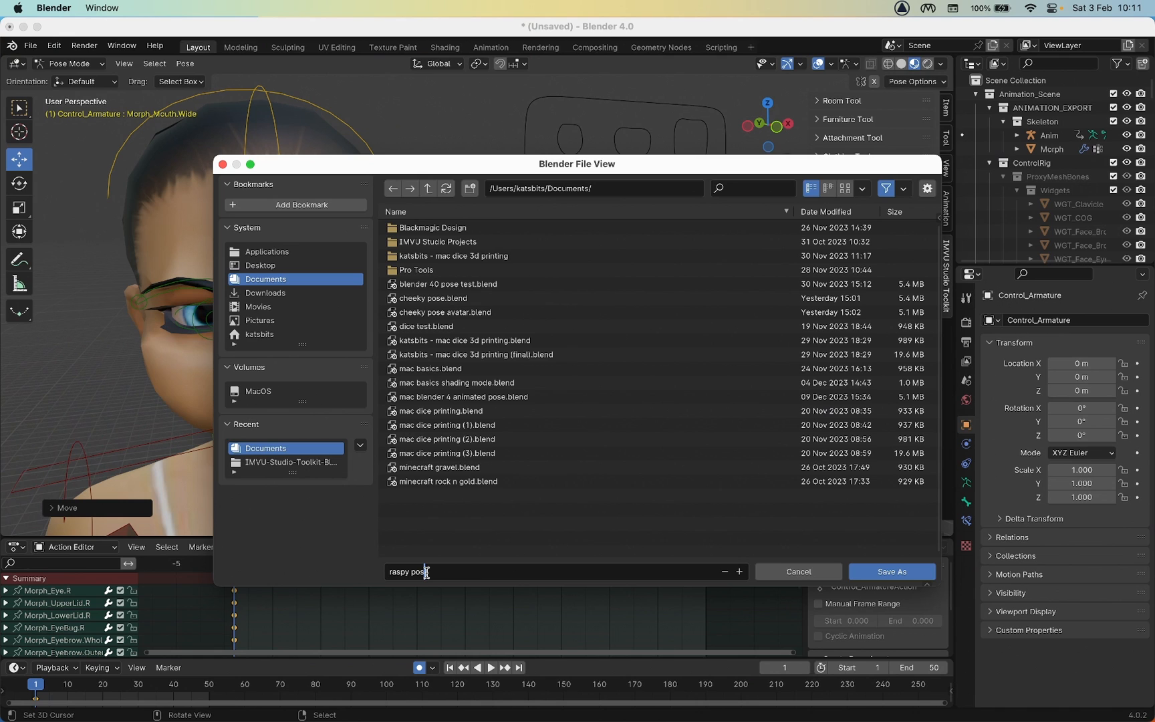
{"action": "type", "text": "e.blend"}
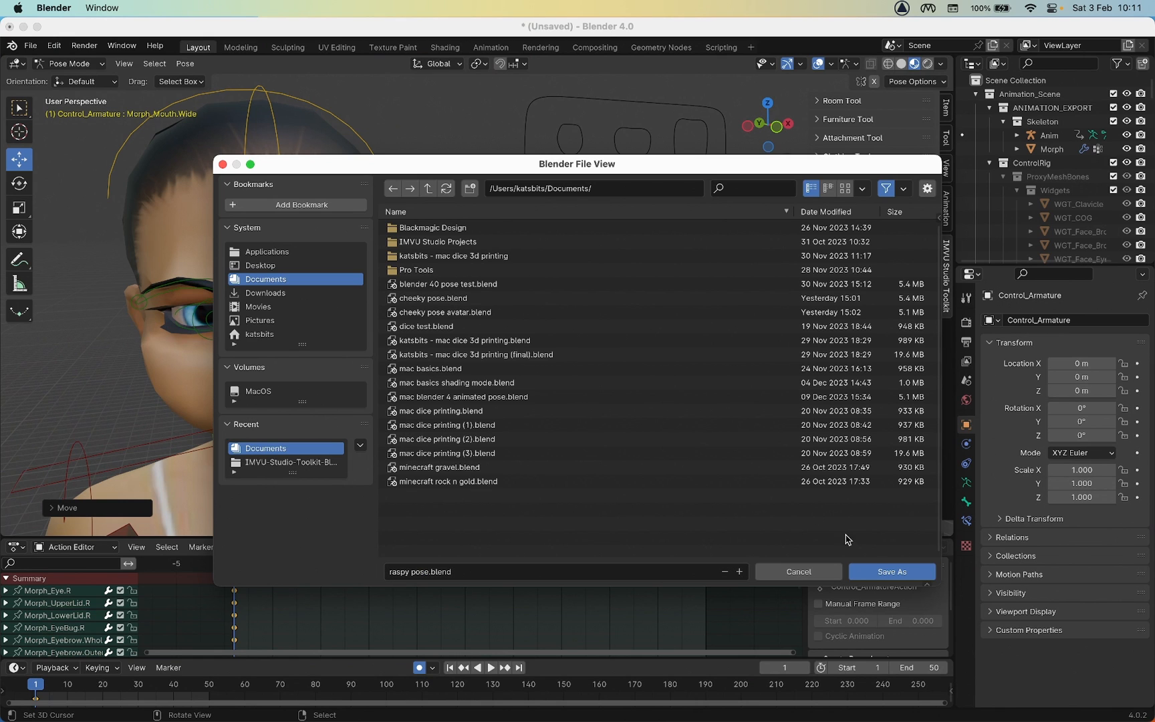
{"action": "left_click", "coordinate": [890, 571]}
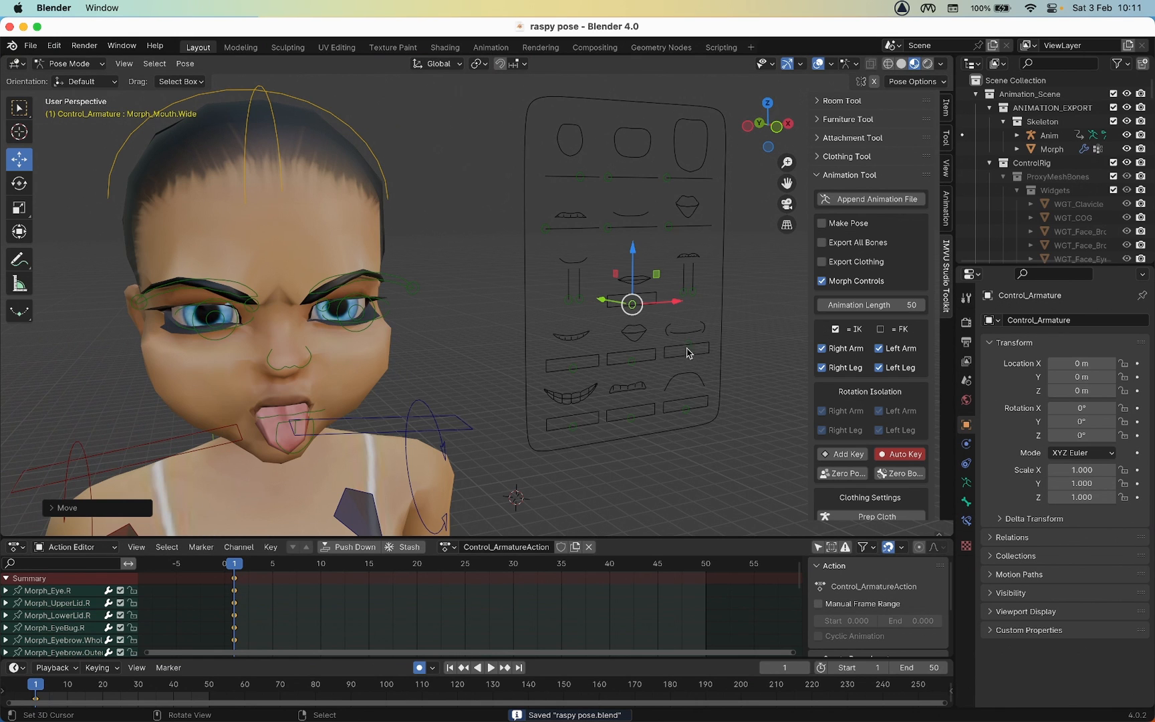
{"action": "mouse_move", "coordinate": [533, 354]}
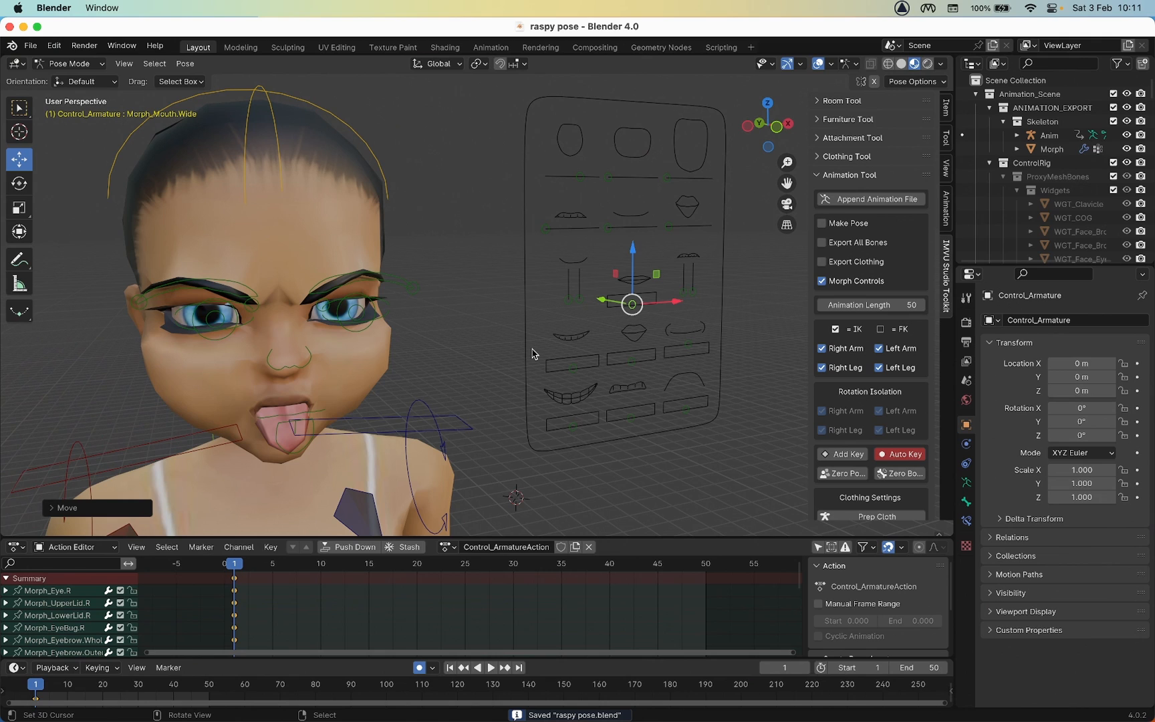
{"action": "mouse_move", "coordinate": [491, 387]}
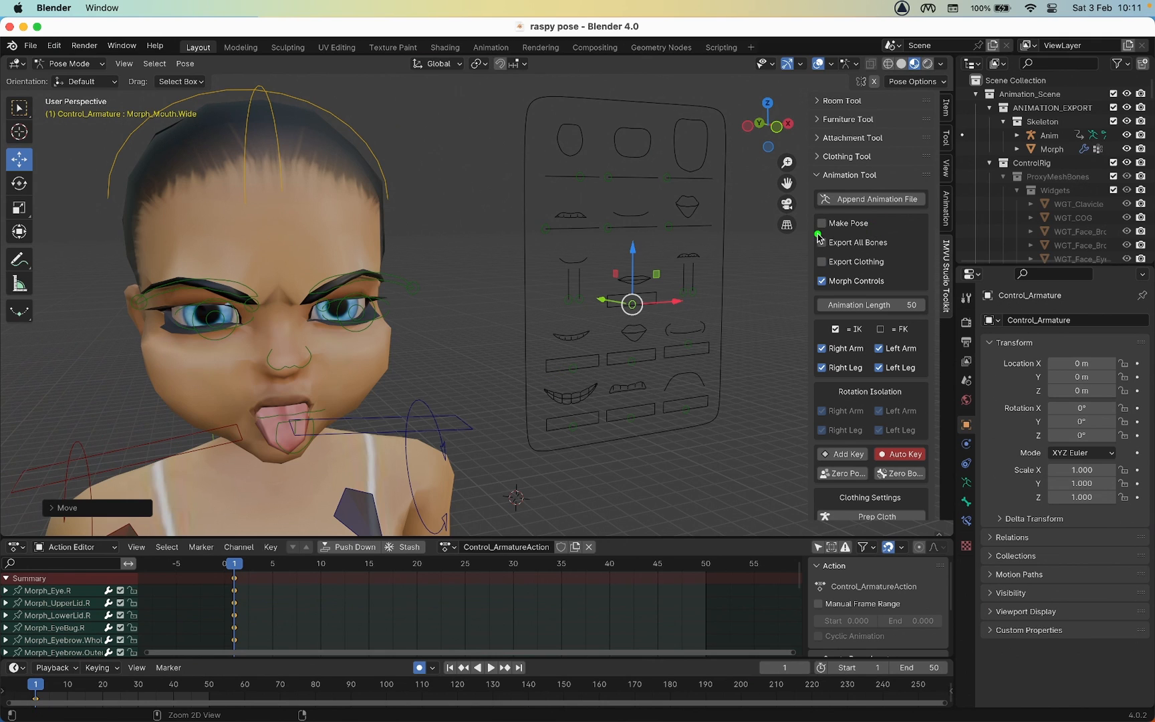
Tick Make Pose in the IMVU Studio Toolkit panel so the animation becomes a static pose.
{"action": "left_click", "coordinate": [821, 241]}
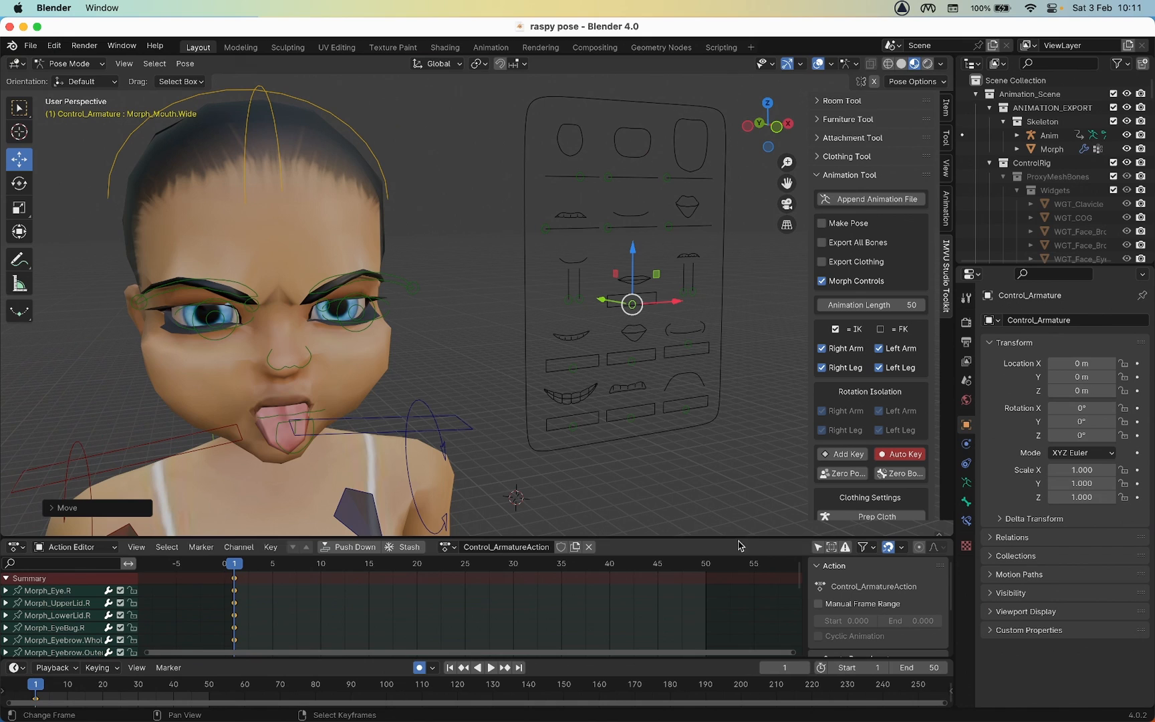
{"action": "left_click", "coordinate": [822, 223]}
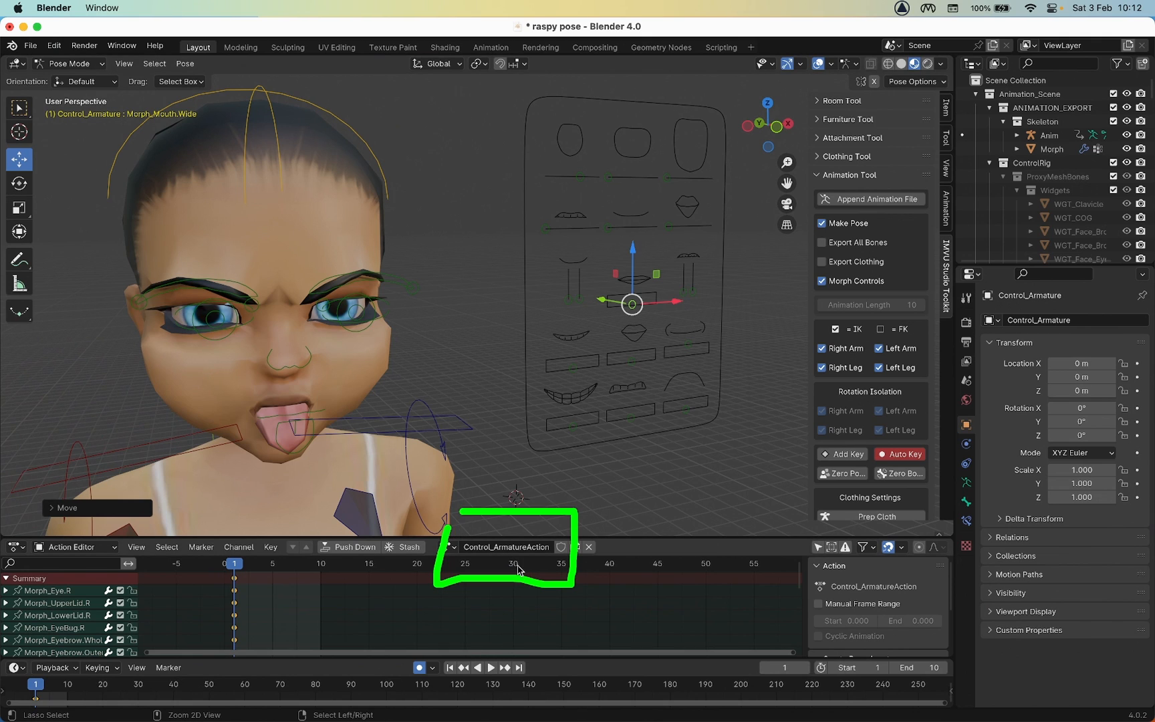
{"action": "mouse_move", "coordinate": [491, 565]}
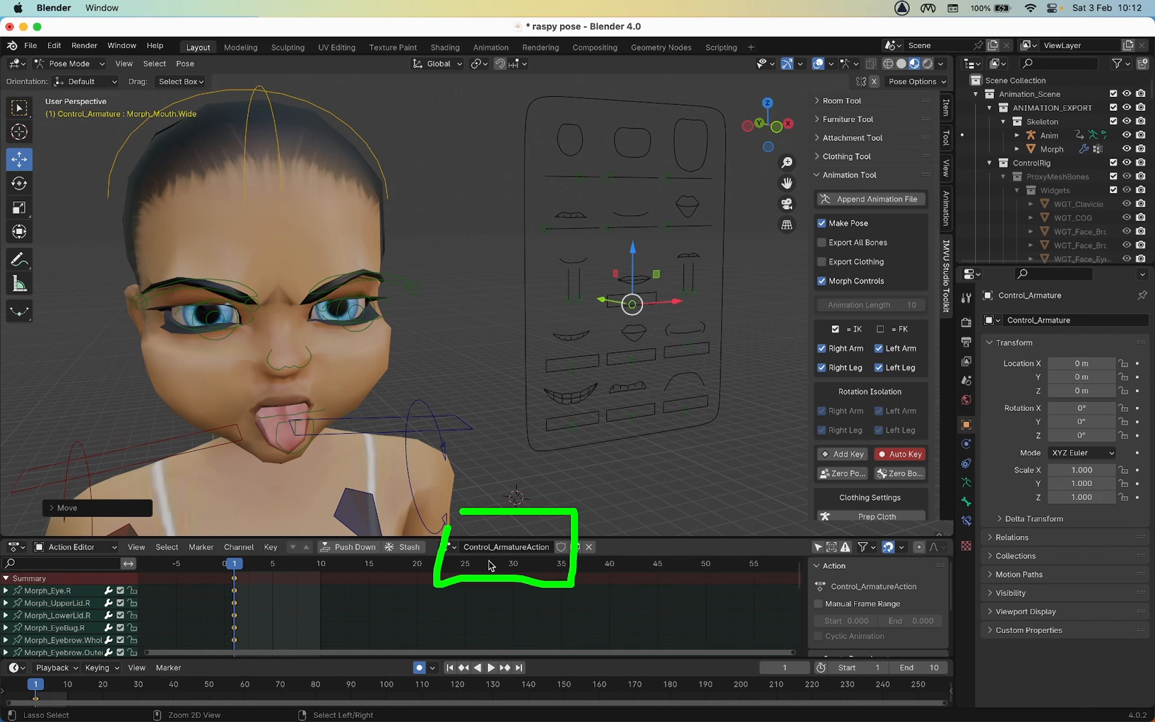
{"action": "mouse_move", "coordinate": [484, 565]}
{"action": "type", "text": "raspy"}
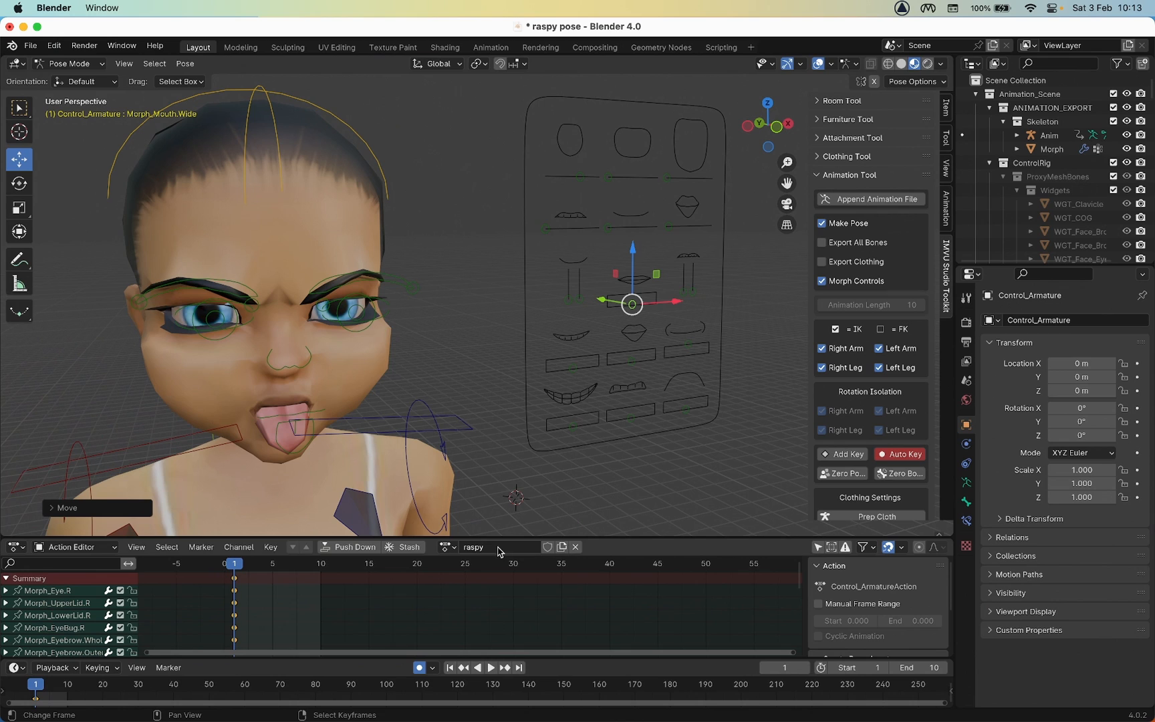
Save raspy pose.blend, export the raspy pose animation for IMVU, and save again.
{"action": "left_click", "coordinate": [30, 45]}
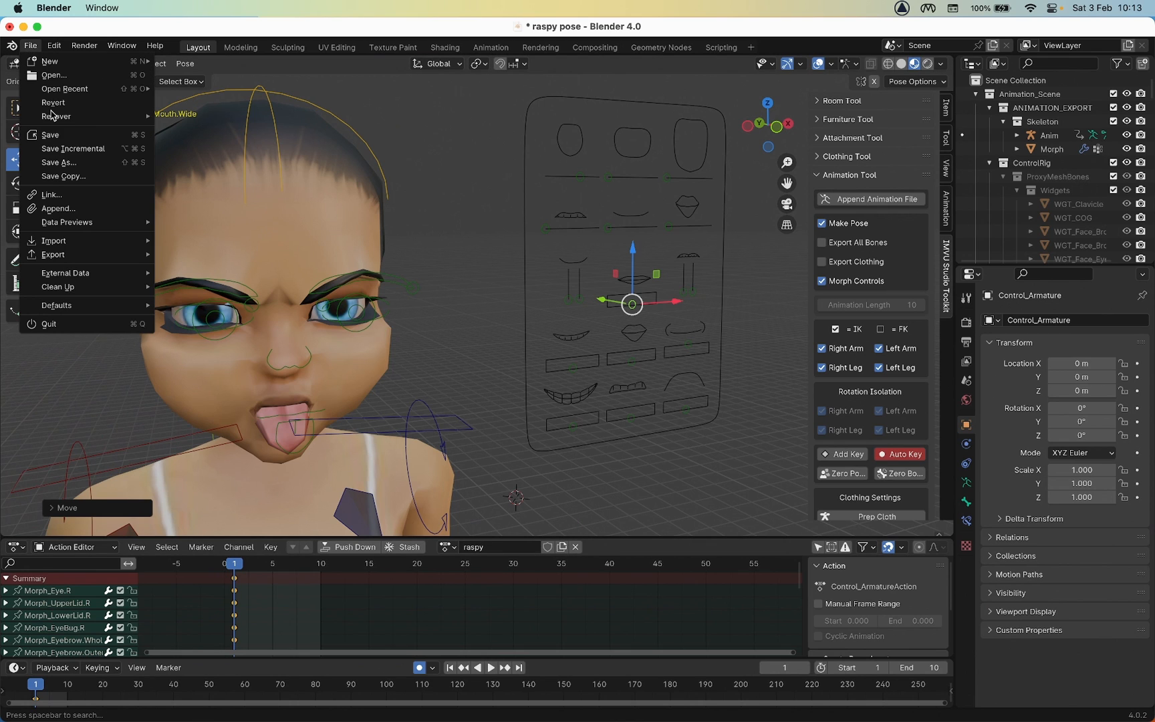
{"action": "left_click", "coordinate": [50, 134]}
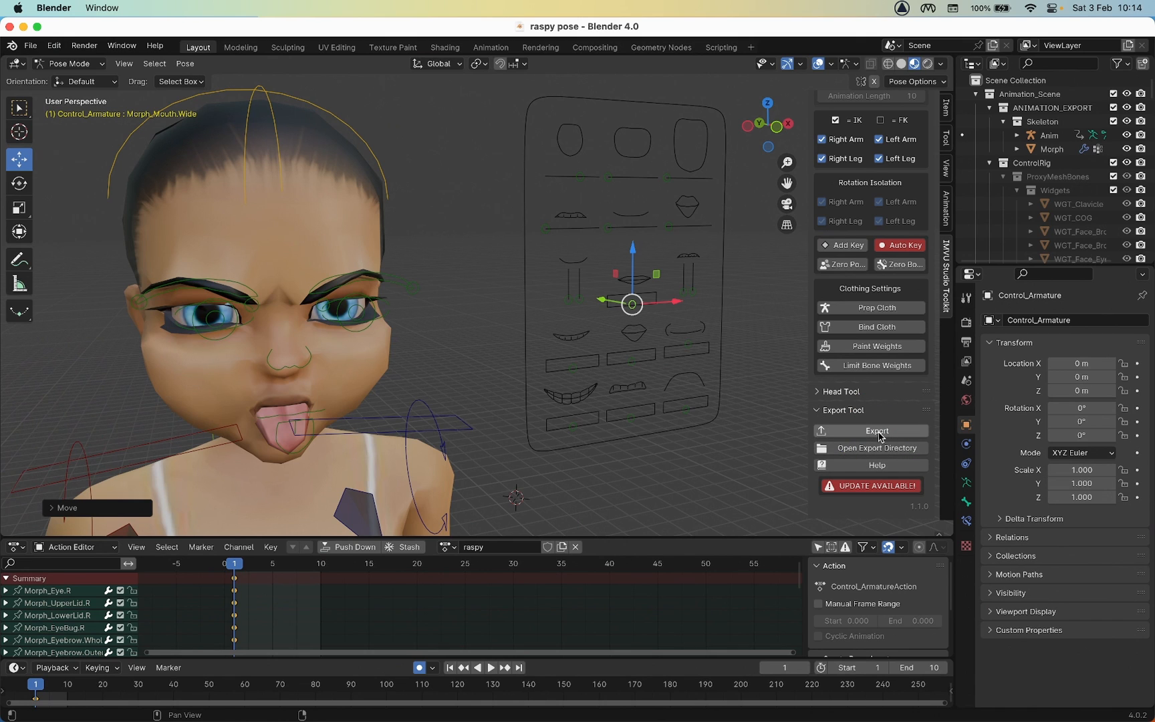
{"action": "left_click", "coordinate": [876, 431]}
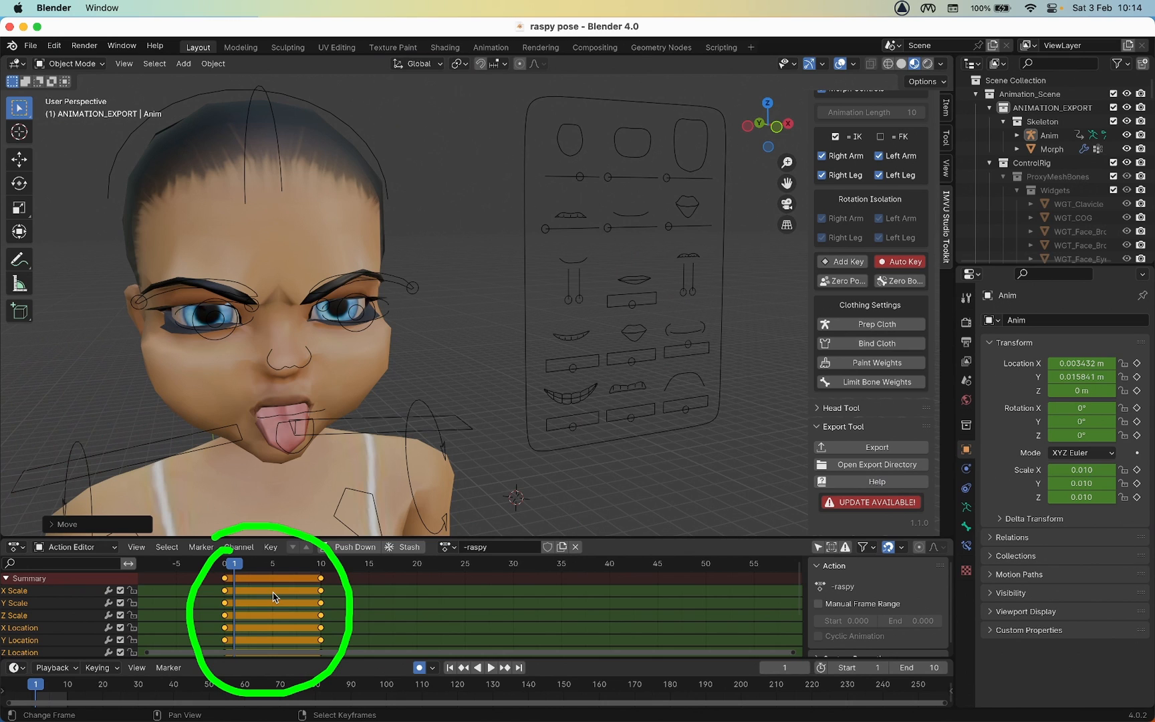
{"action": "left_click", "coordinate": [30, 45]}
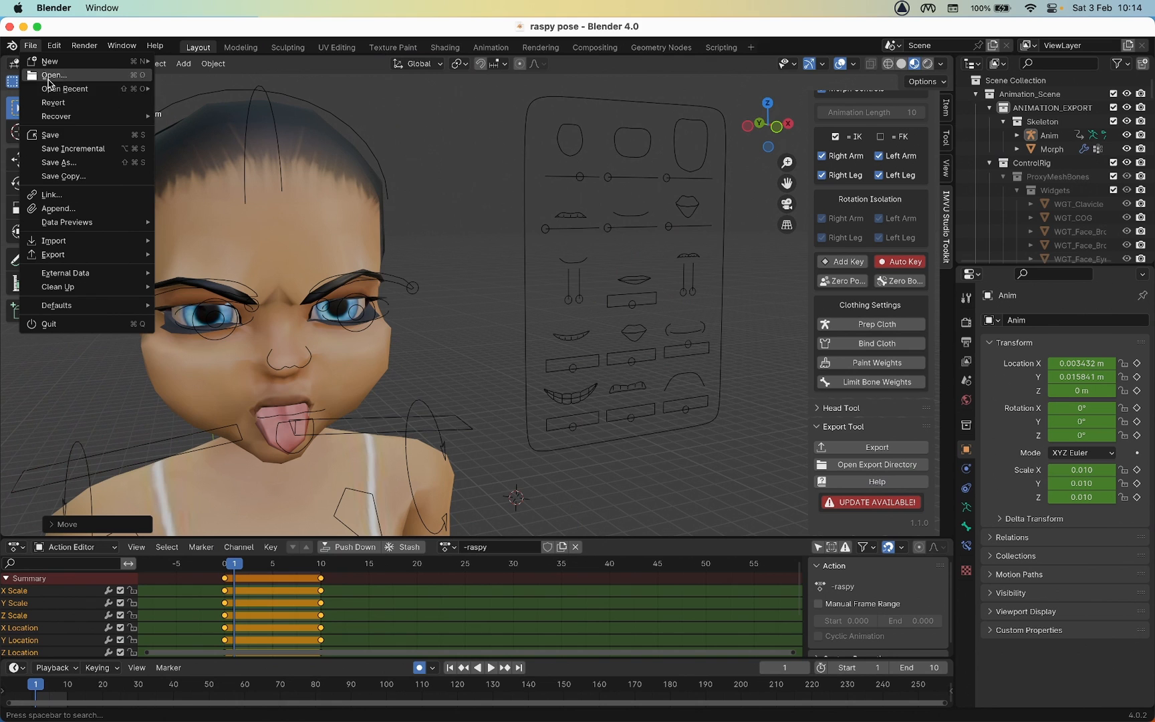
{"action": "mouse_move", "coordinate": [50, 135]}
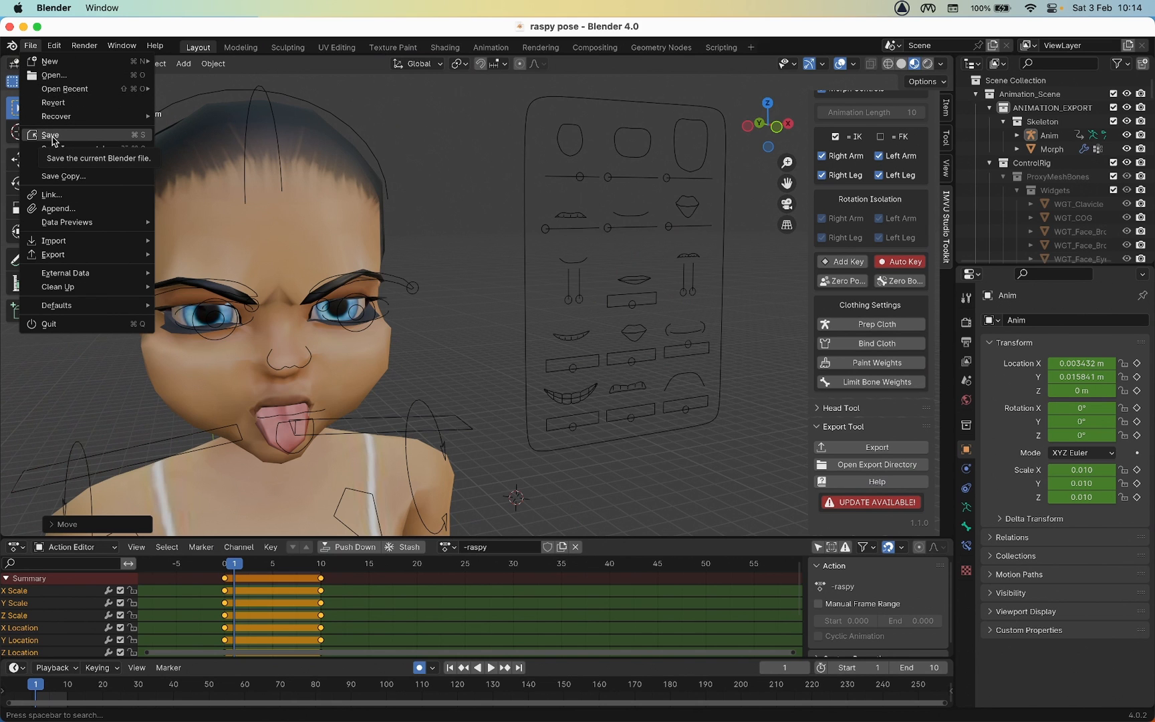
{"action": "left_click", "coordinate": [50, 135]}
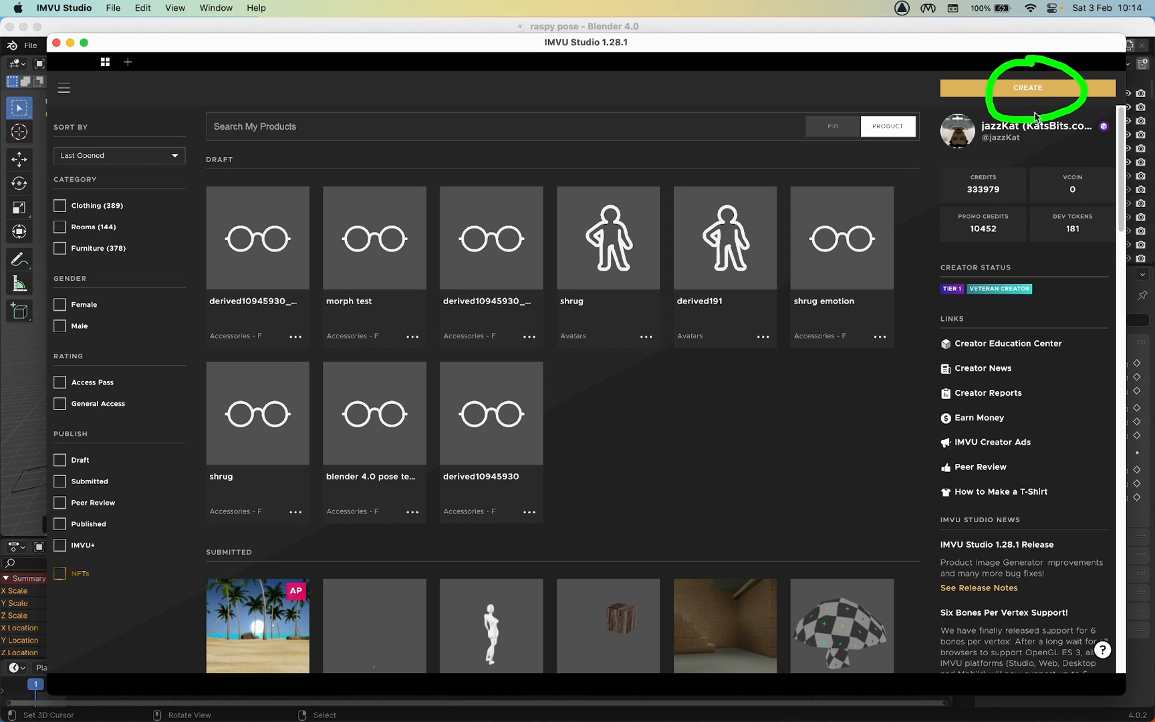
Search PID 10945930 and derive a new product from the Empty Mood base.
{"action": "left_click", "coordinate": [1027, 88]}
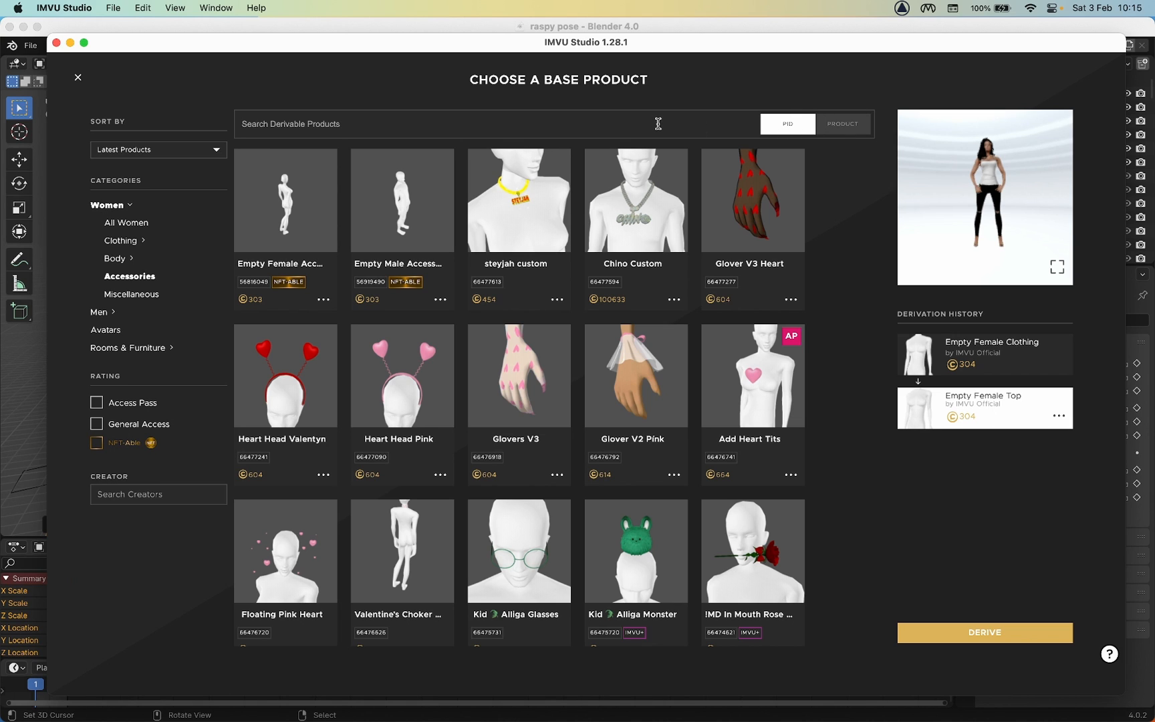
{"action": "type", "text": "10945930"}
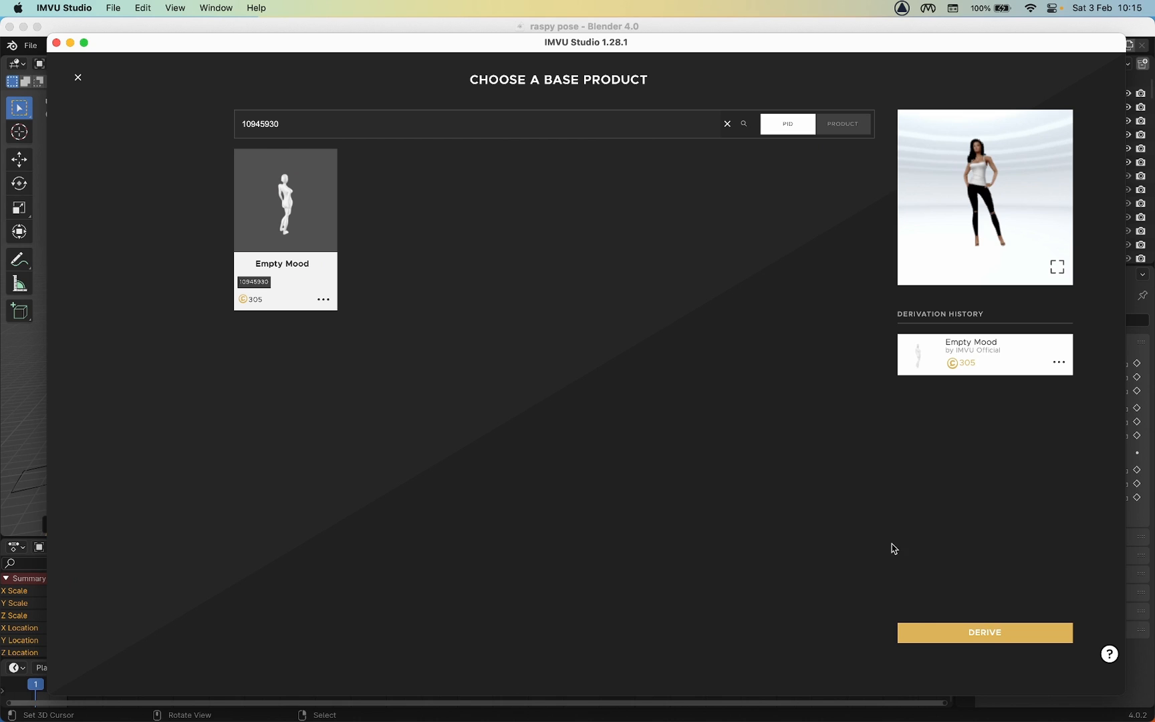
{"action": "left_click", "coordinate": [984, 632]}
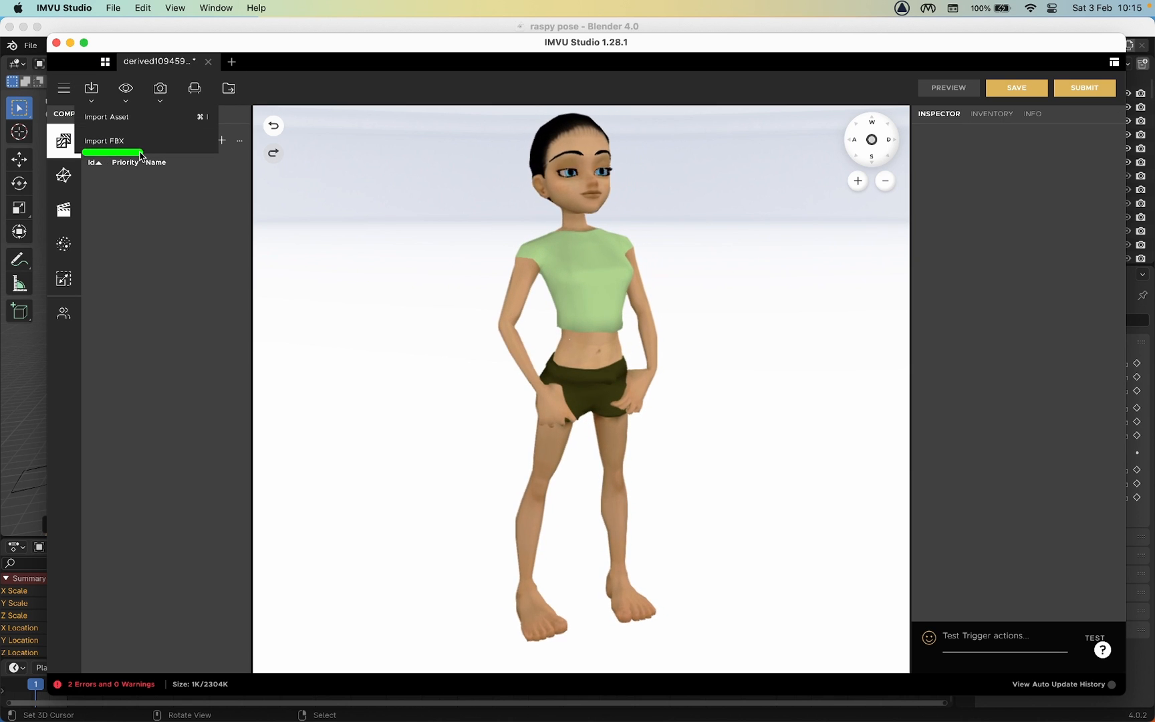
{"action": "mouse_move", "coordinate": [103, 140]}
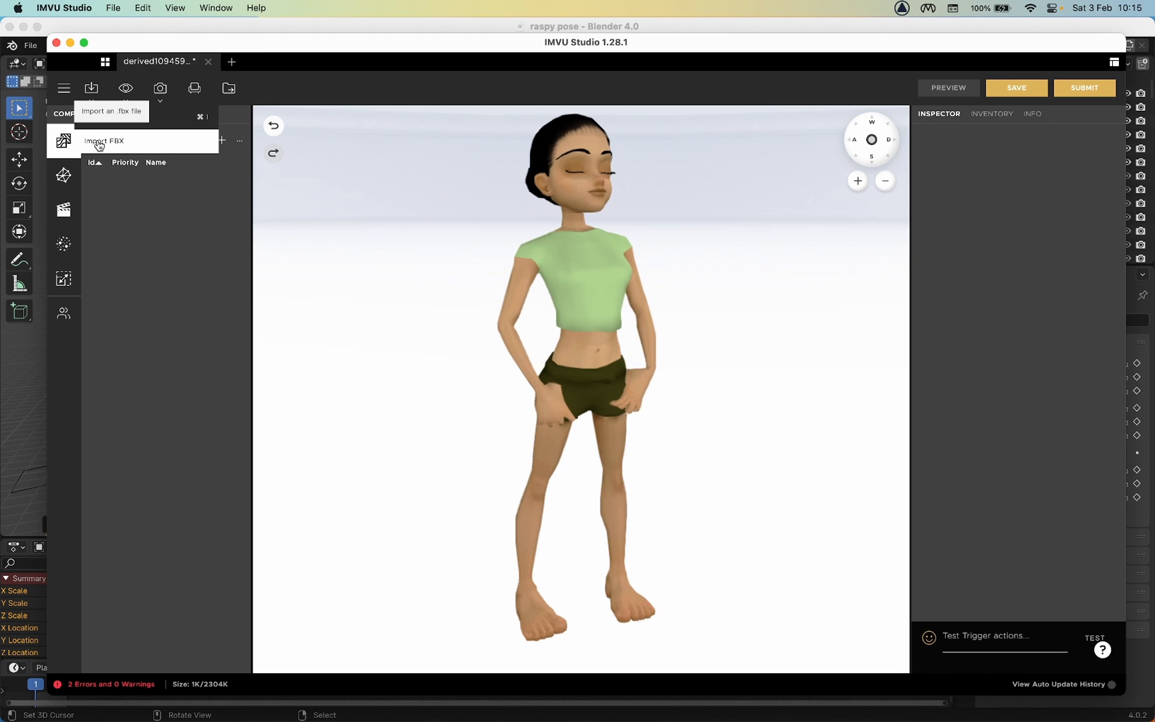
Import Pose_raspy.fbx from the Documents folder.
{"action": "left_click", "coordinate": [103, 141]}
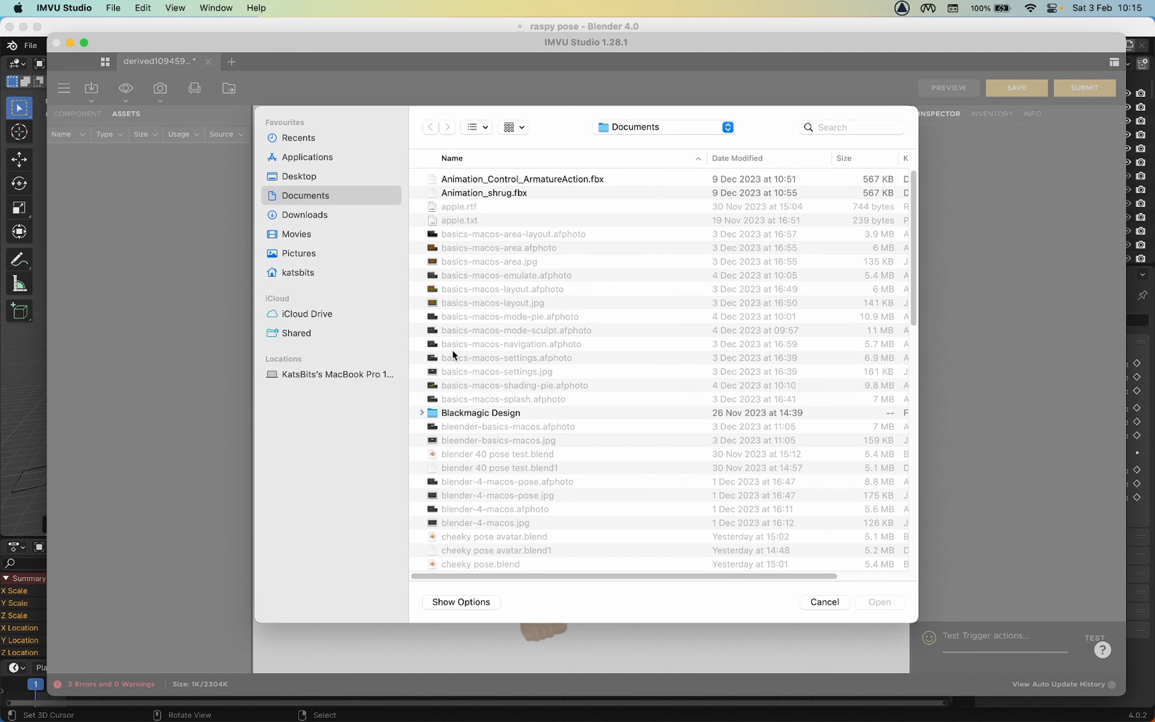
{"action": "scroll", "scroll_direction": "down", "scroll_amount": 3}
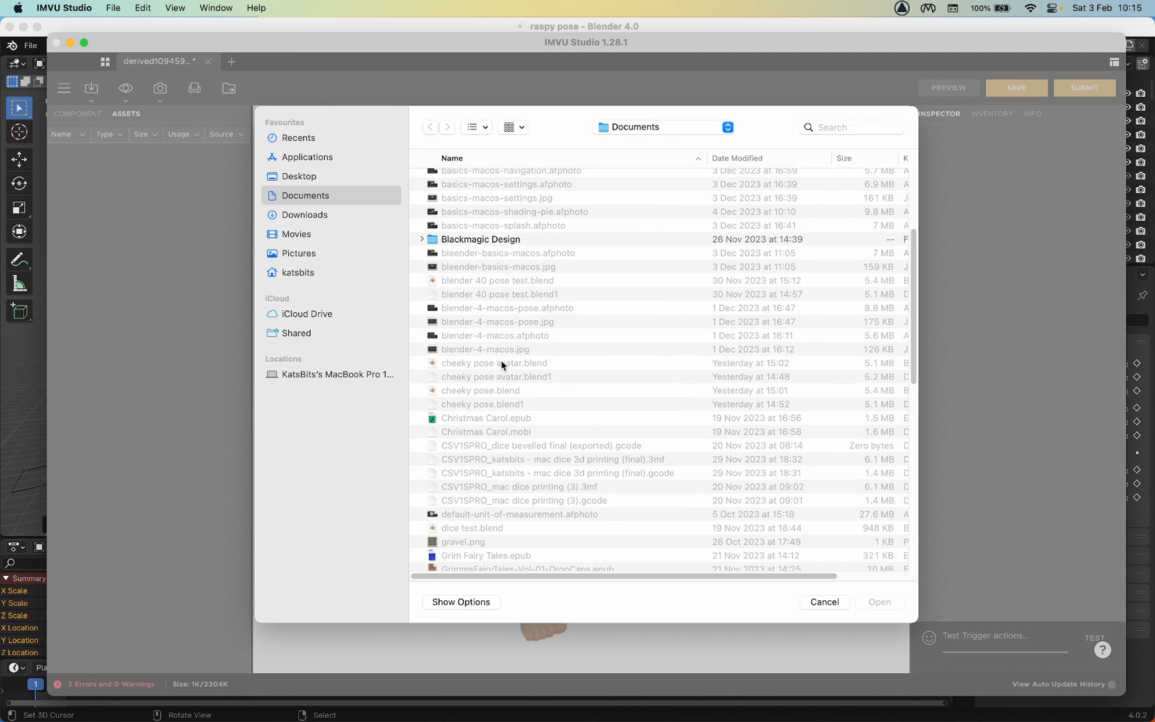
{"action": "scroll", "scroll_direction": "down", "scroll_amount": 3}
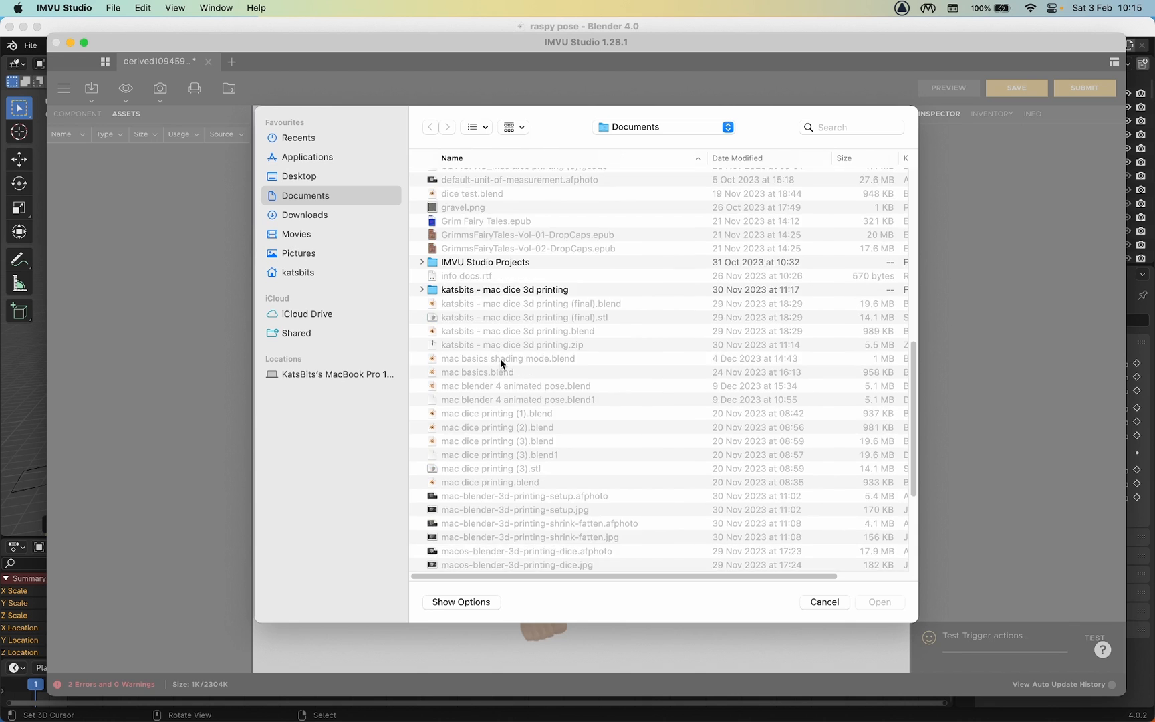
{"action": "scroll", "scroll_direction": "down", "scroll_amount": 3}
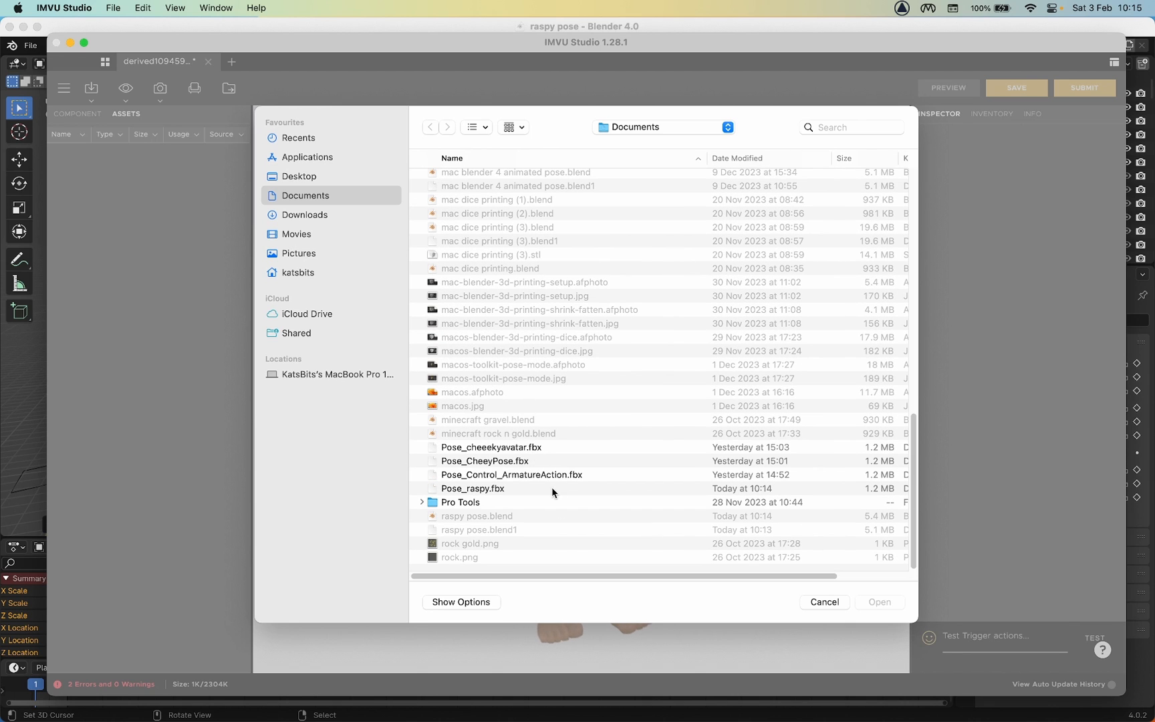
{"action": "left_click", "coordinate": [472, 489]}
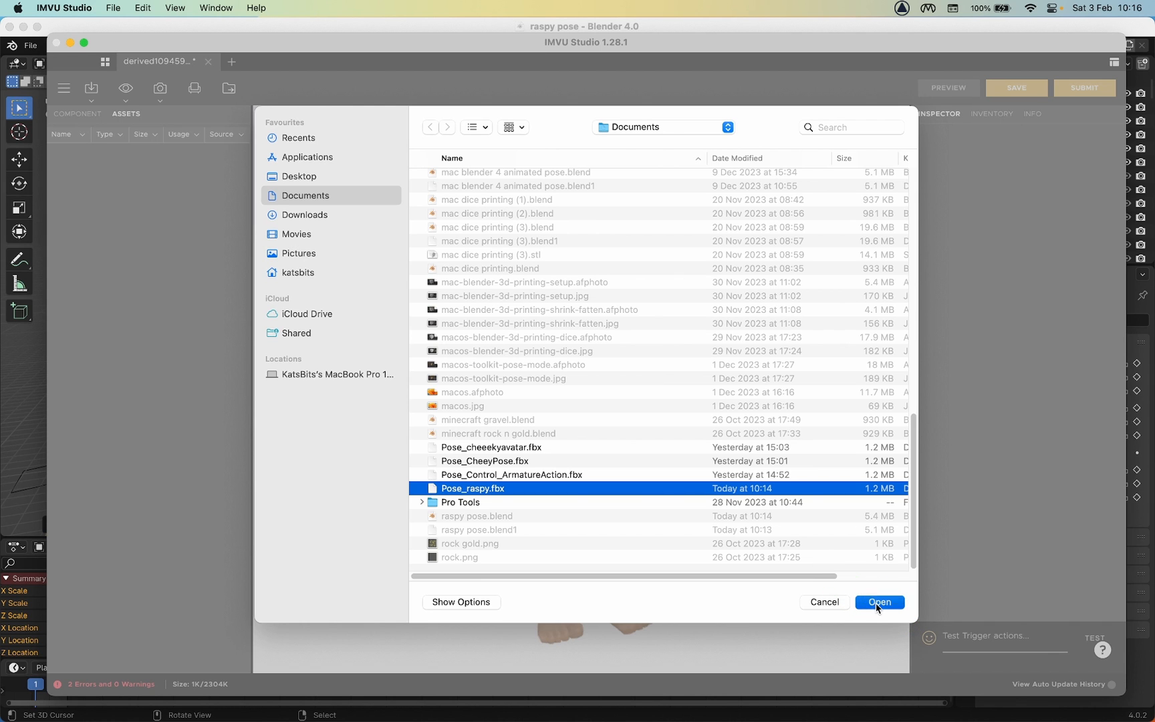
{"action": "left_click", "coordinate": [878, 601]}
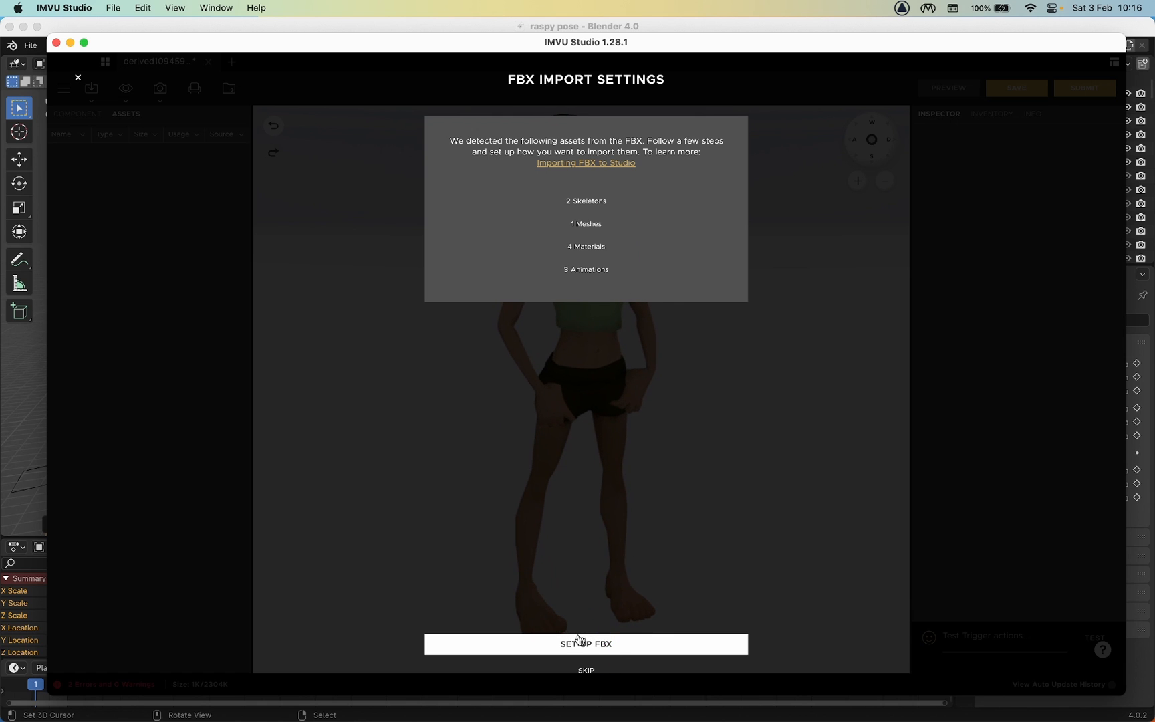
Exclude the mesh and four materials, keep only Morph-raspy-Face.Average, and import it.
{"action": "left_click", "coordinate": [586, 643]}
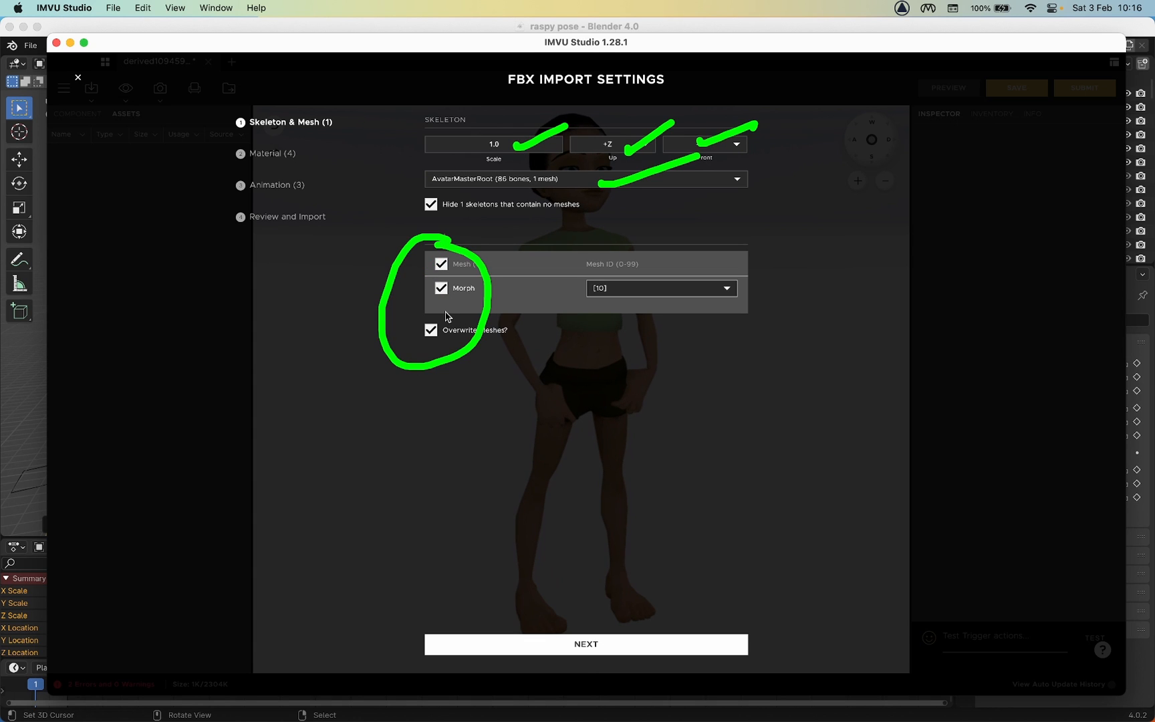
{"action": "left_click", "coordinate": [440, 264]}
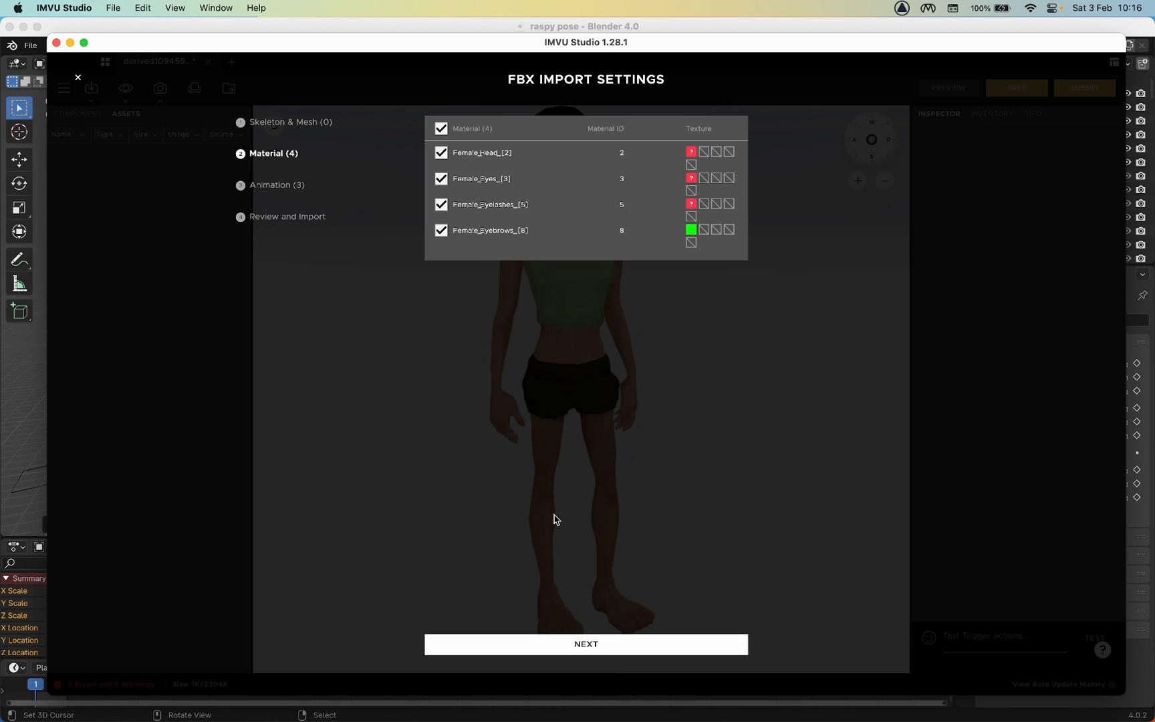
{"action": "left_click", "coordinate": [441, 128]}
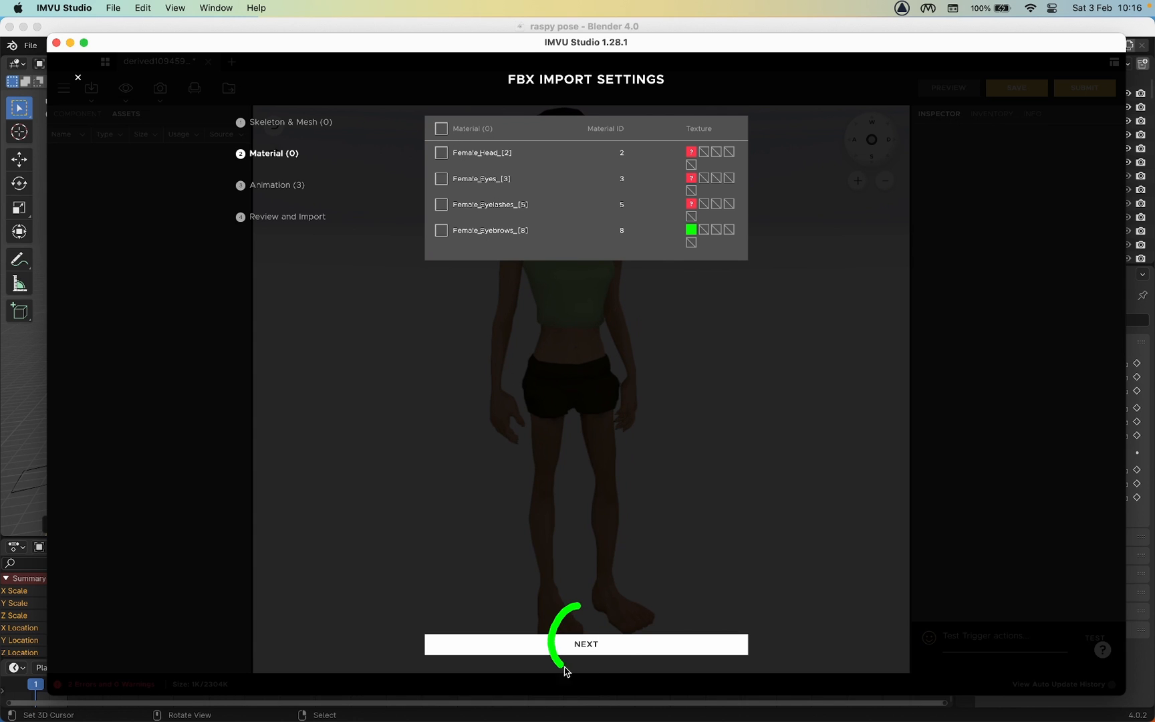
{"action": "left_click", "coordinate": [584, 643]}
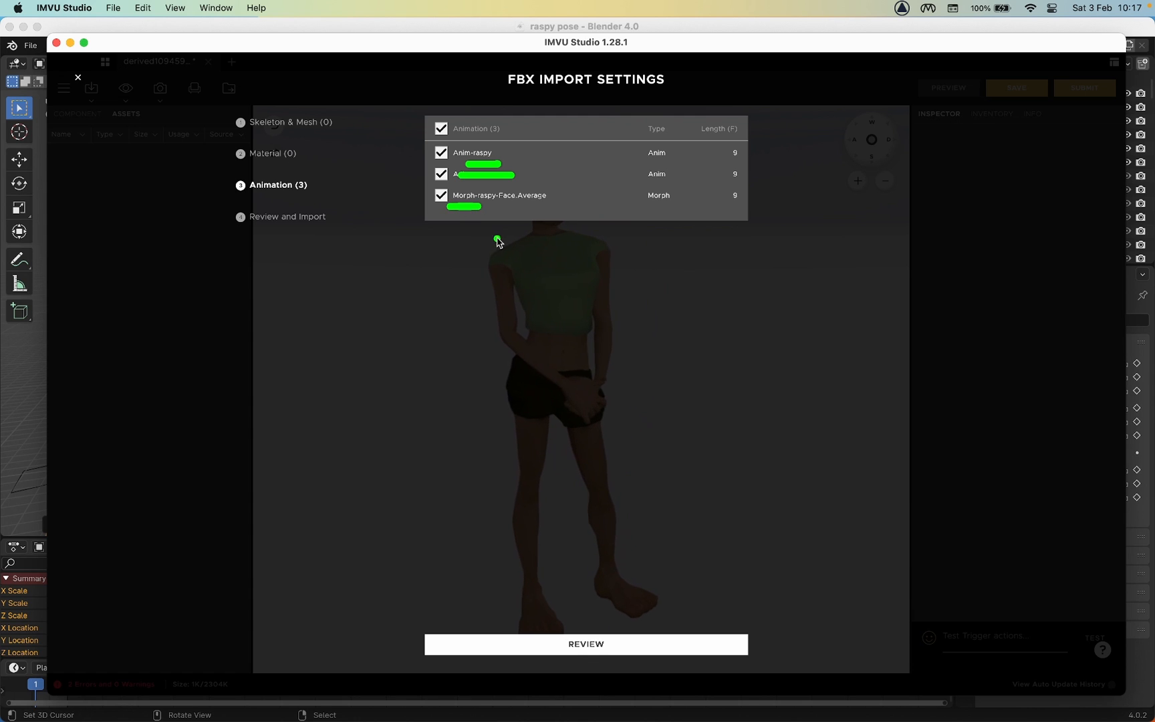
{"action": "left_click", "coordinate": [440, 174]}
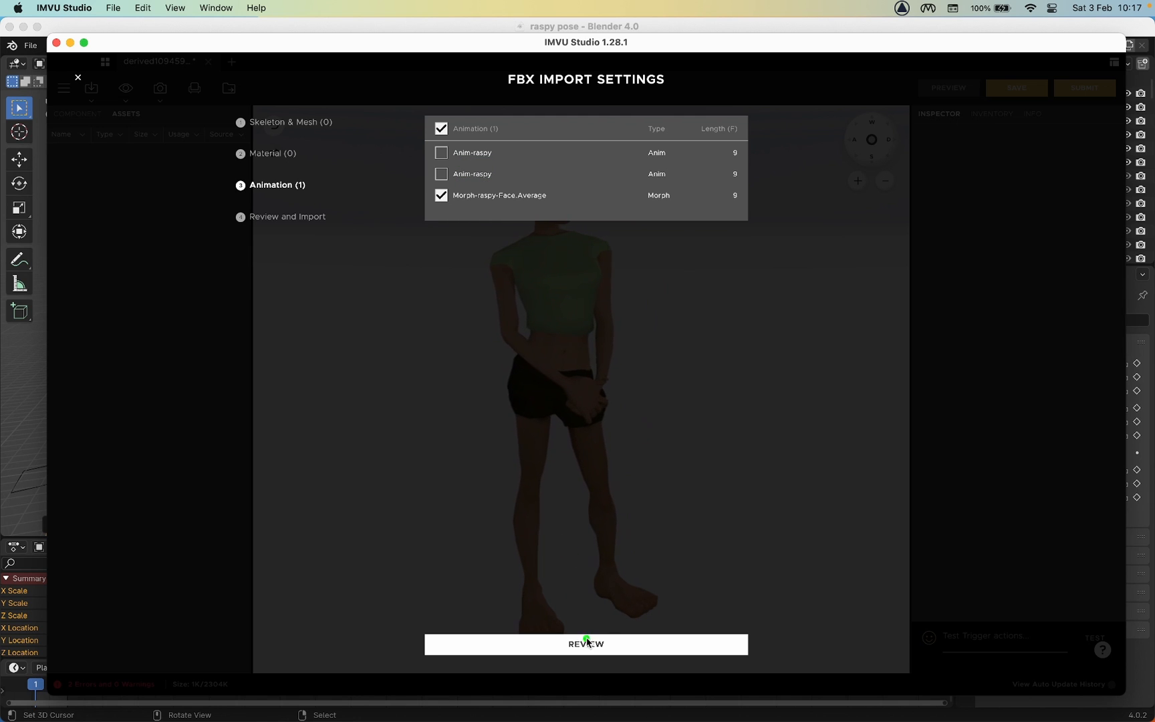
{"action": "left_click", "coordinate": [585, 643]}
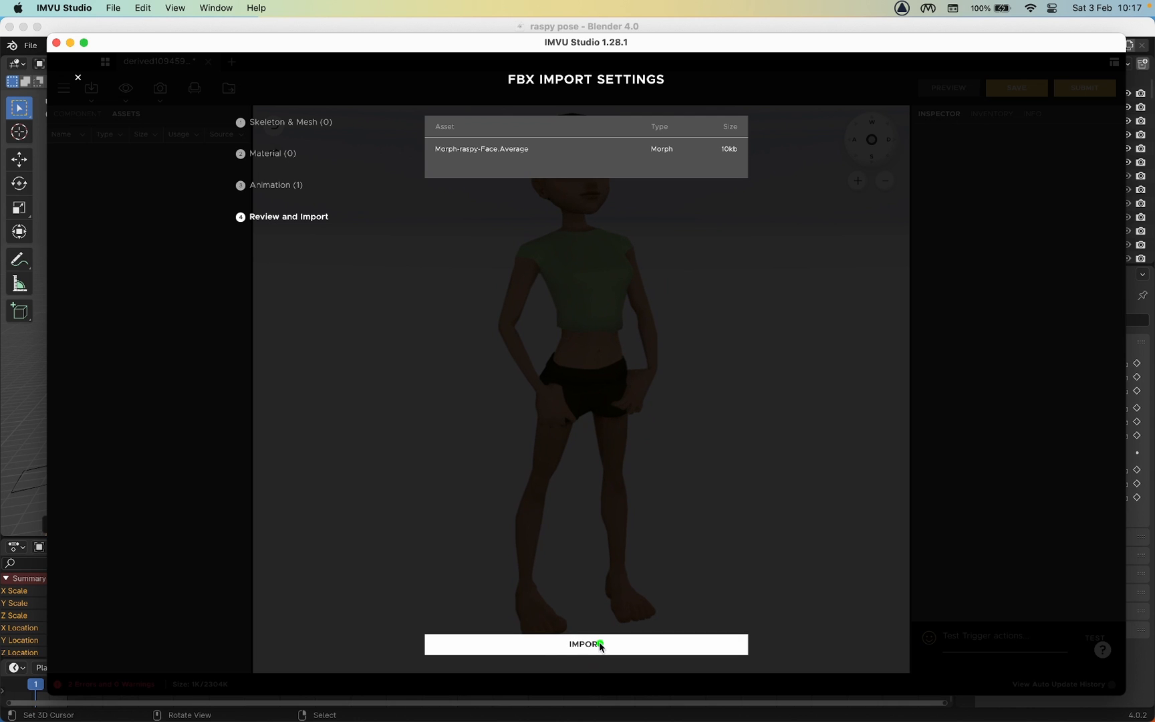
{"action": "left_click", "coordinate": [584, 644]}
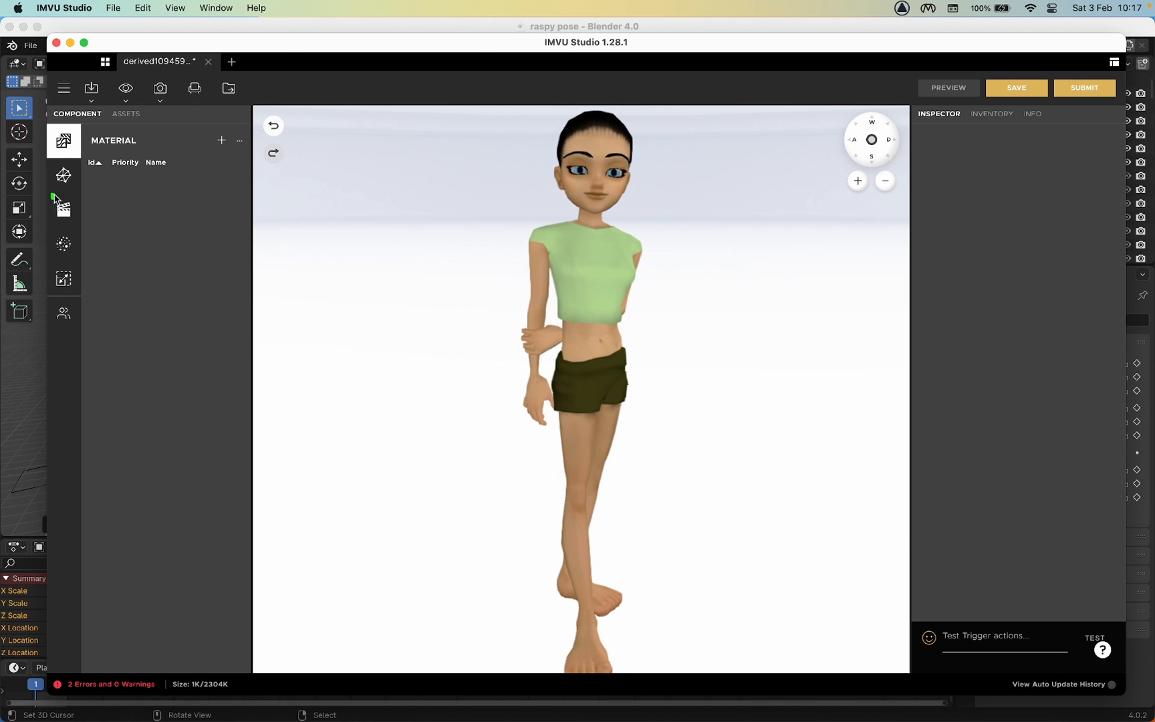
Add a new action named stance.Idle and set its Action Type to Avatar.
{"action": "left_click", "coordinate": [64, 209]}
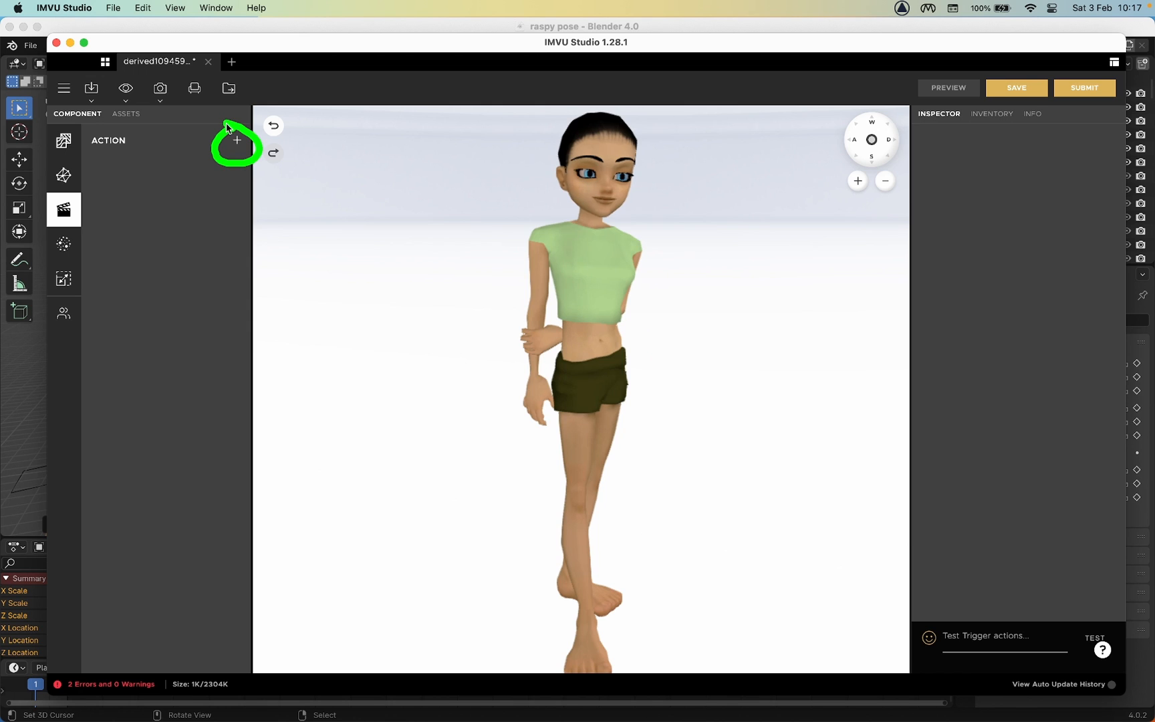
{"action": "left_click", "coordinate": [237, 140]}
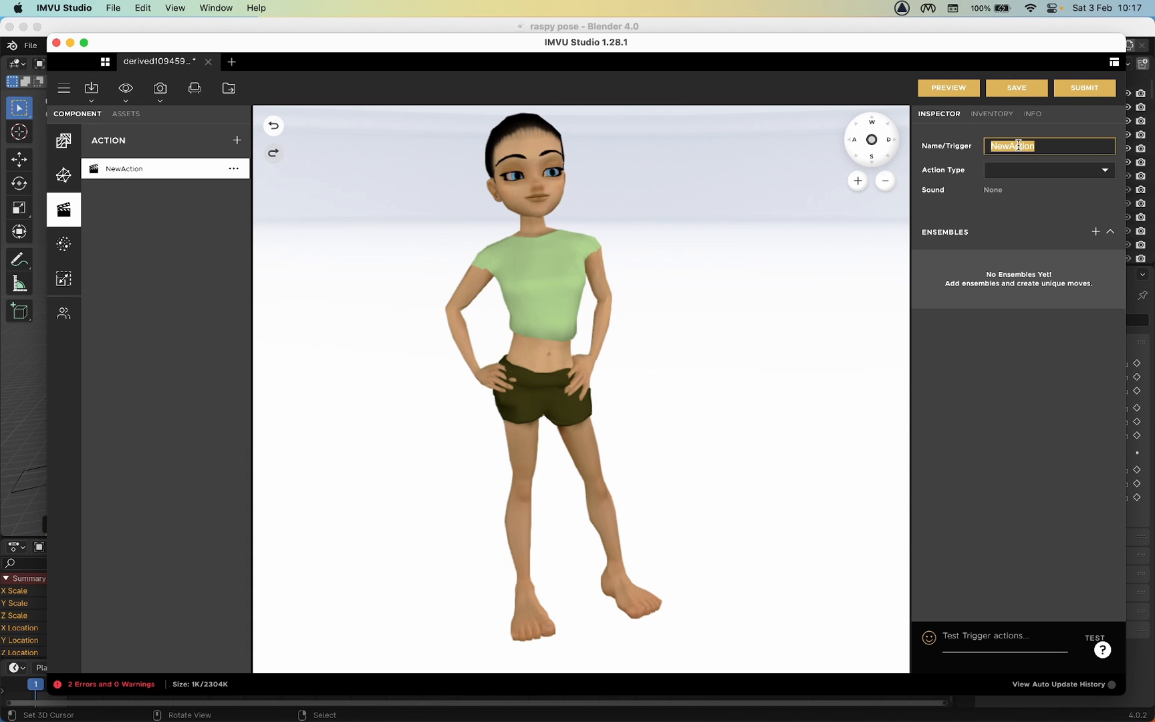
{"action": "type", "text": "stand"}
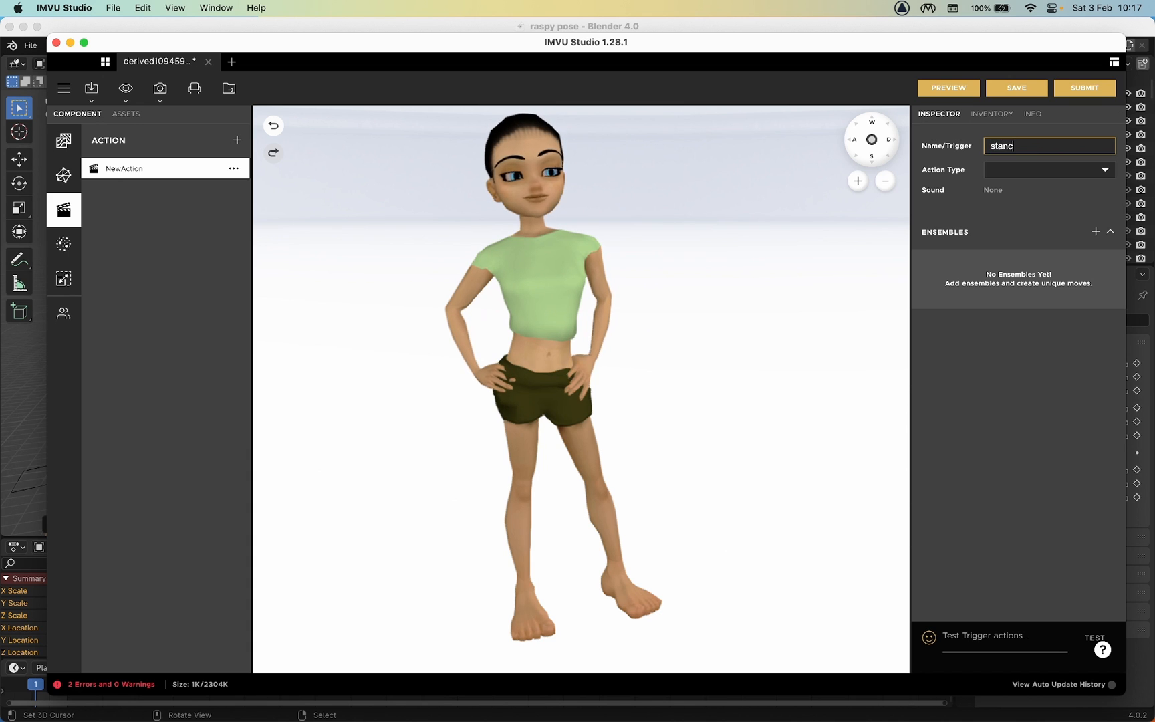
{"action": "type", "text": "stance.l"}
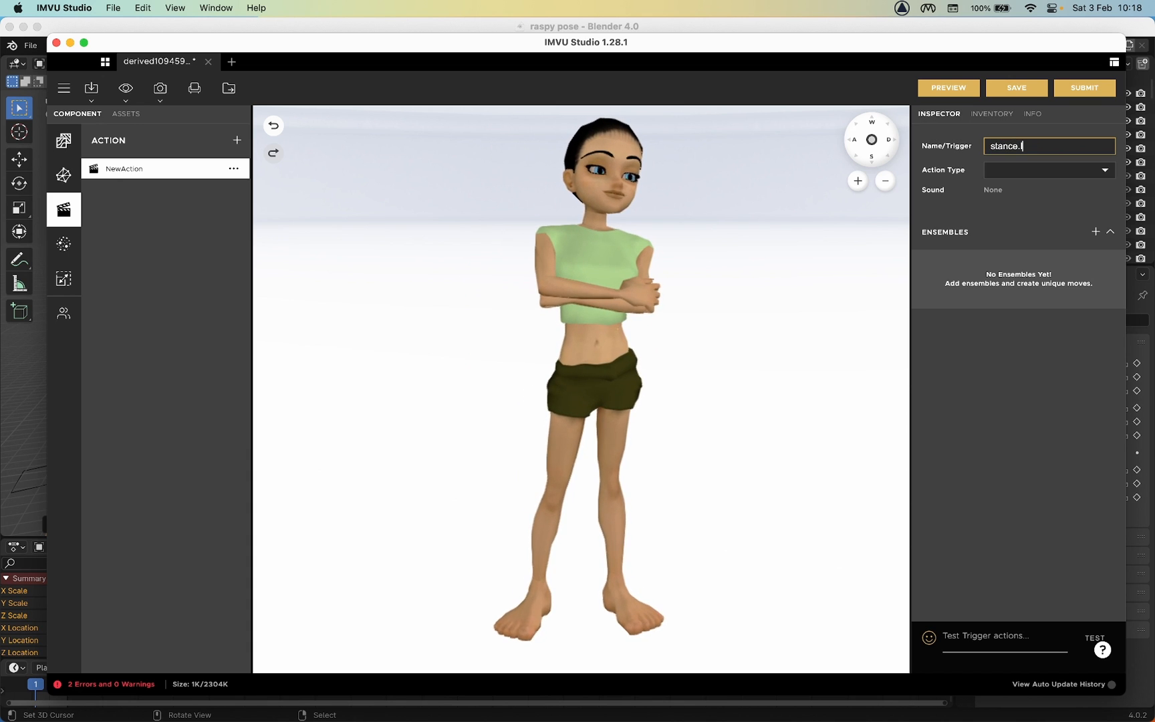
{"action": "type", "text": "Idle"}
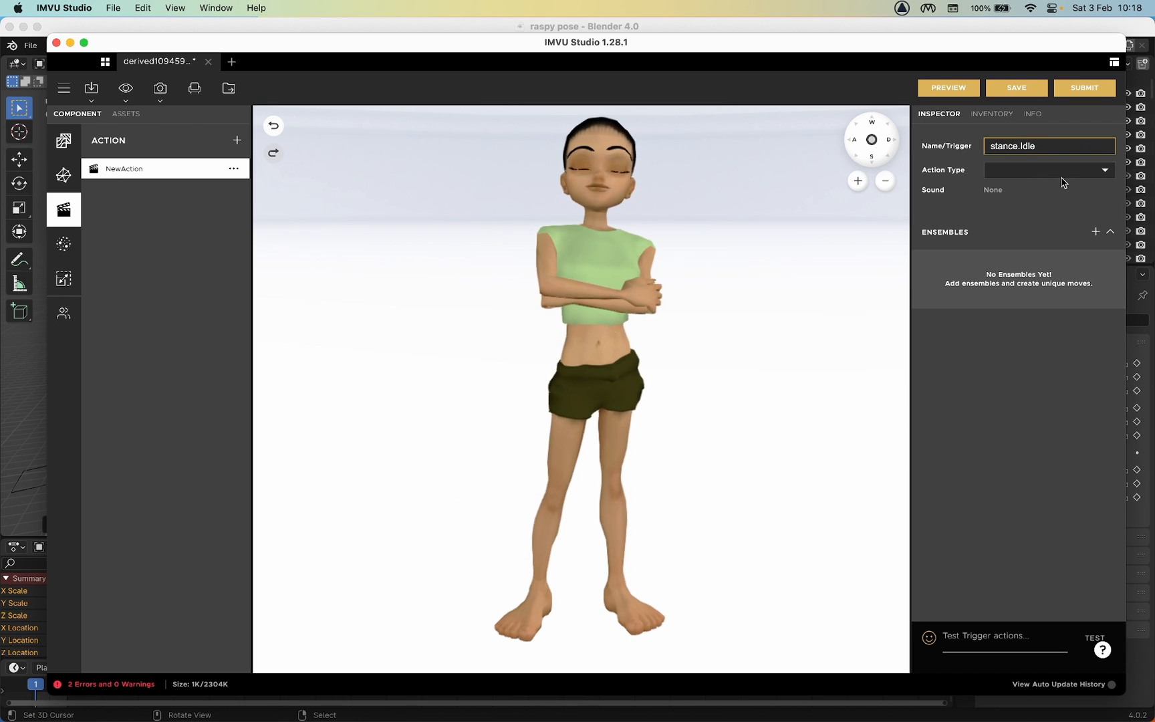
{"action": "left_click", "coordinate": [1047, 169]}
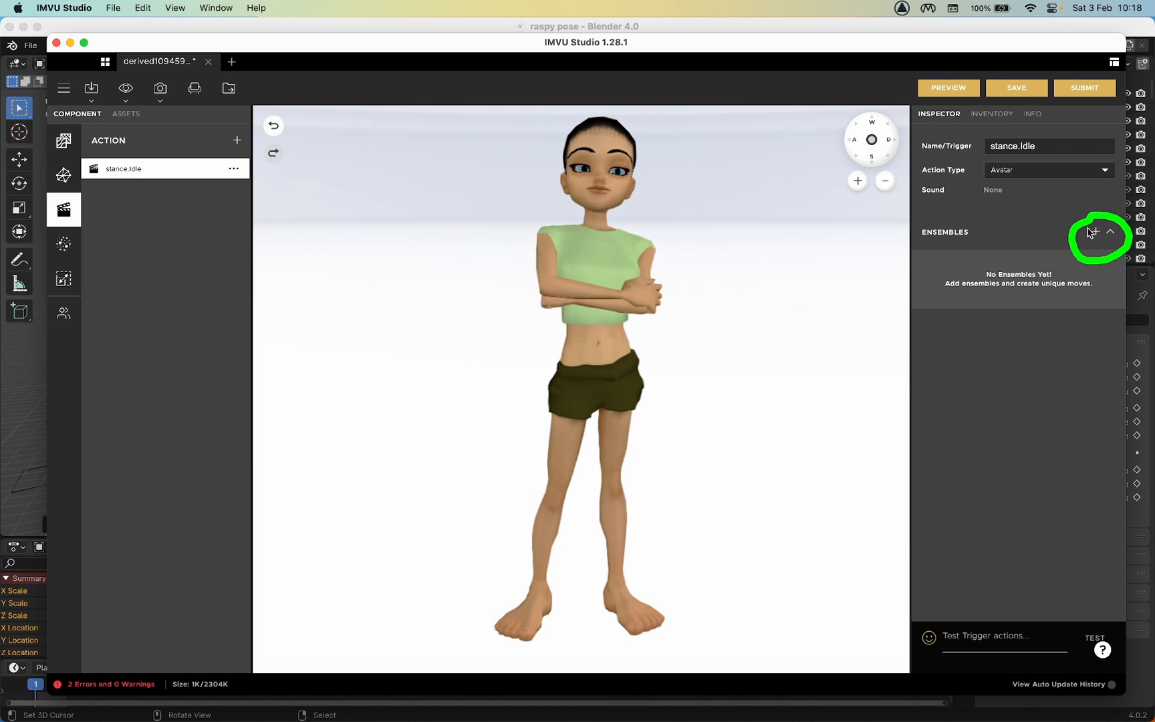
Add an ensemble using Morph-raspy-Face.Average.xpf to stance.Idle, apply it, and preview.
{"action": "left_click", "coordinate": [1096, 232]}
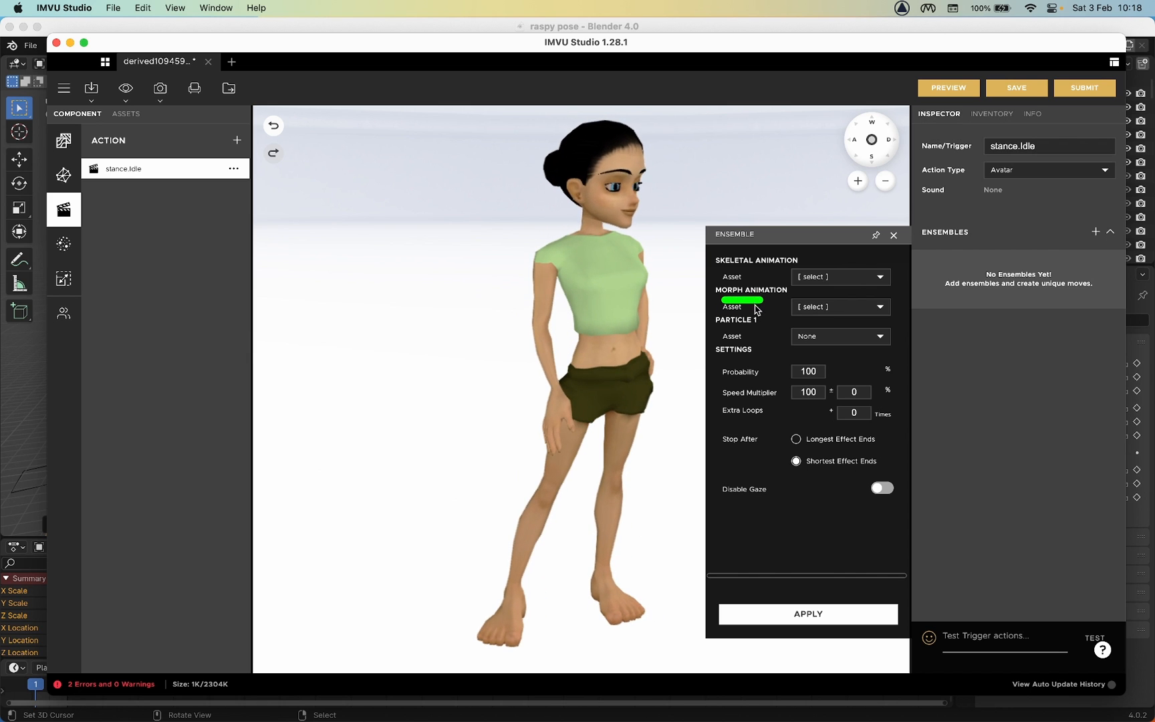
{"action": "left_click", "coordinate": [839, 306]}
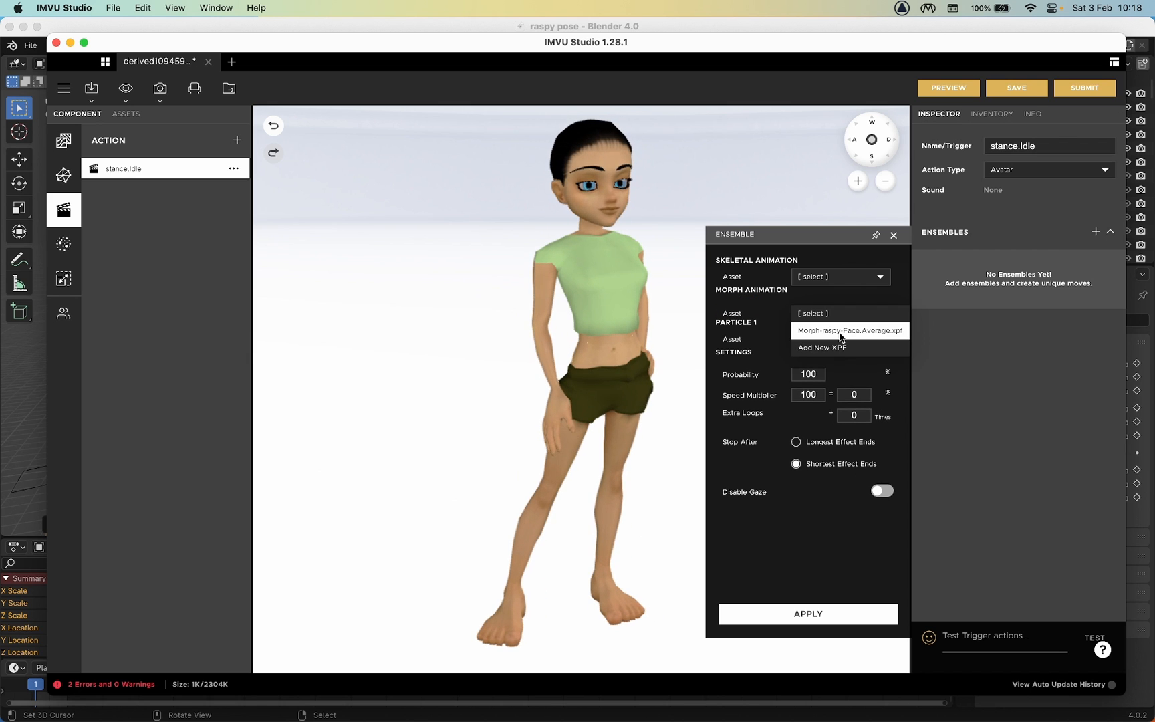
{"action": "left_click", "coordinate": [847, 330]}
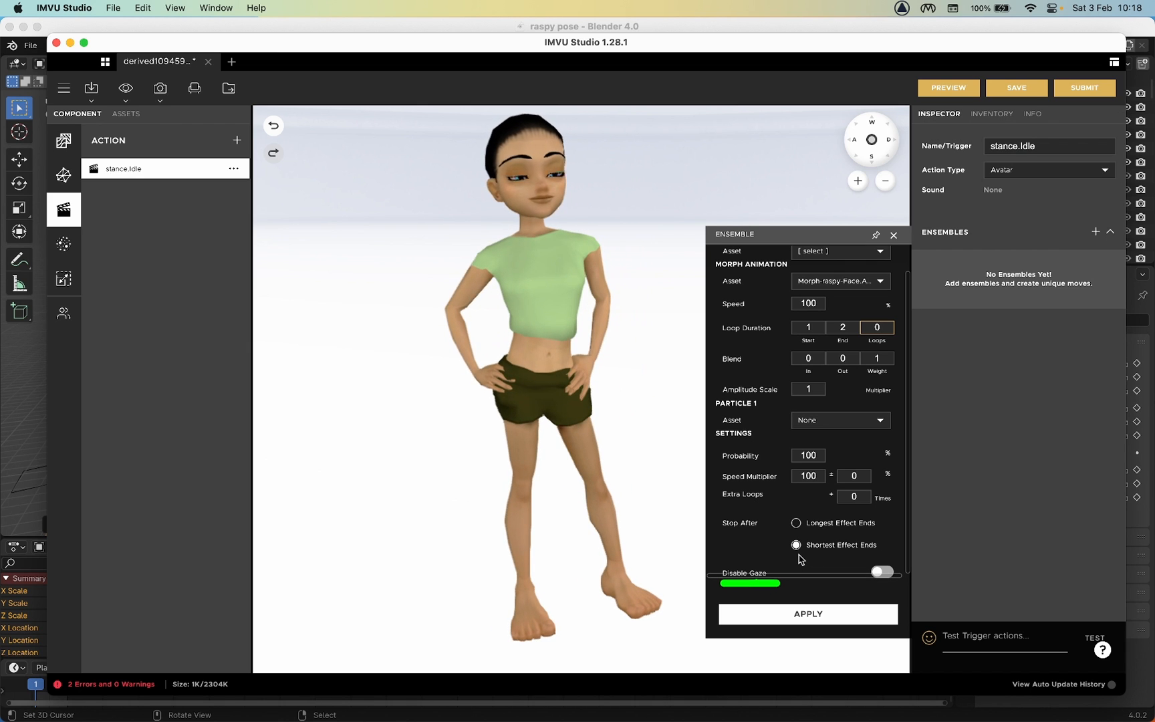
{"action": "left_click", "coordinate": [807, 613]}
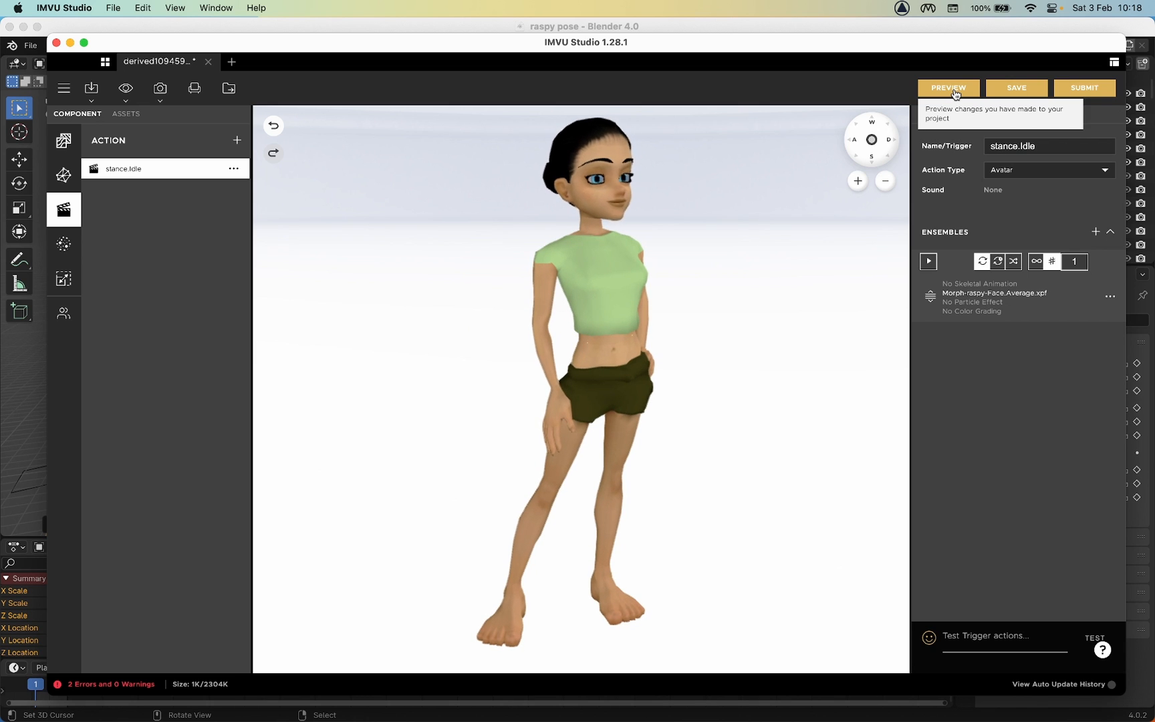
{"action": "left_click", "coordinate": [948, 87]}
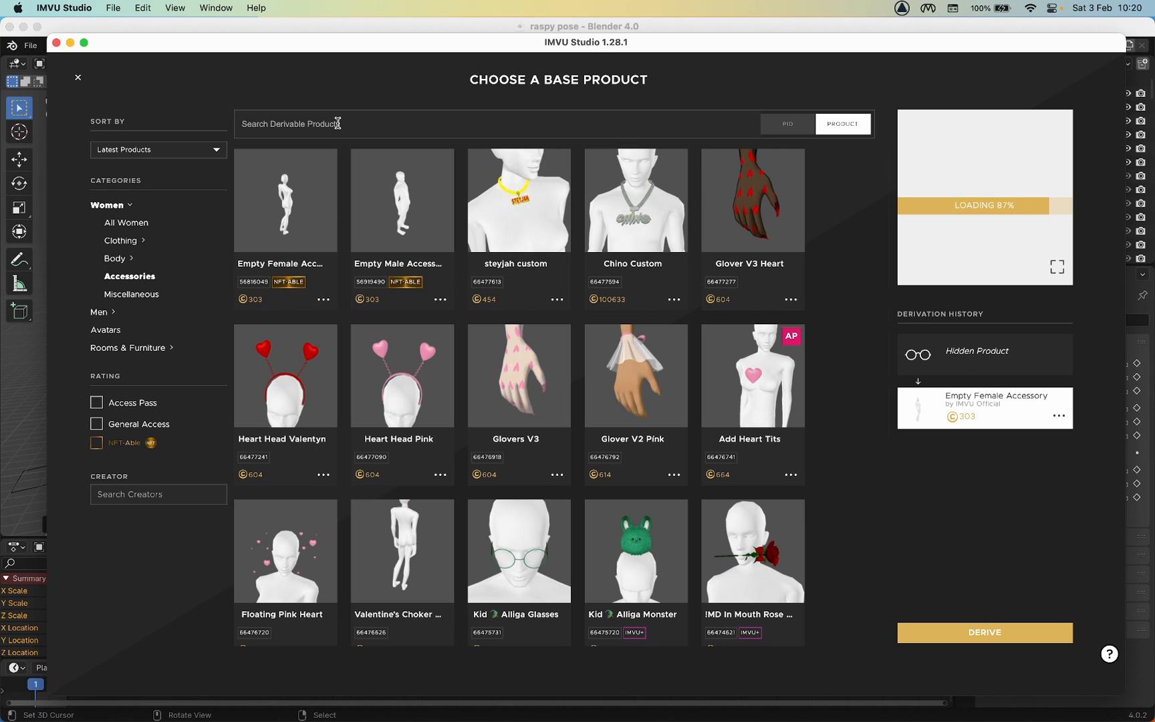
Search PID 80 and derive a new project from the Female avatar base.
{"action": "type", "text": "80"}
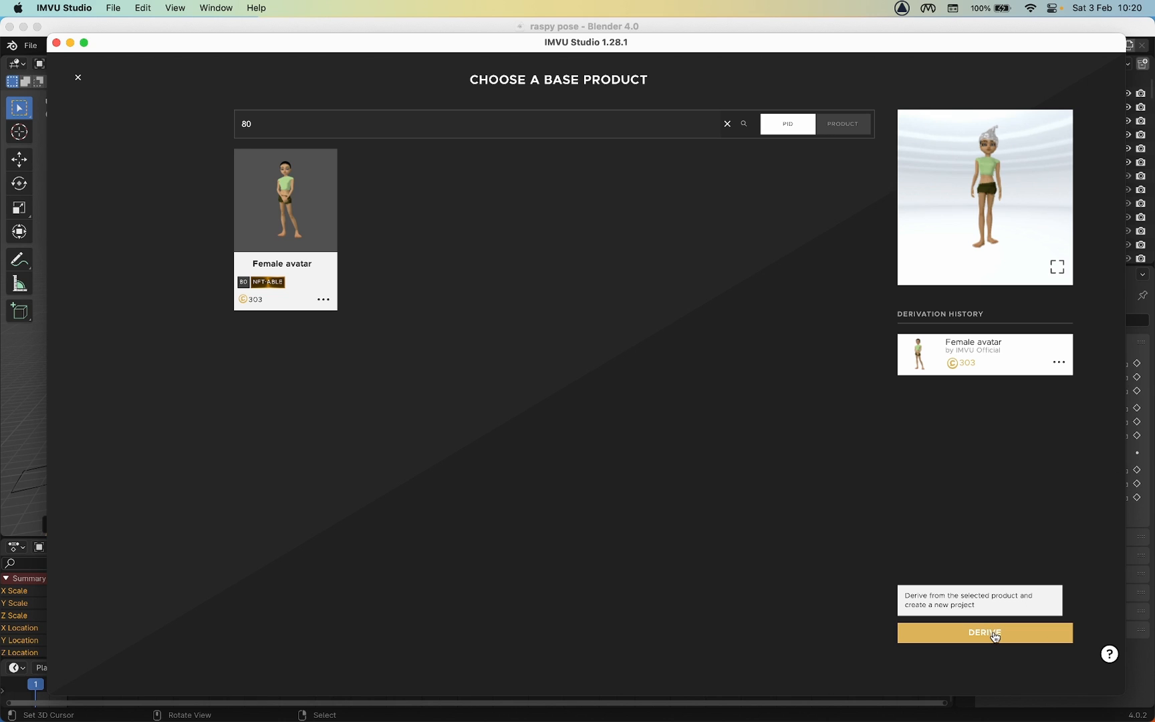
{"action": "left_click", "coordinate": [983, 632]}
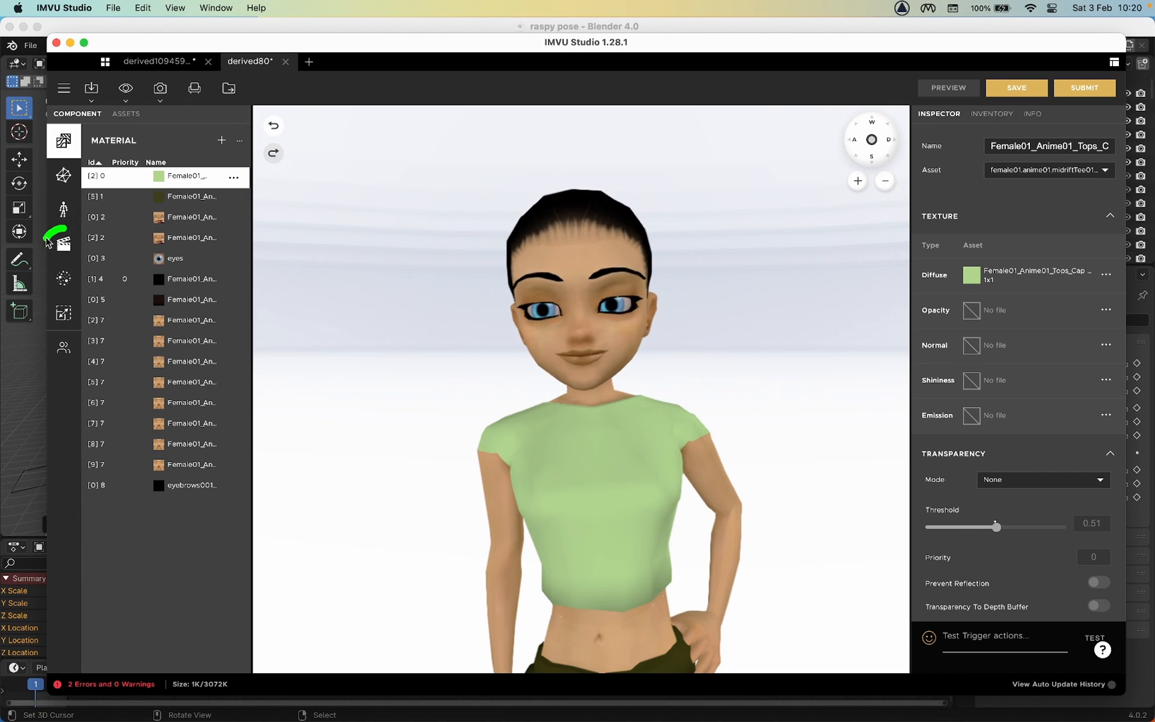
Browse the avatar's actions, inspect stance.Standing, and add a new action.
{"action": "left_click", "coordinate": [63, 245]}
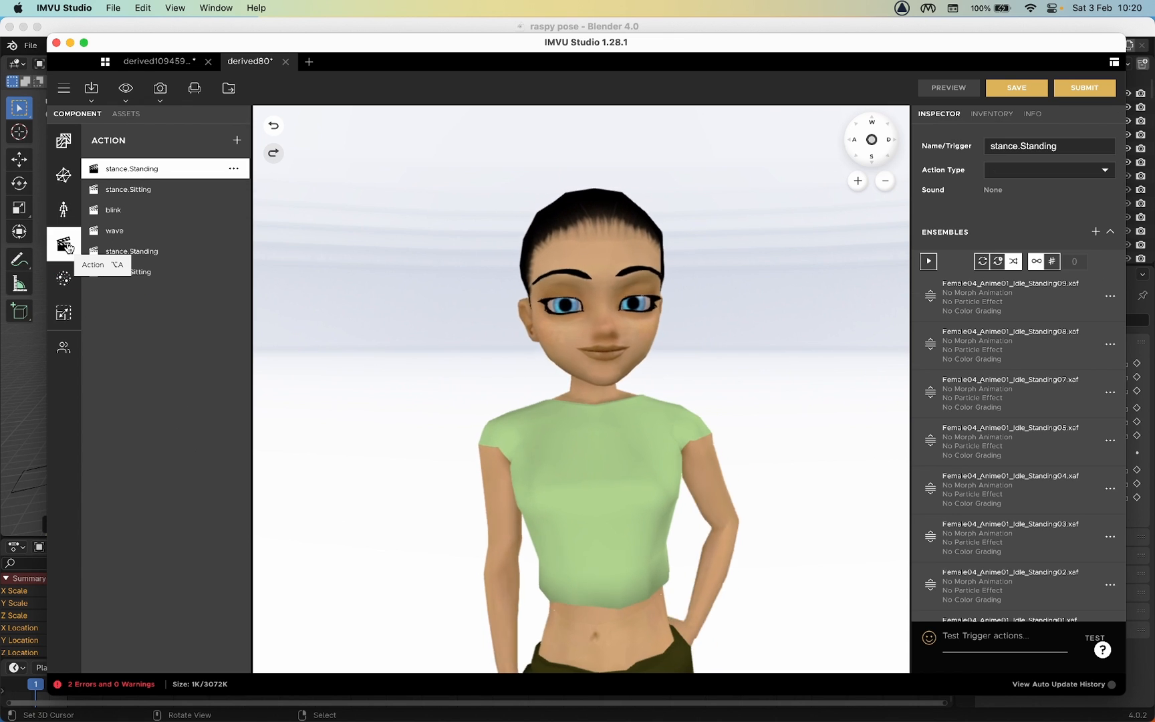
{"action": "left_click", "coordinate": [237, 140]}
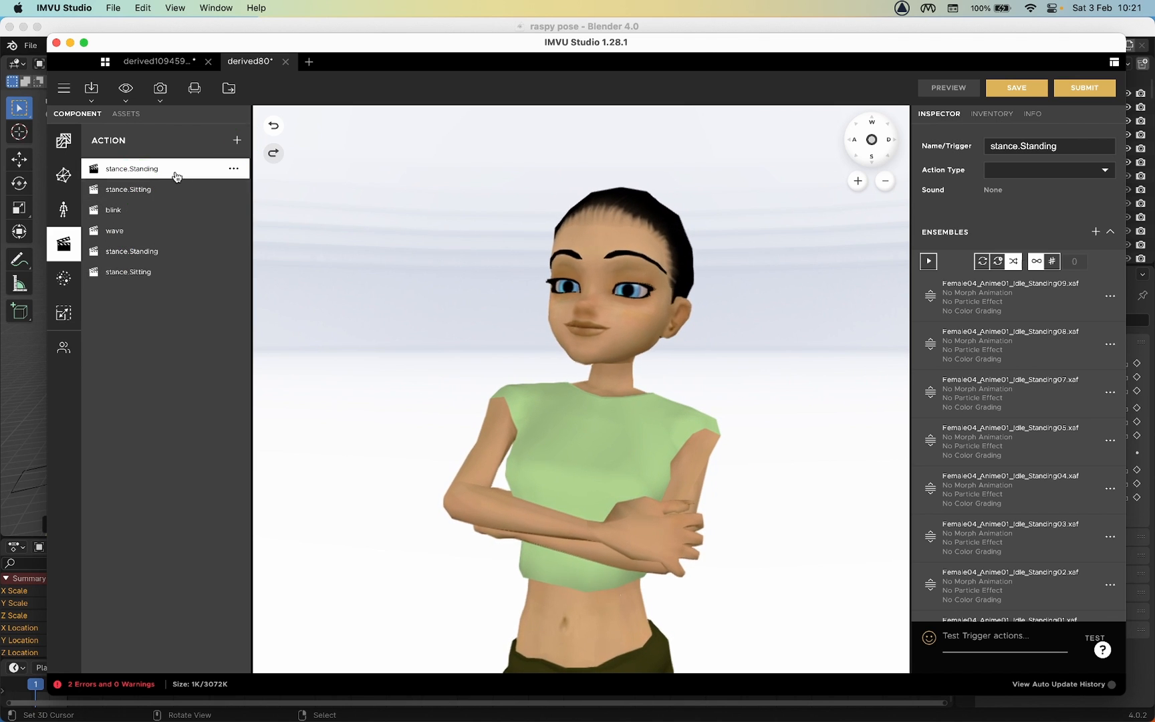
{"action": "left_click", "coordinate": [236, 140]}
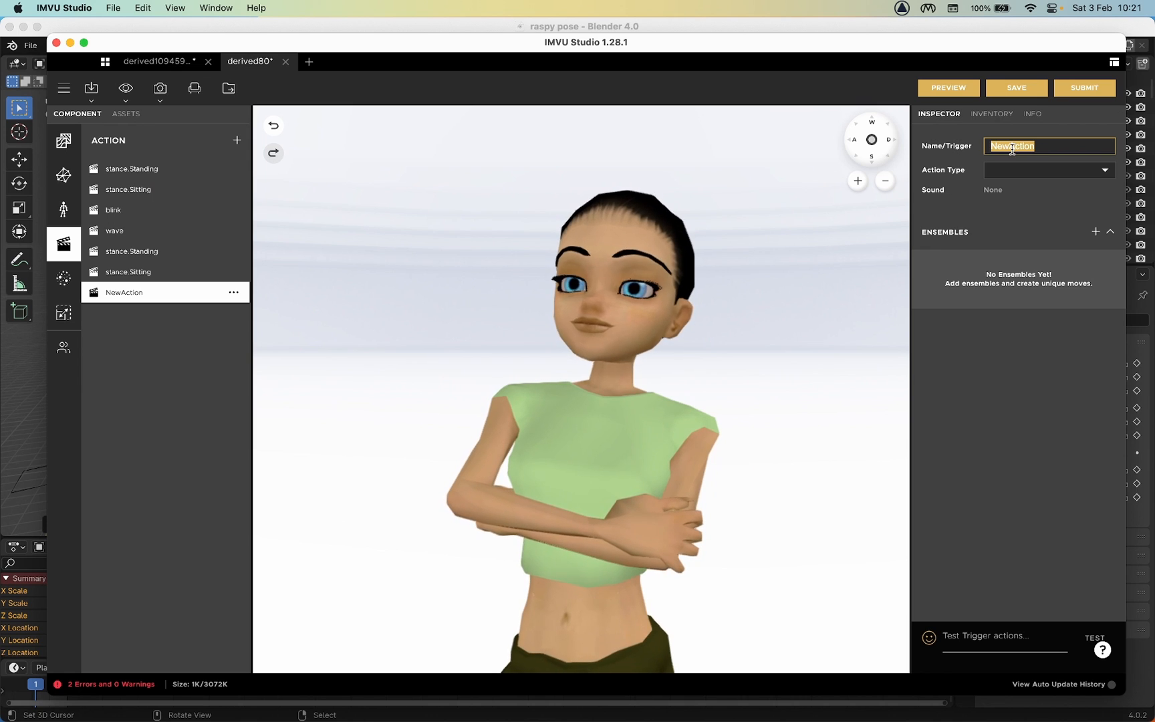
Name the new action stance.Idle, set its type to Avatar, and add an ensemble.
{"action": "type", "text": "stance."}
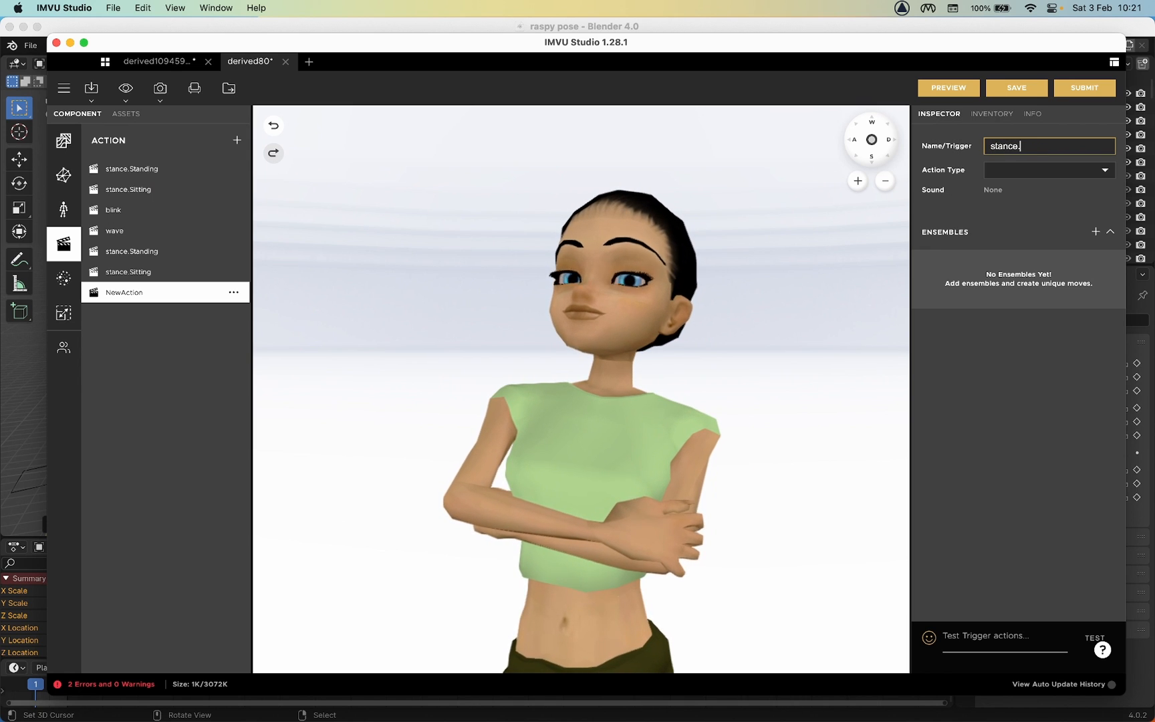
{"action": "type", "text": "Idle"}
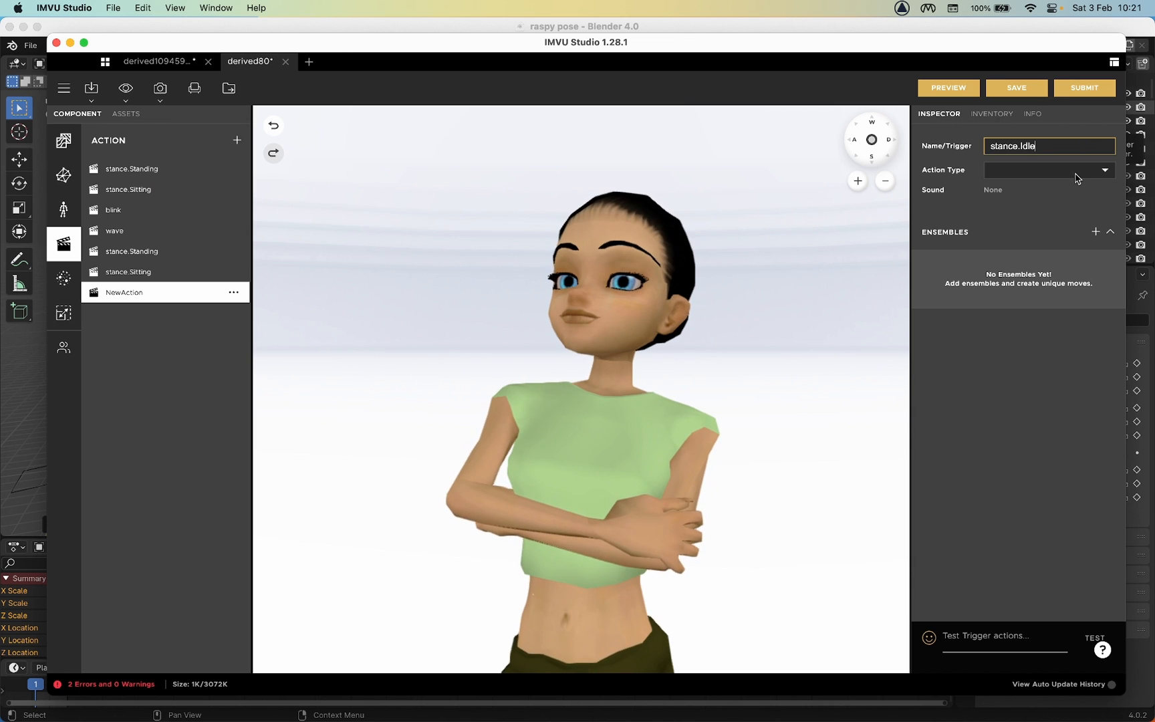
{"action": "left_click", "coordinate": [1046, 170]}
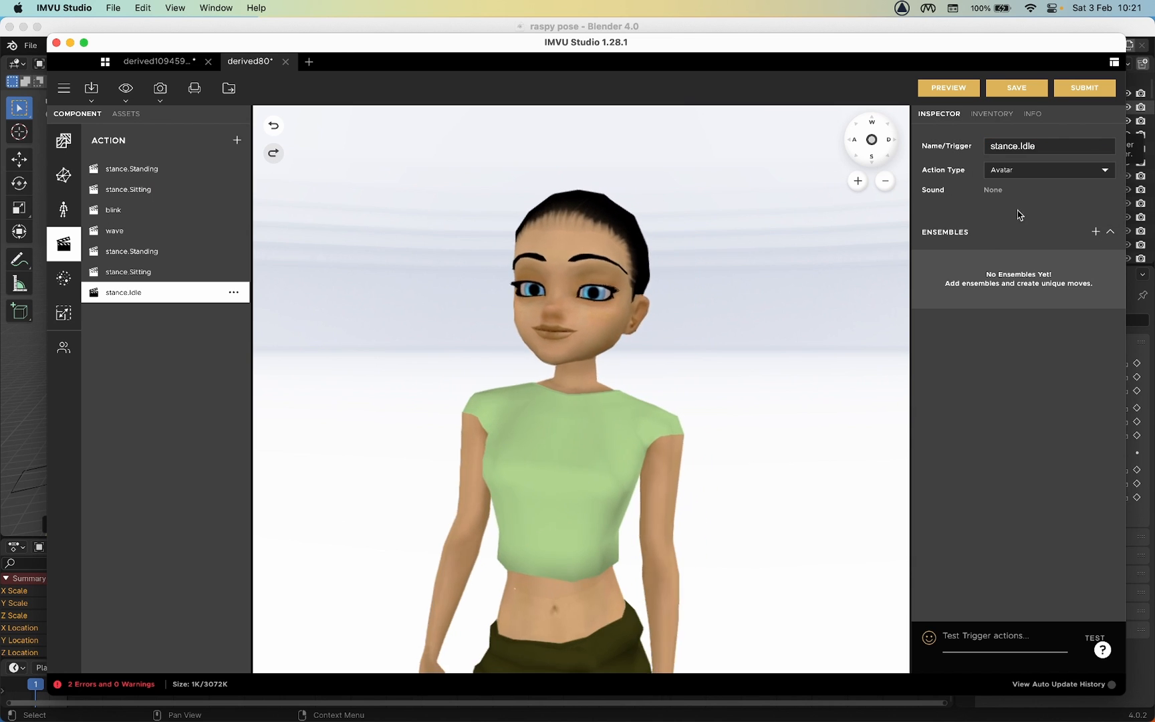
{"action": "left_click", "coordinate": [1095, 231]}
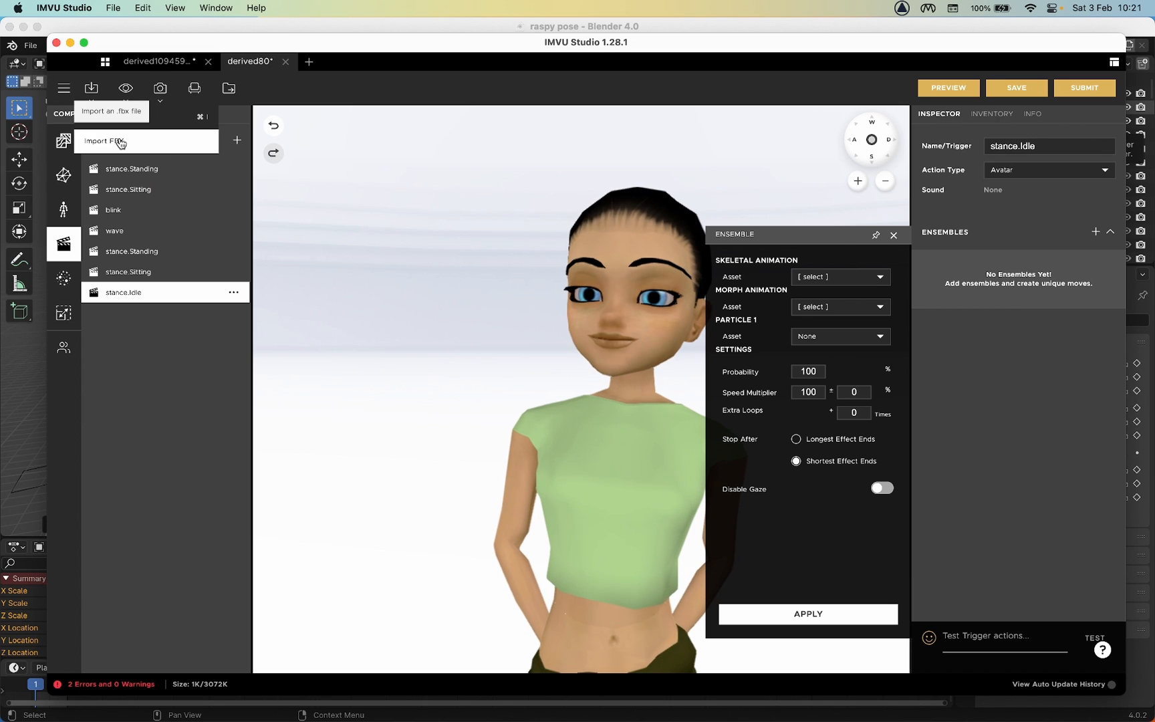
Import the raspy FBX without materials, keeping only the Morph-raspy-Face.Average morph.
{"action": "left_click", "coordinate": [110, 140]}
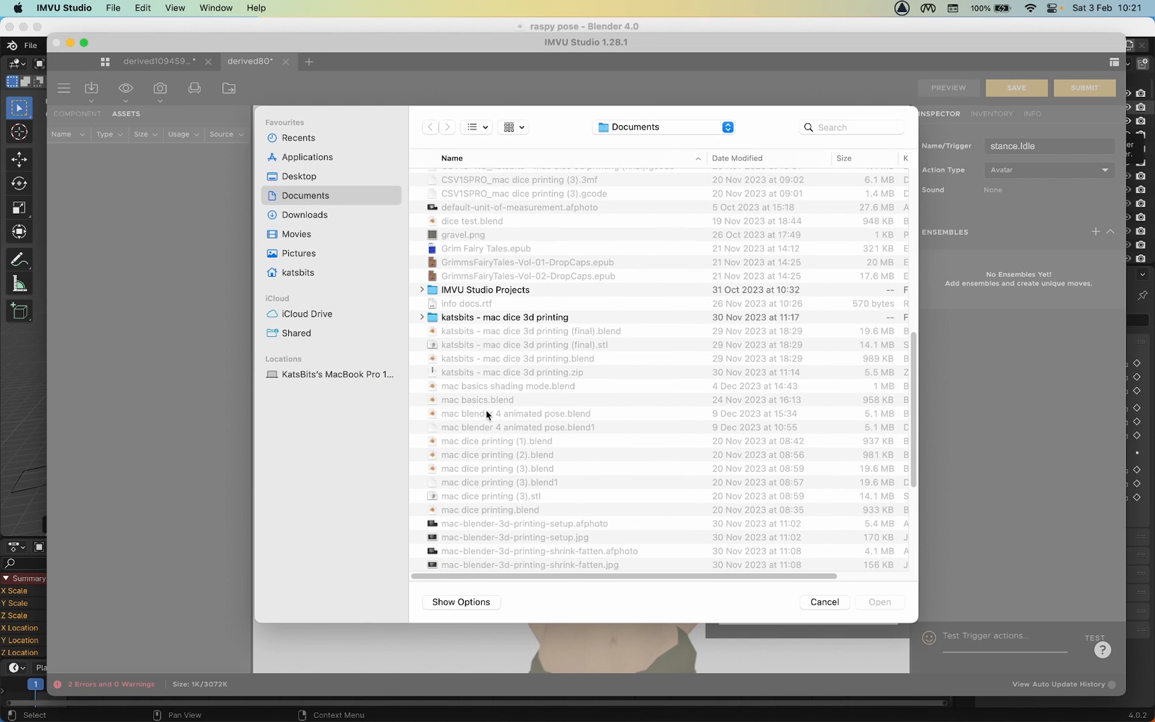
{"action": "scroll", "scroll_direction": "down", "scroll_amount": 3}
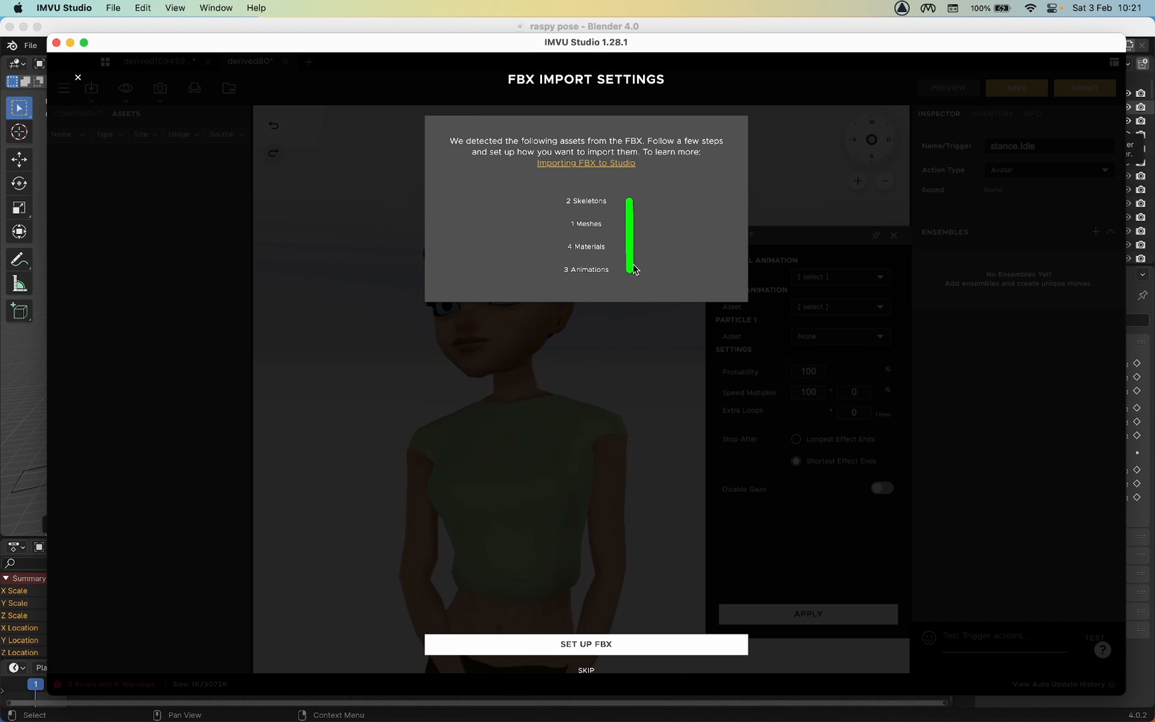
{"action": "left_click", "coordinate": [584, 643]}
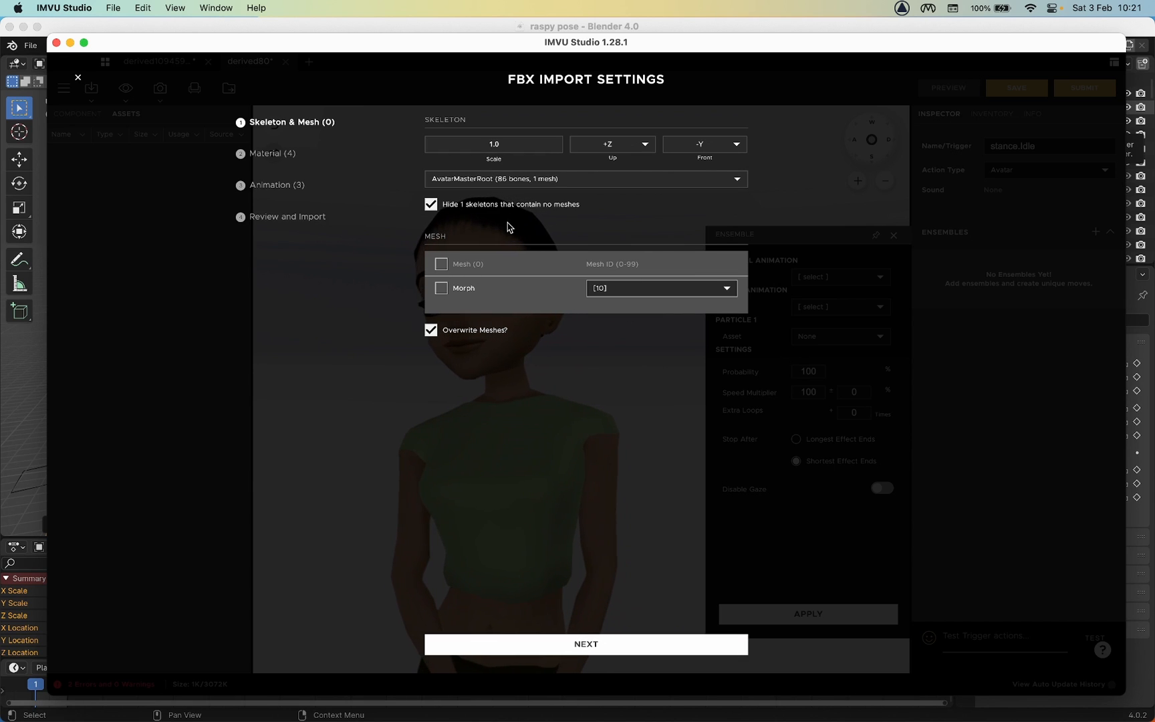
{"action": "left_click", "coordinate": [274, 153]}
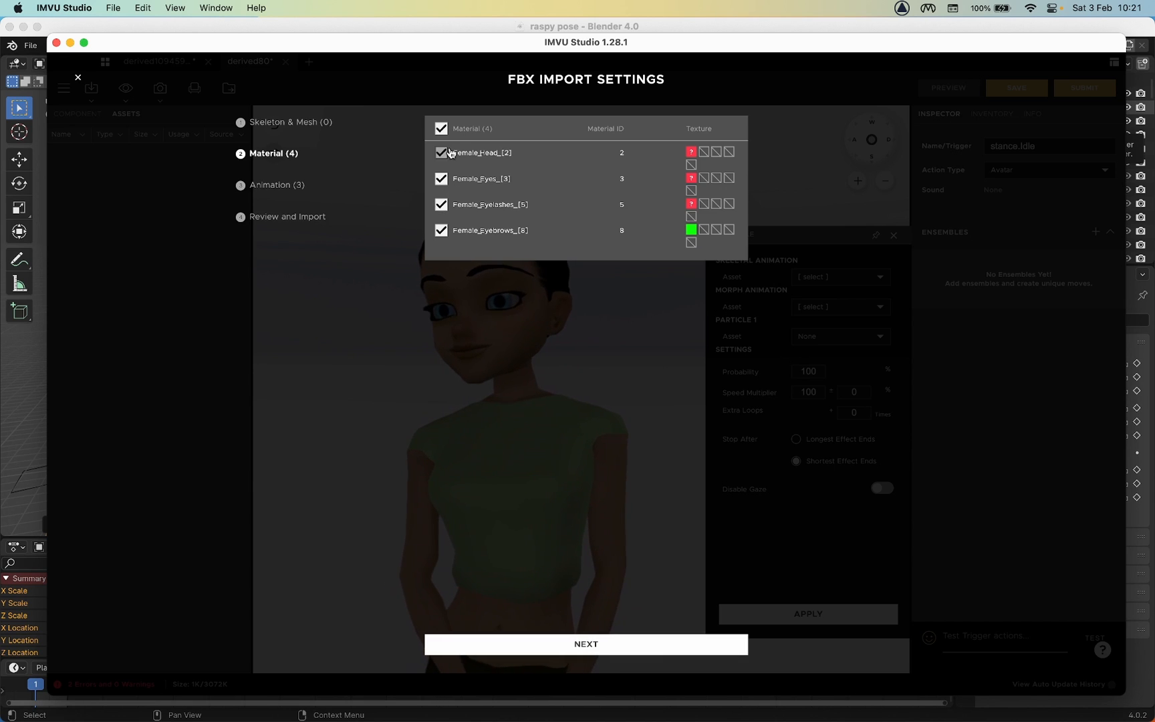
{"action": "left_click", "coordinate": [584, 643]}
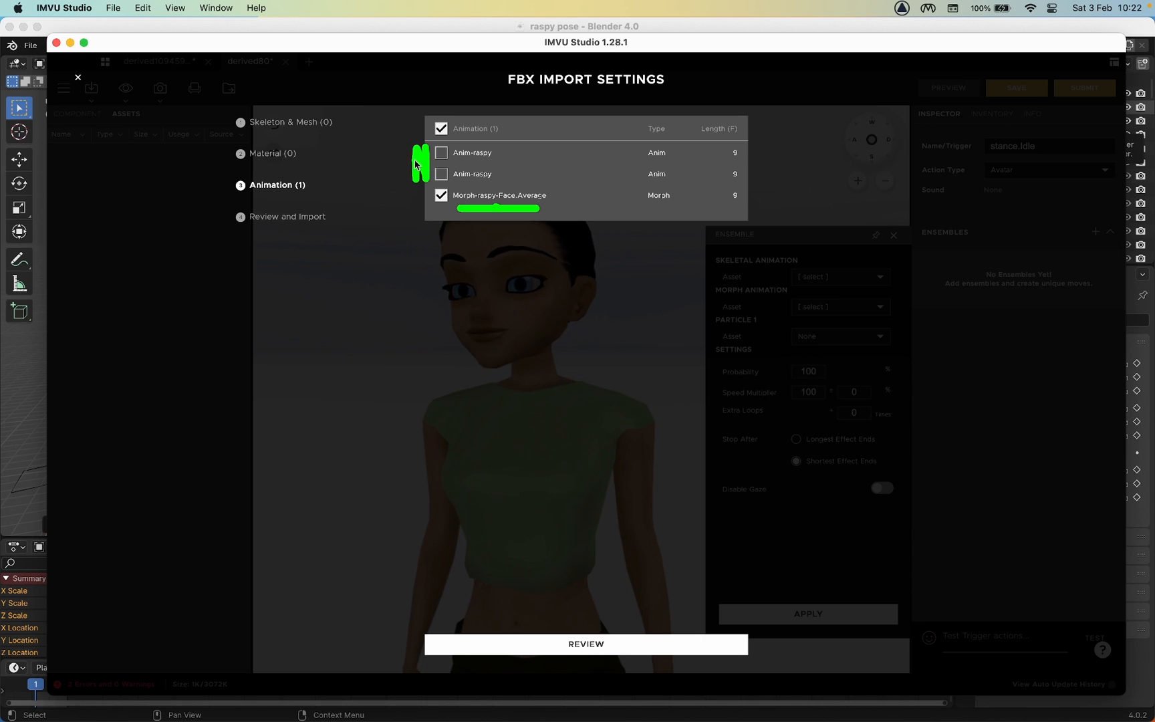
{"action": "left_click", "coordinate": [585, 643]}
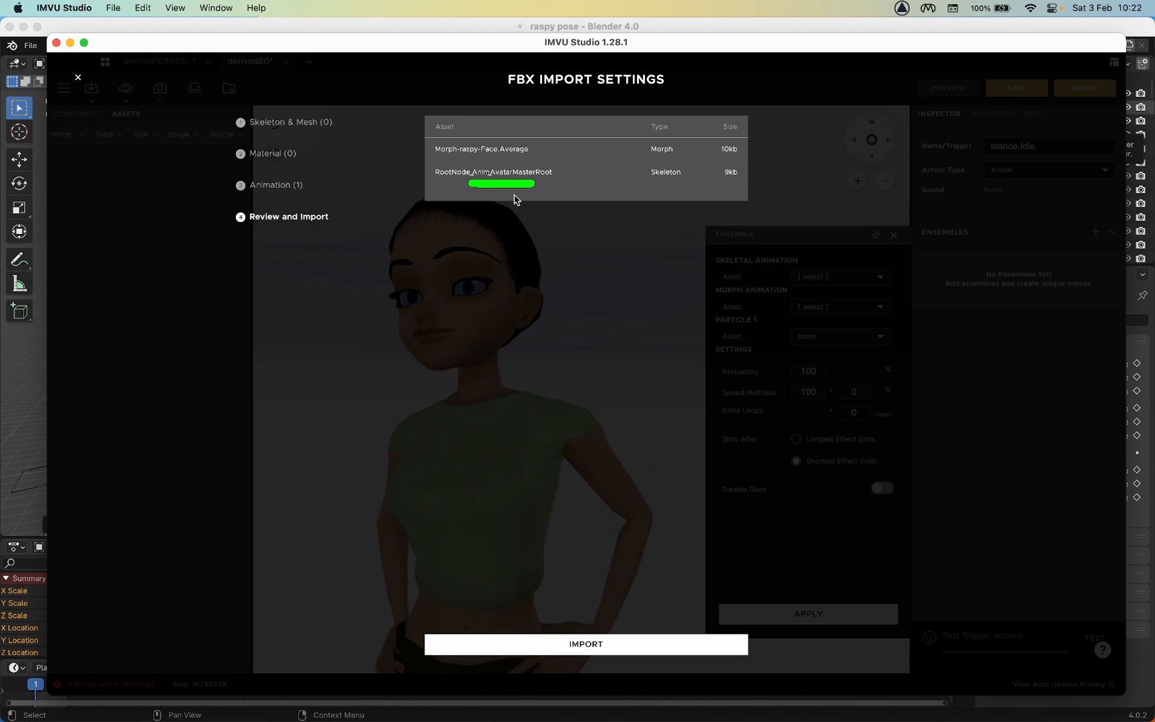
{"action": "left_click", "coordinate": [585, 644]}
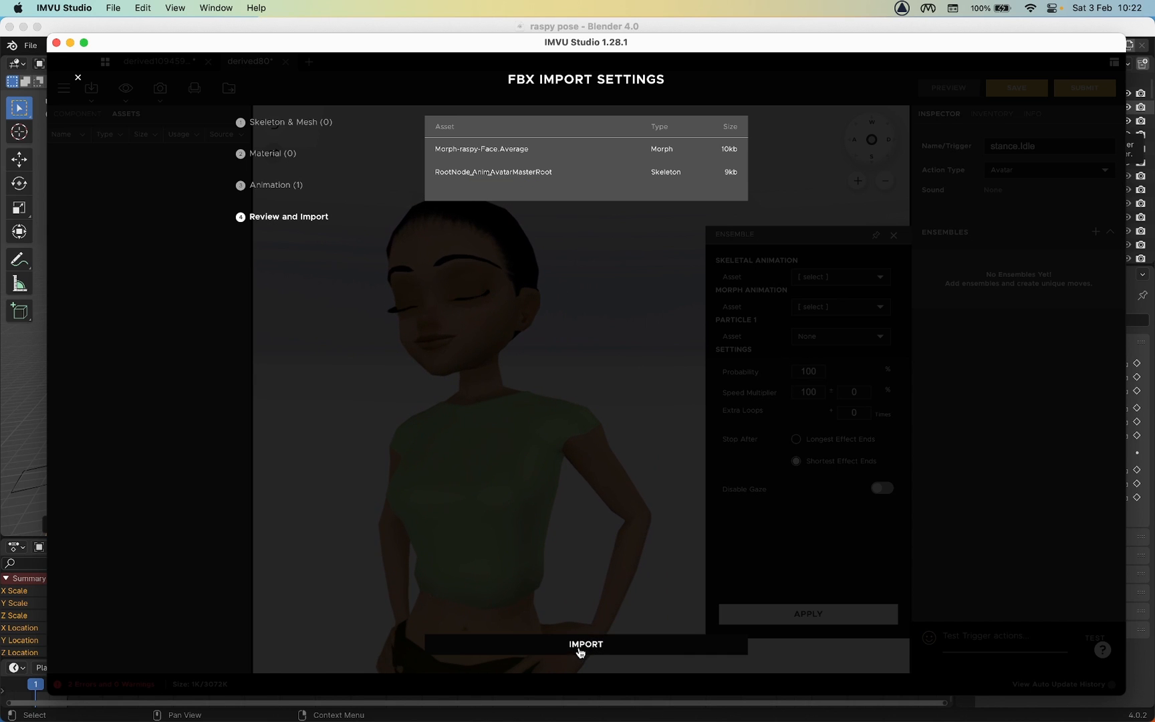
{"action": "left_click", "coordinate": [584, 643]}
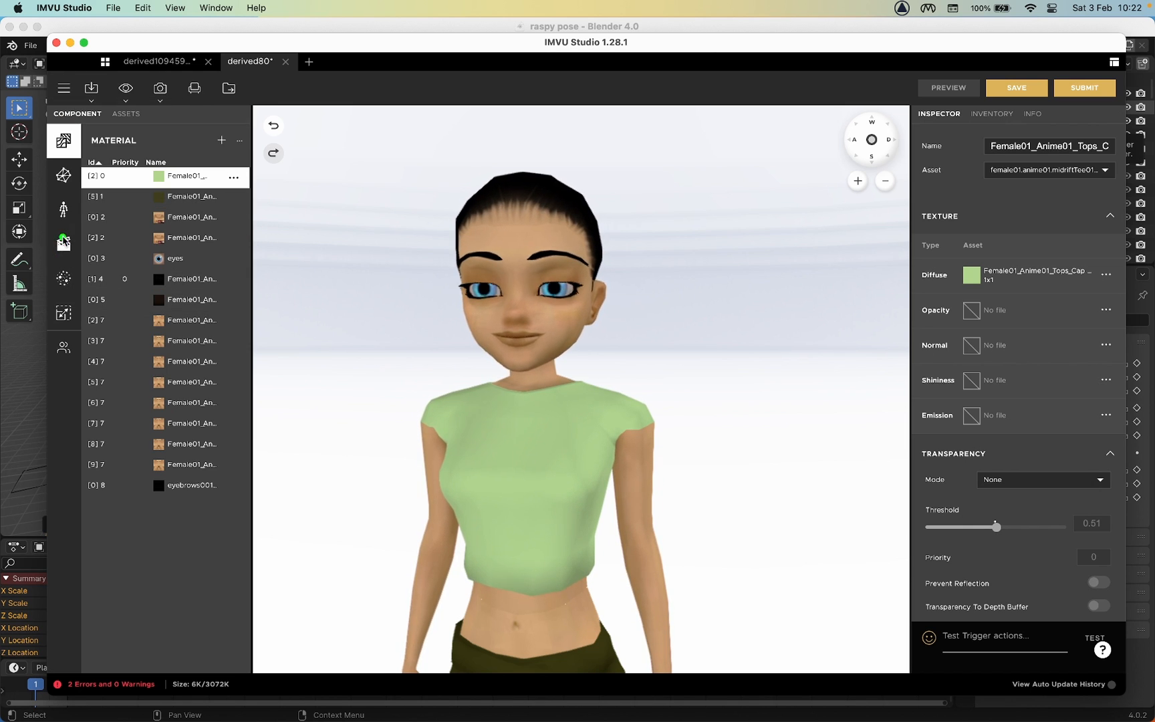
Add an ensemble with Morph-raspy-Face.Average.xpf as the morph animation asset and apply it.
{"action": "left_click", "coordinate": [64, 244]}
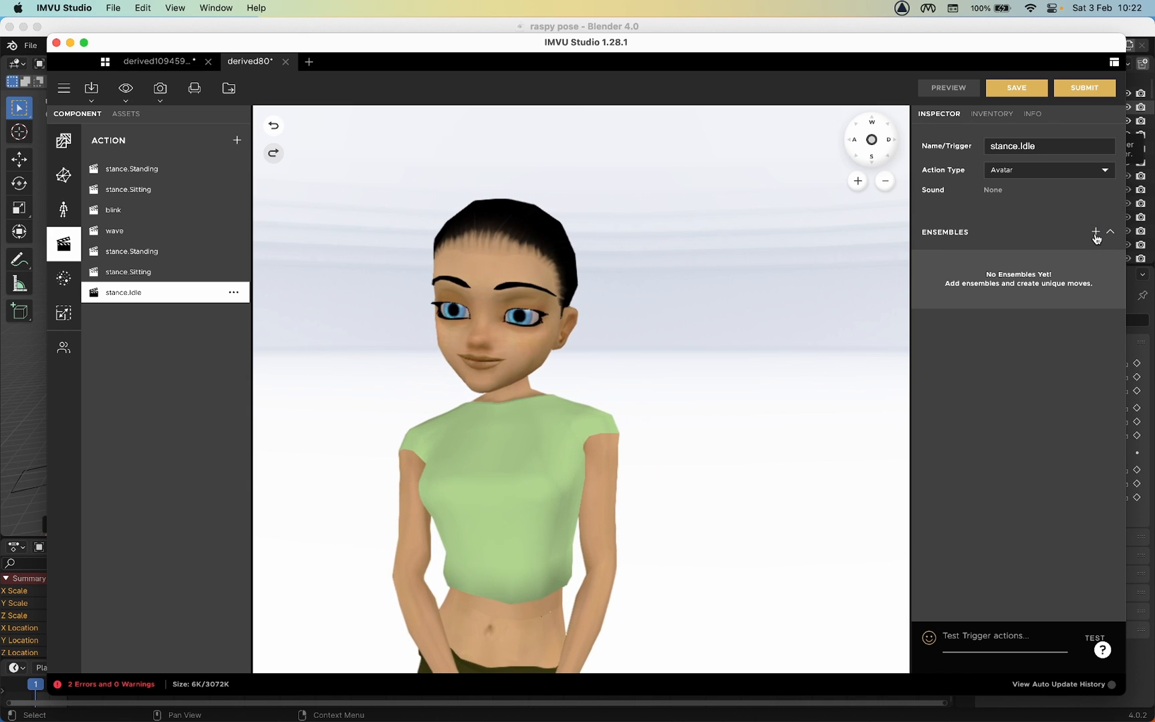
{"action": "left_click", "coordinate": [1095, 232]}
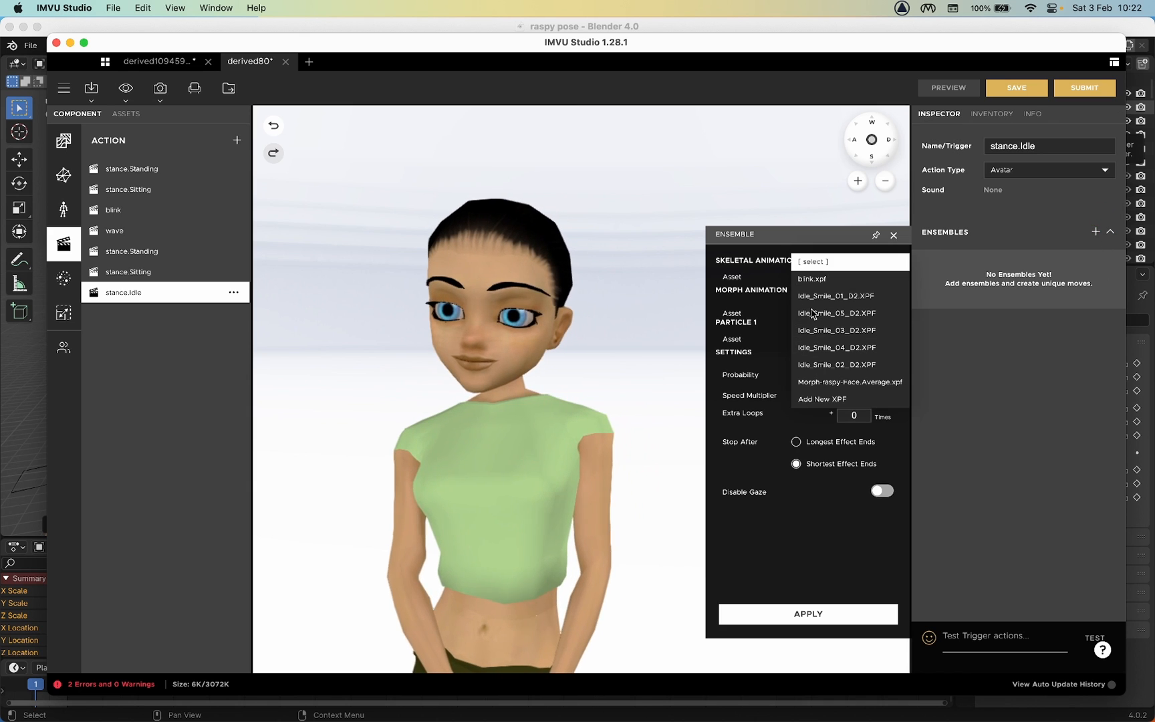
{"action": "left_click", "coordinate": [848, 382]}
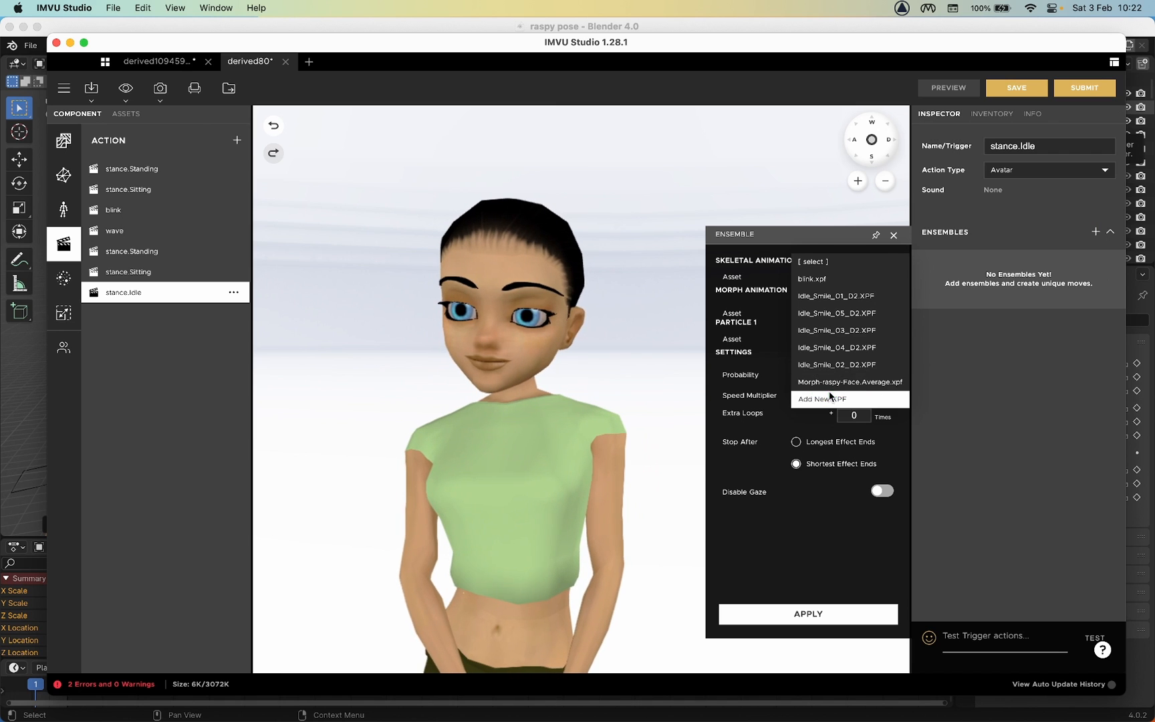
{"action": "left_click", "coordinate": [849, 382]}
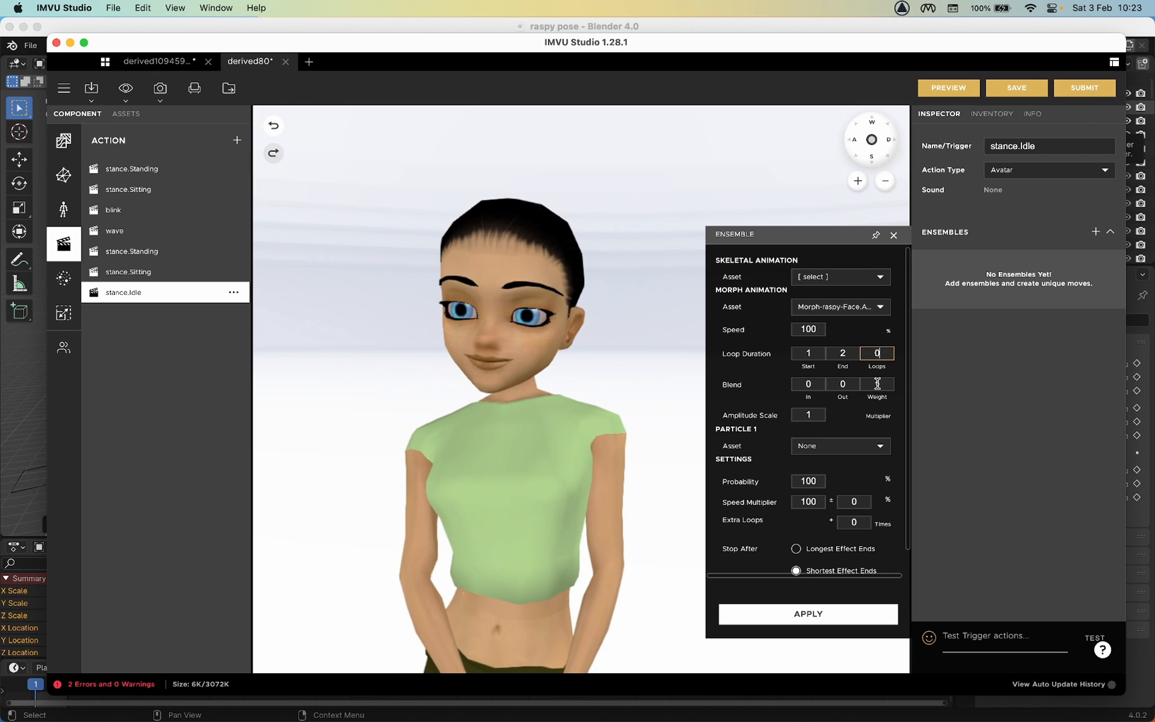
{"action": "scroll", "scroll_direction": "down", "scroll_amount": 3}
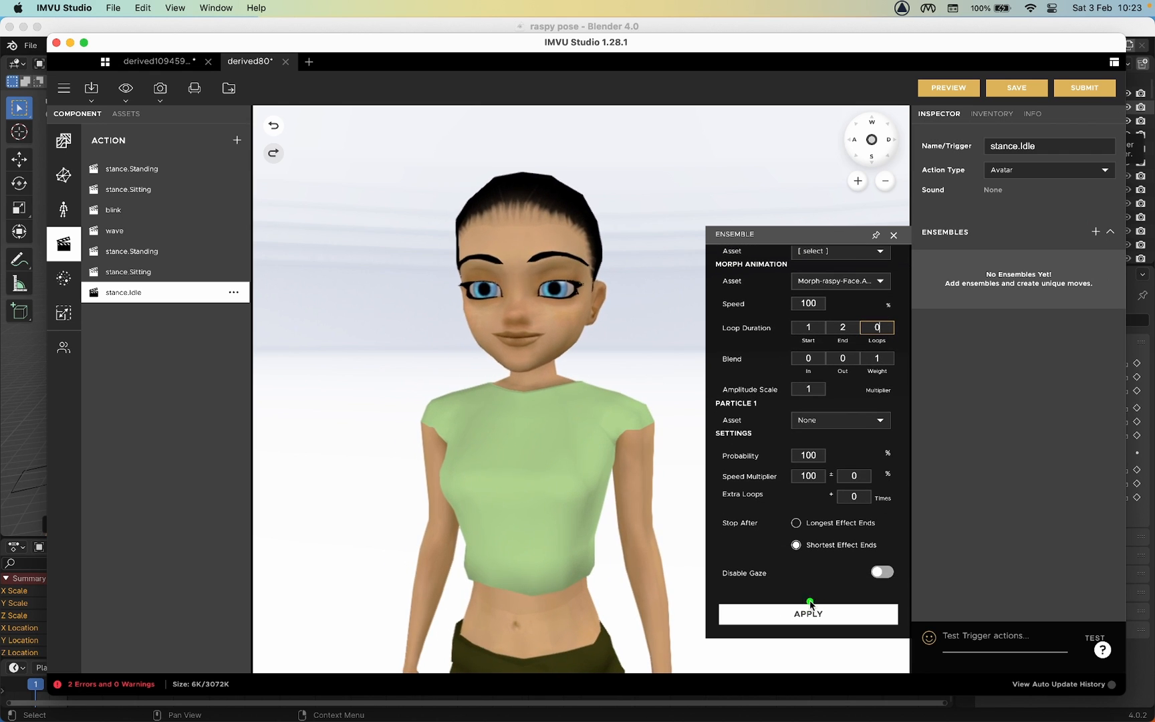
{"action": "left_click", "coordinate": [807, 614]}
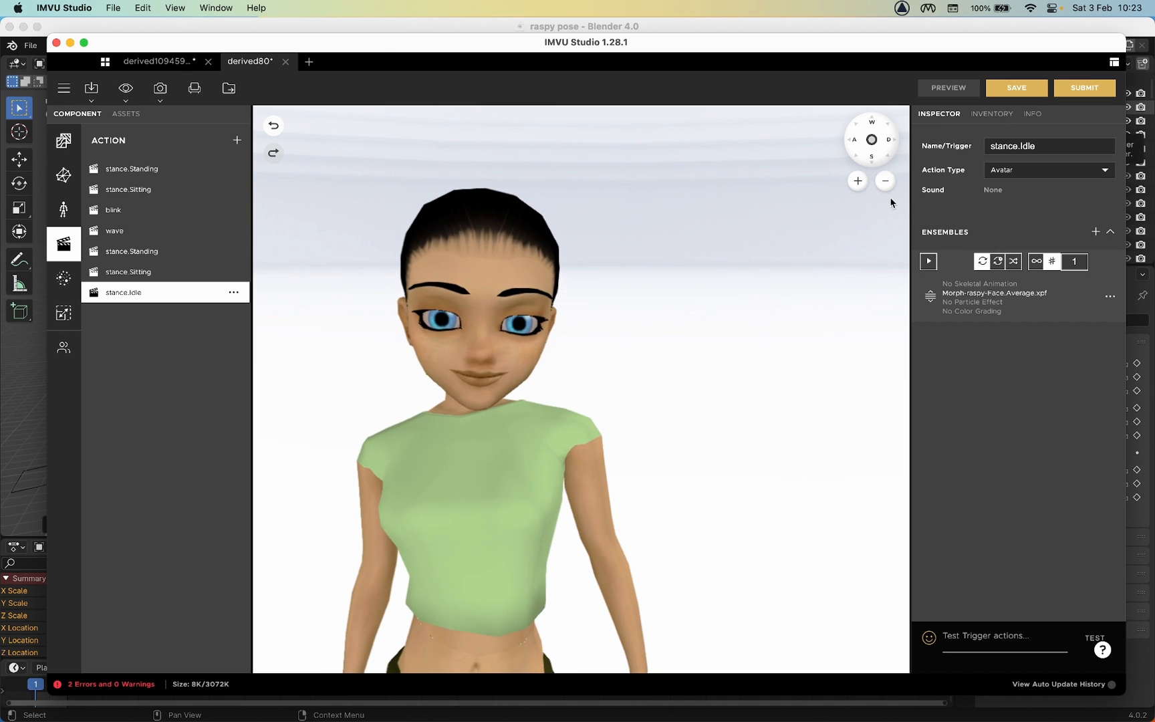
Change the action's Name/Trigger to raspy.
{"action": "left_click", "coordinate": [1047, 146]}
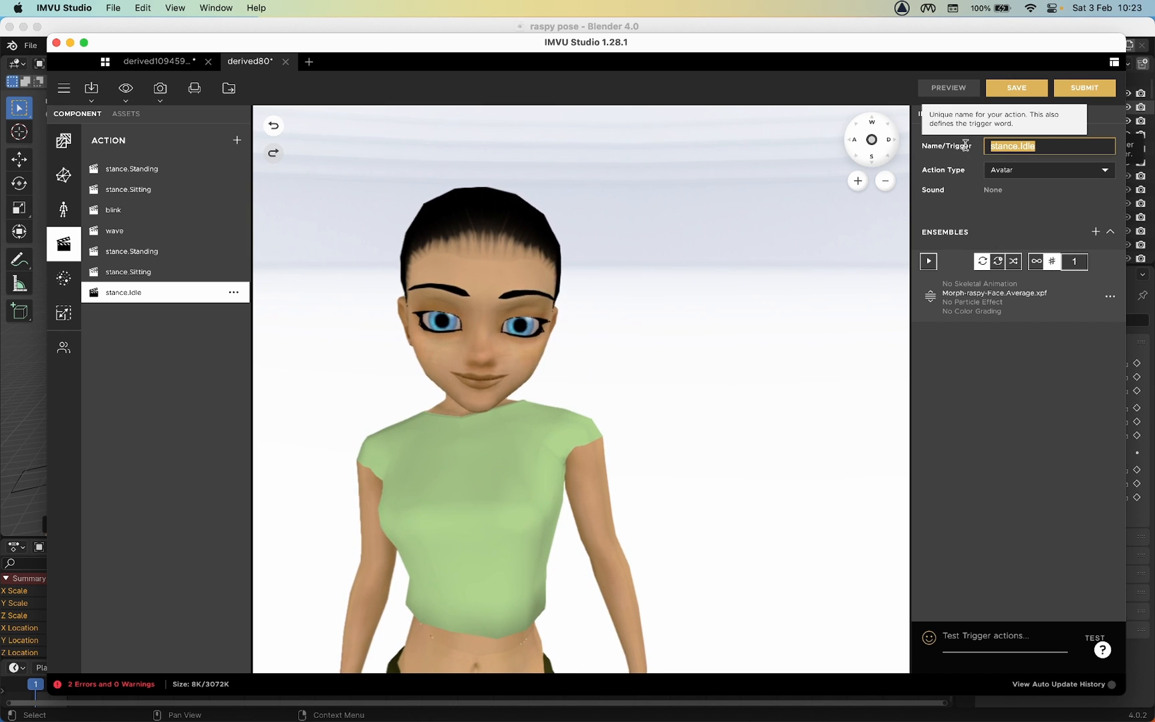
{"action": "type", "text": "rasy"}
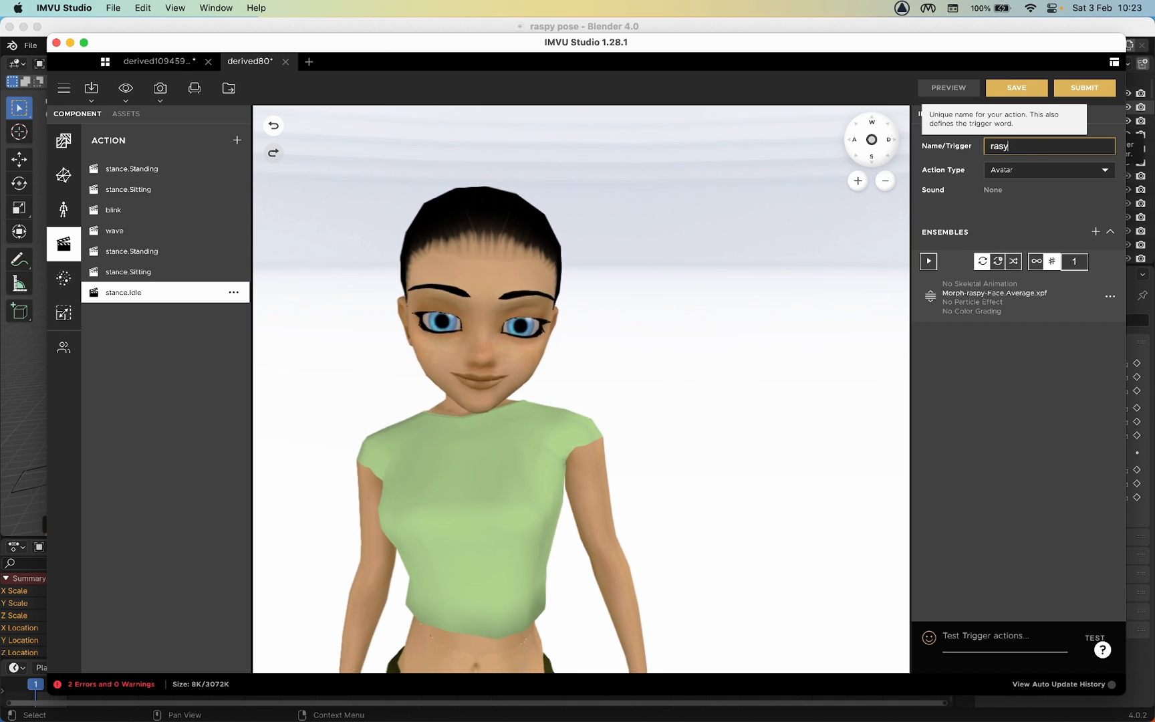
{"action": "type", "text": "p"}
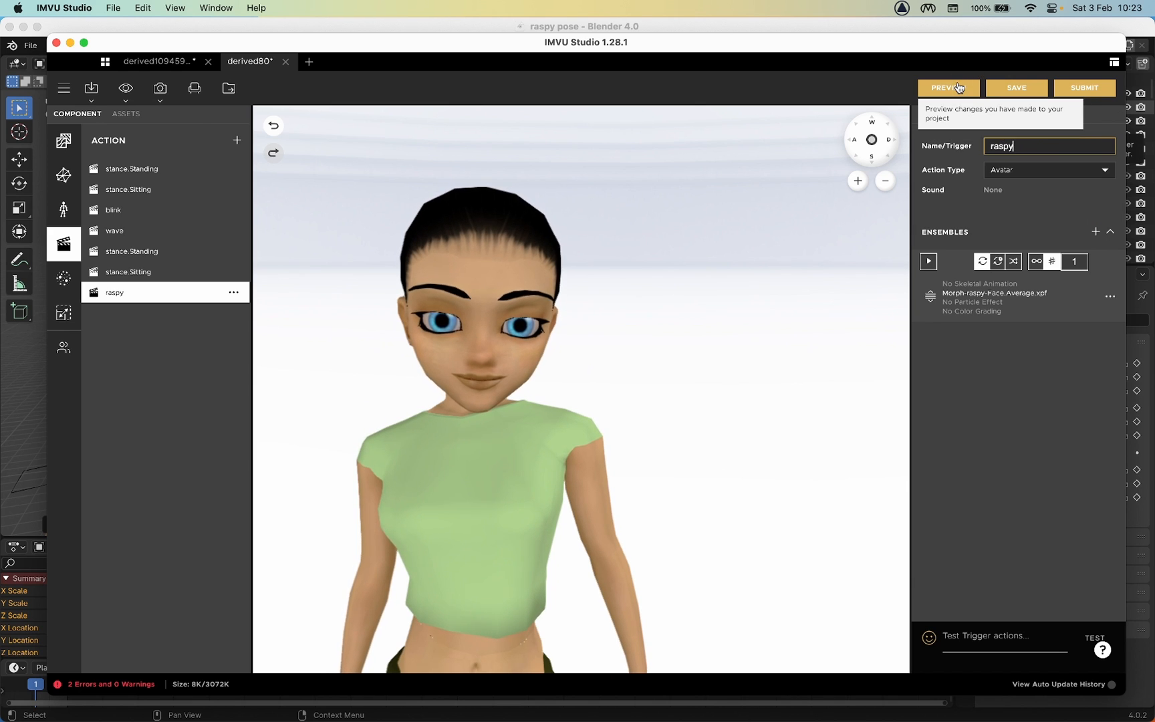
Preview the avatar and test the raspy trigger.
{"action": "left_click", "coordinate": [947, 88]}
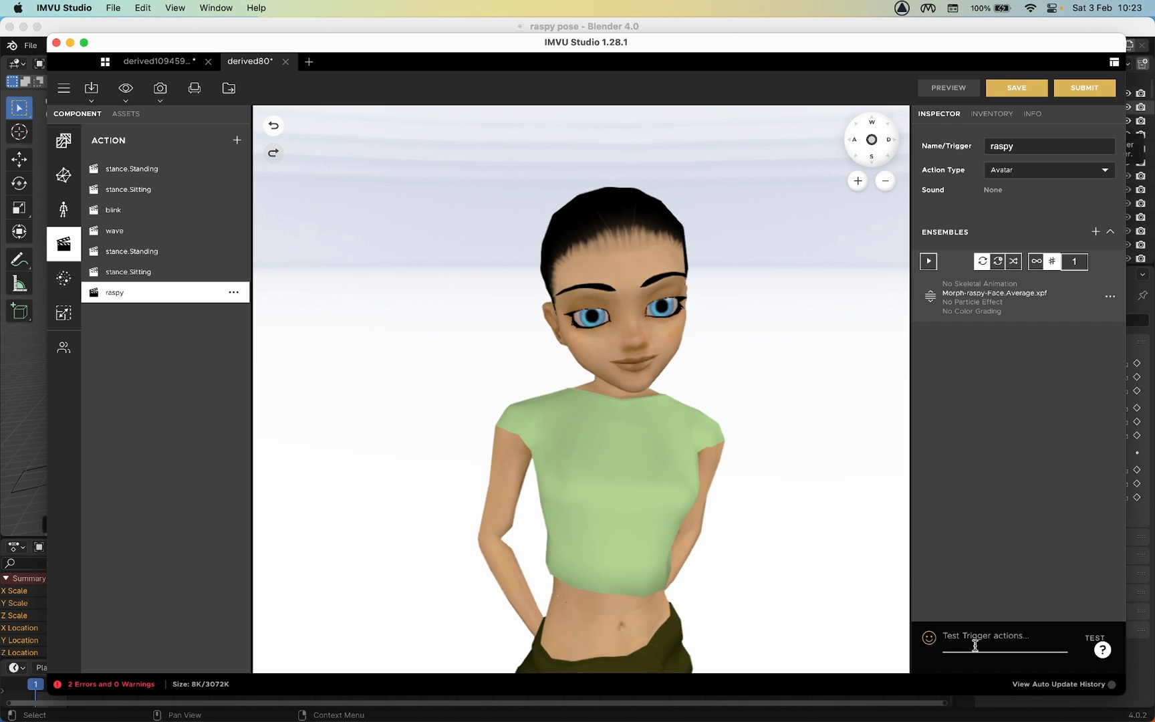
{"action": "type", "text": "raspy"}
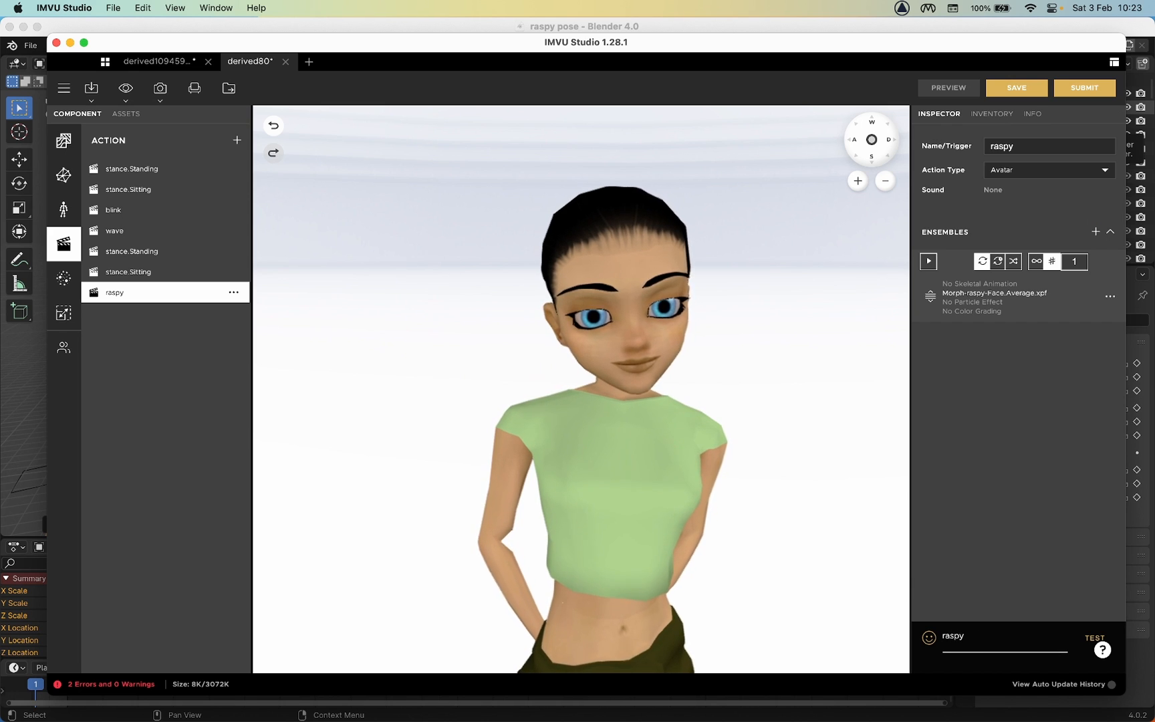
{"action": "left_click", "coordinate": [1094, 637]}
{"action": "type", "text": "stance.Standing"}
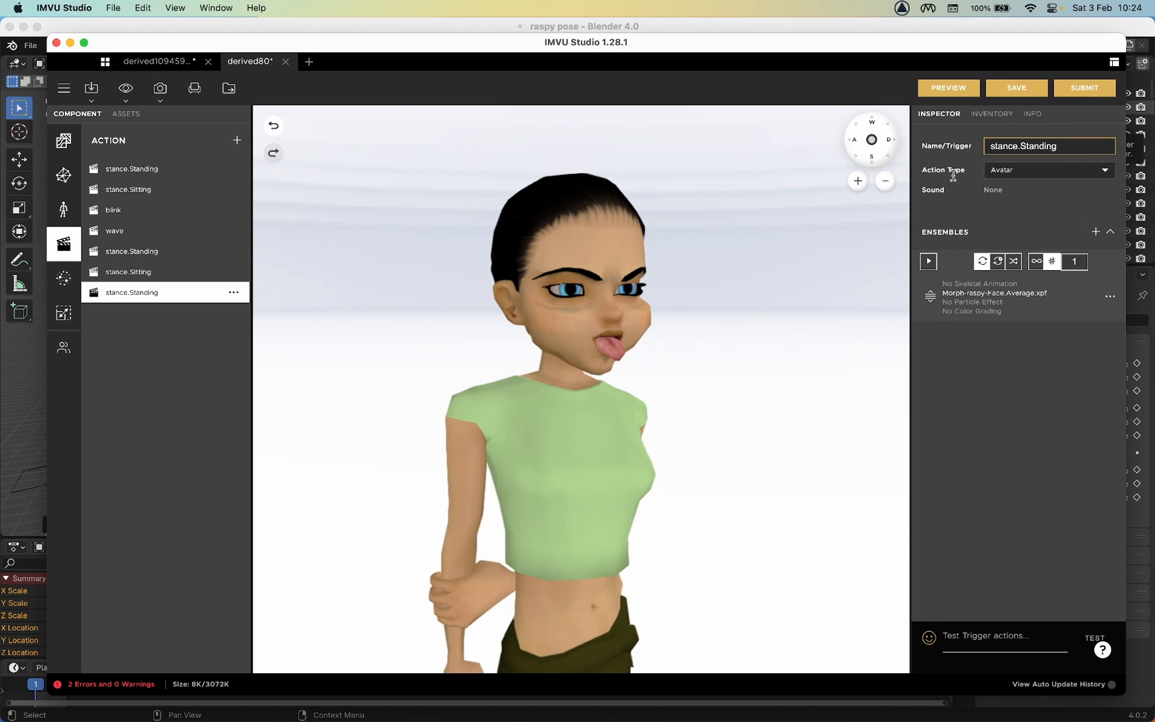
Preview the stance.Standing action and review its raspy morph ensemble settings.
{"action": "left_click", "coordinate": [947, 87]}
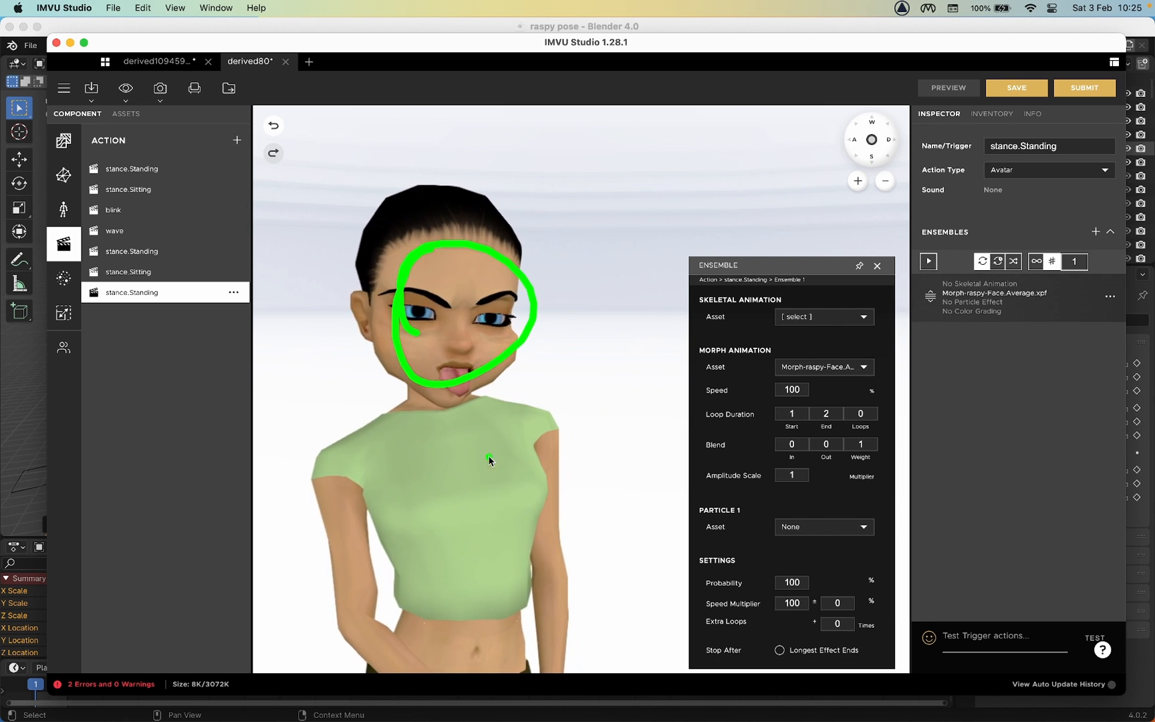
{"action": "left_click_drag", "start_coordinate": [442, 449], "coordinate": [457, 590]}
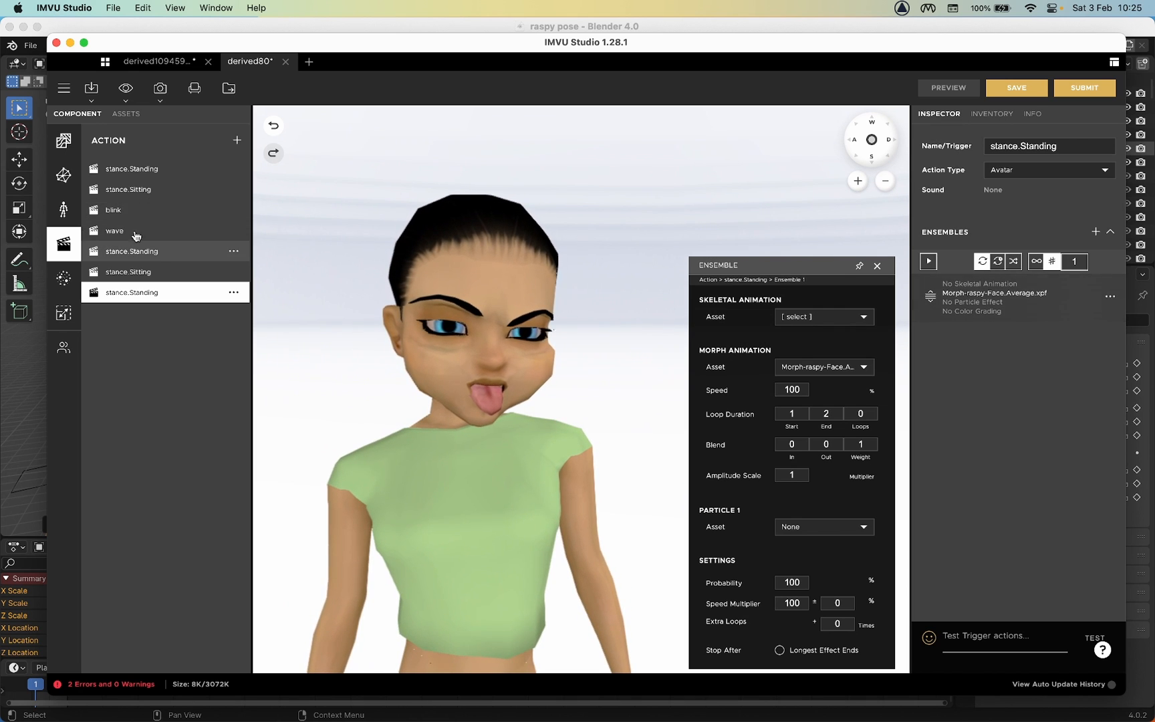
Inspect the stance.Sitting, blink, wave and both stance.Standing actions' ensembles.
{"action": "left_click", "coordinate": [128, 189]}
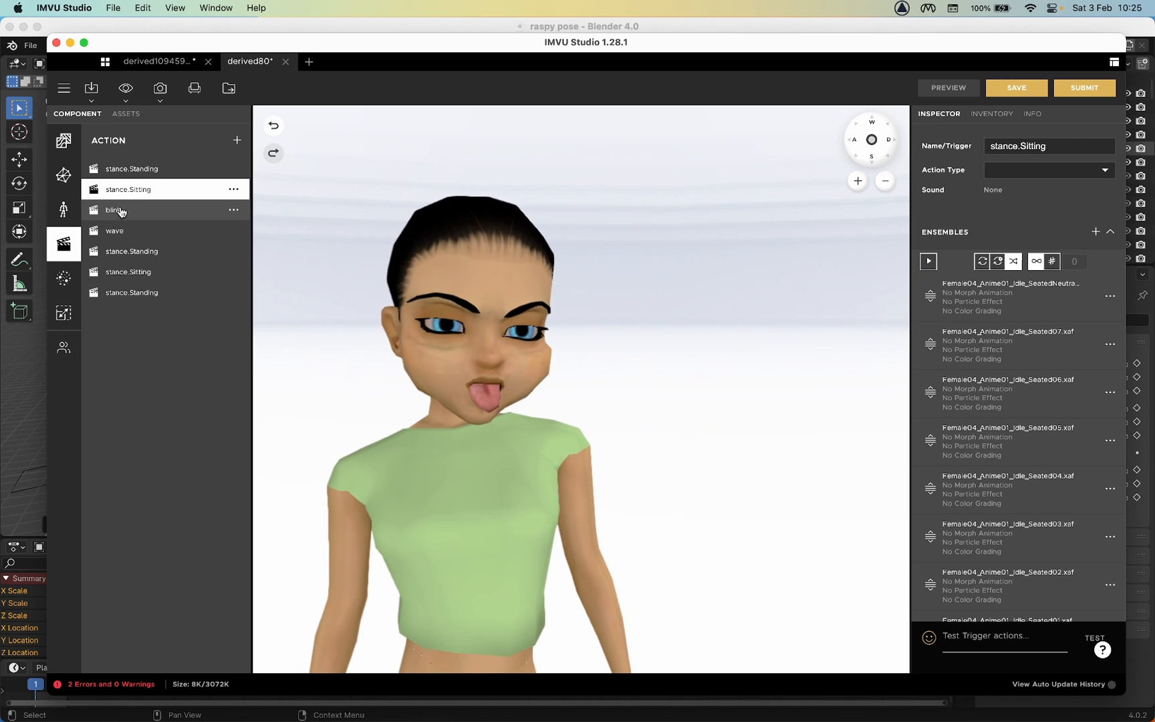
{"action": "left_click", "coordinate": [114, 210]}
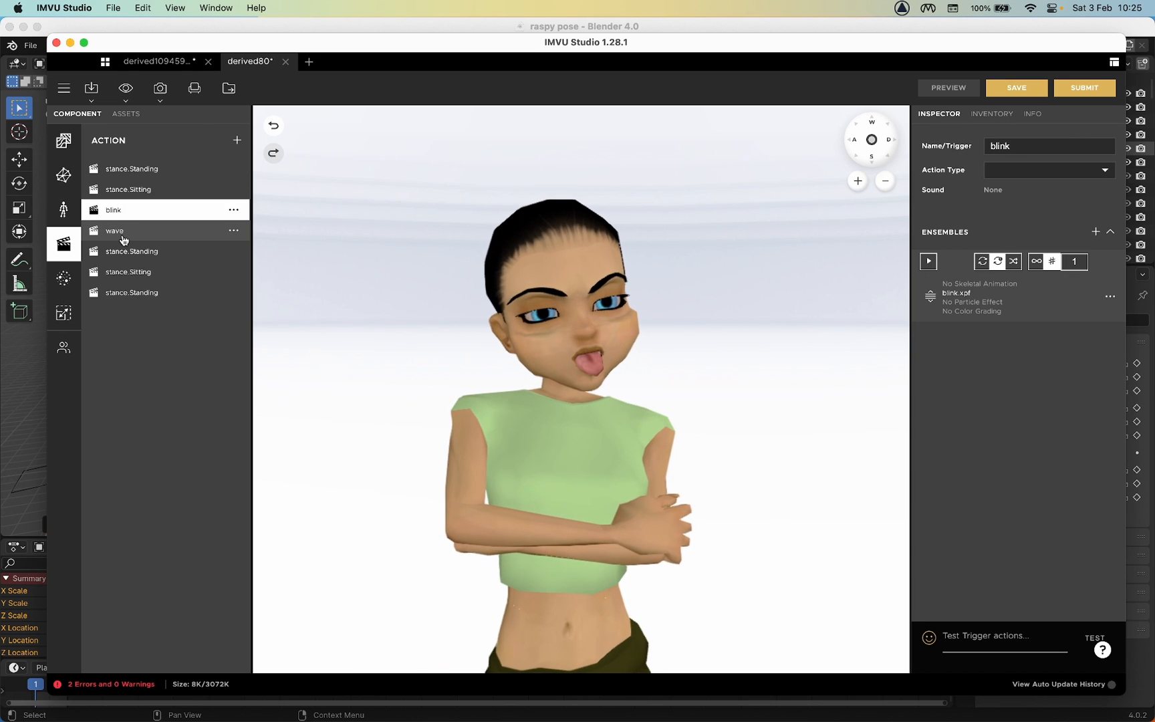
{"action": "left_click", "coordinate": [127, 272]}
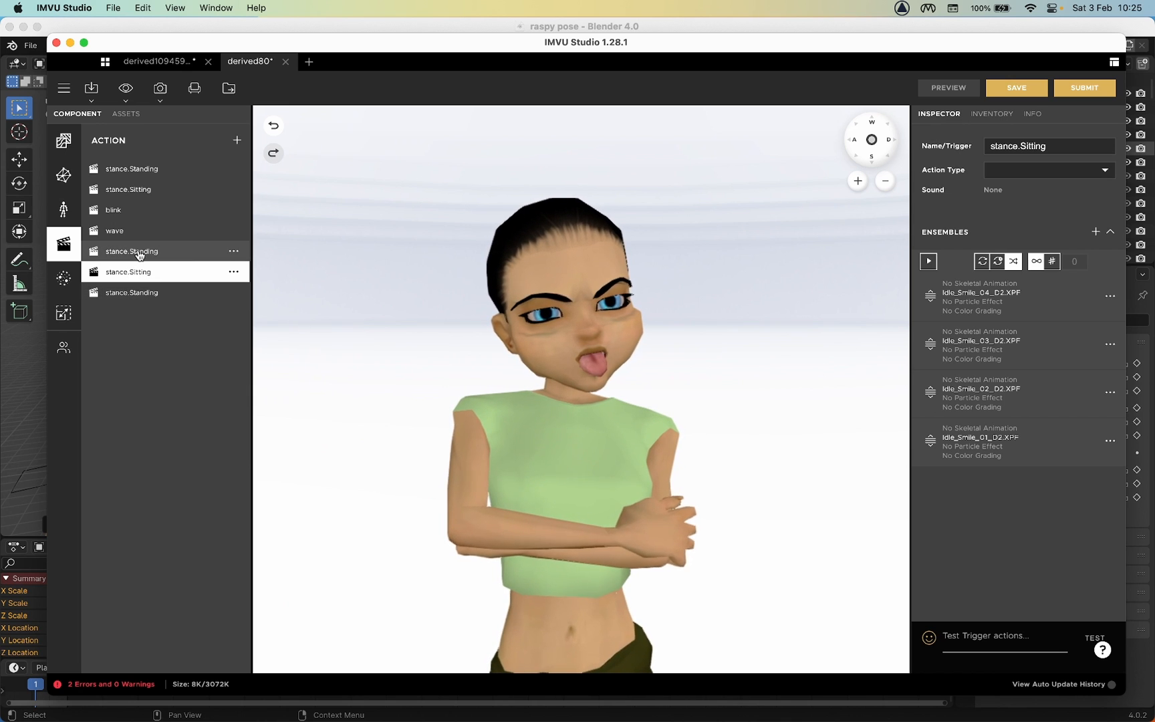
{"action": "left_click", "coordinate": [132, 168]}
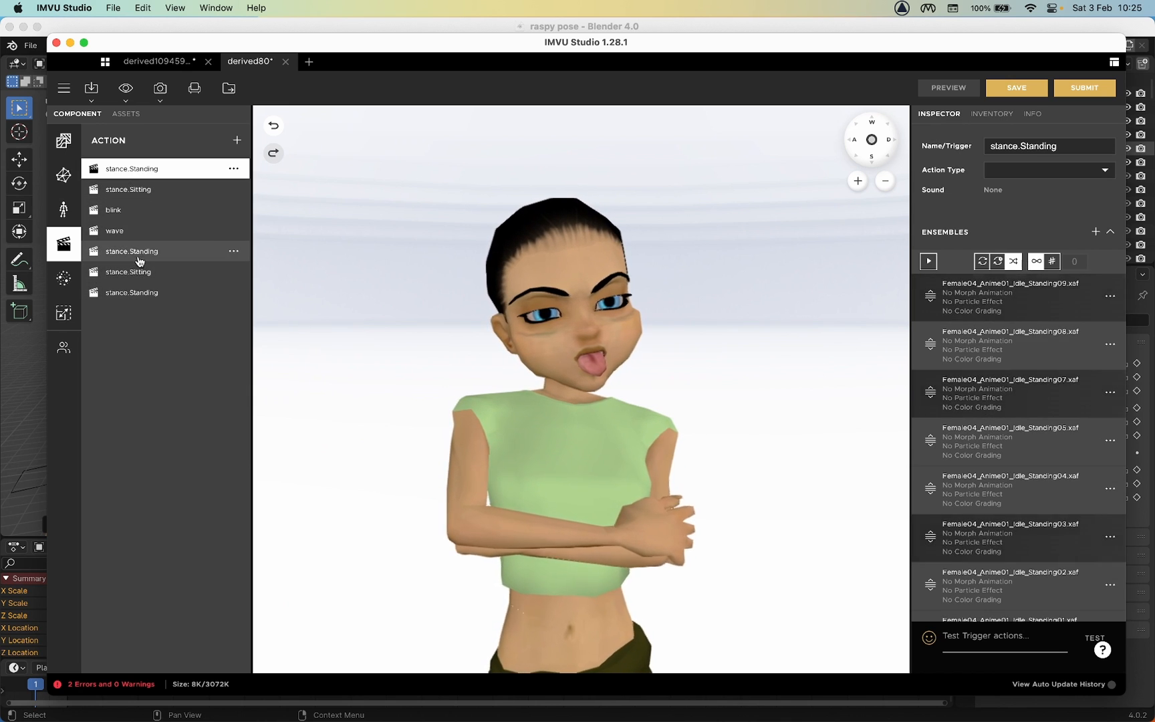
{"action": "left_click", "coordinate": [131, 293]}
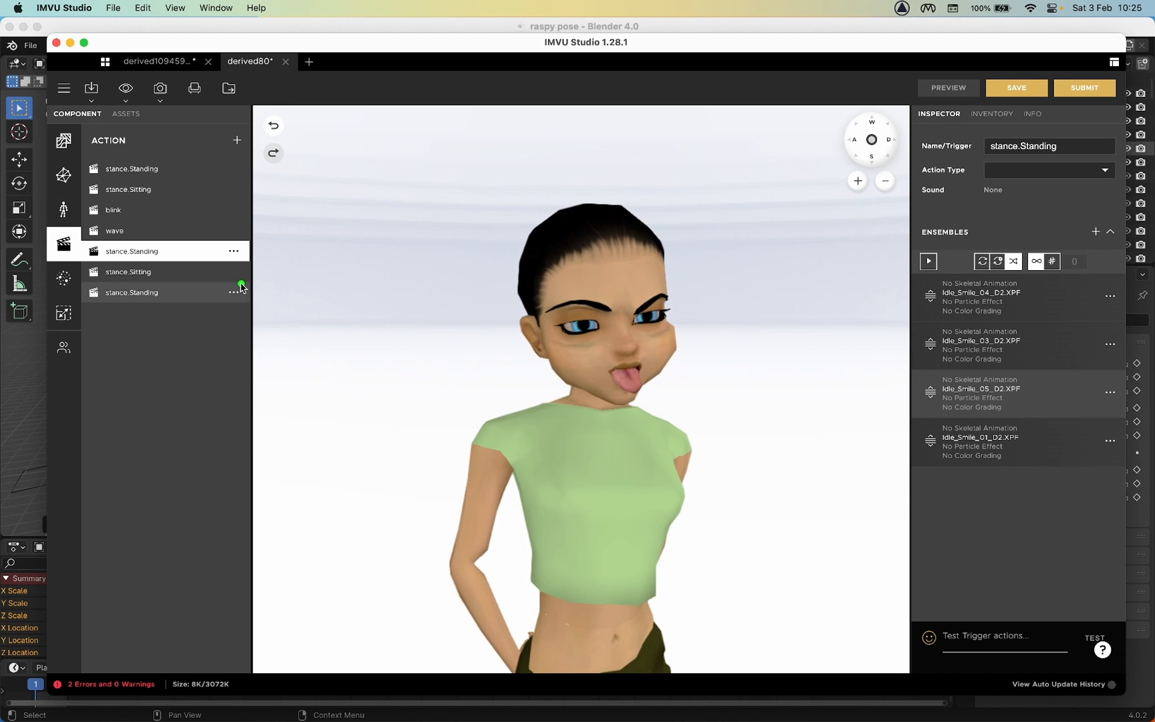